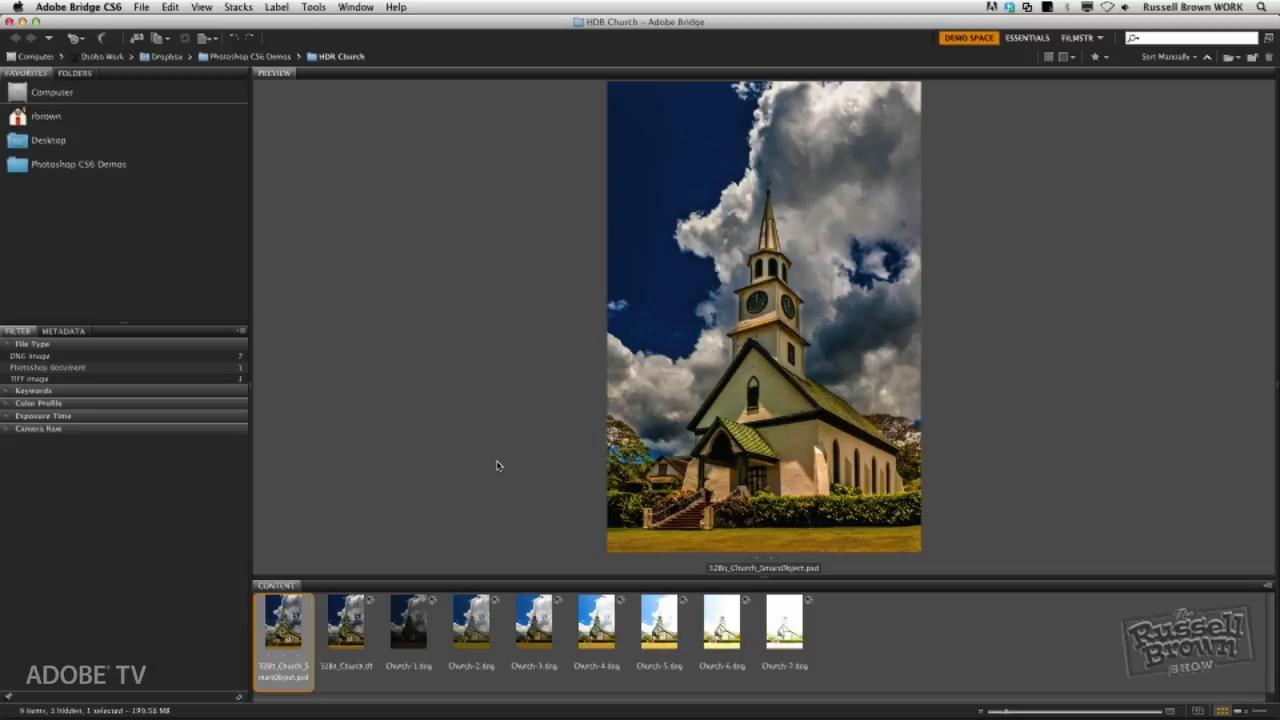
# Preview the darkest and a brighter church exposure, then the 16-bit church TIFF.
pyautogui.click(408, 622)
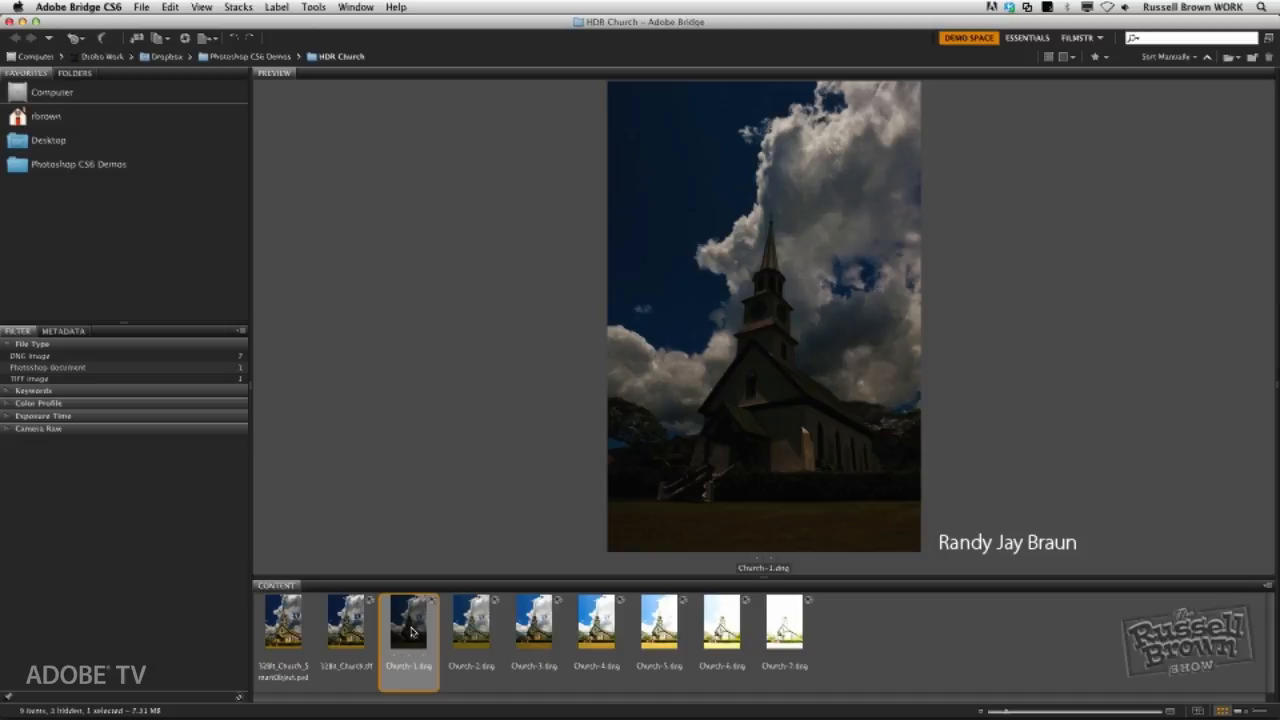
pyautogui.click(472, 620)
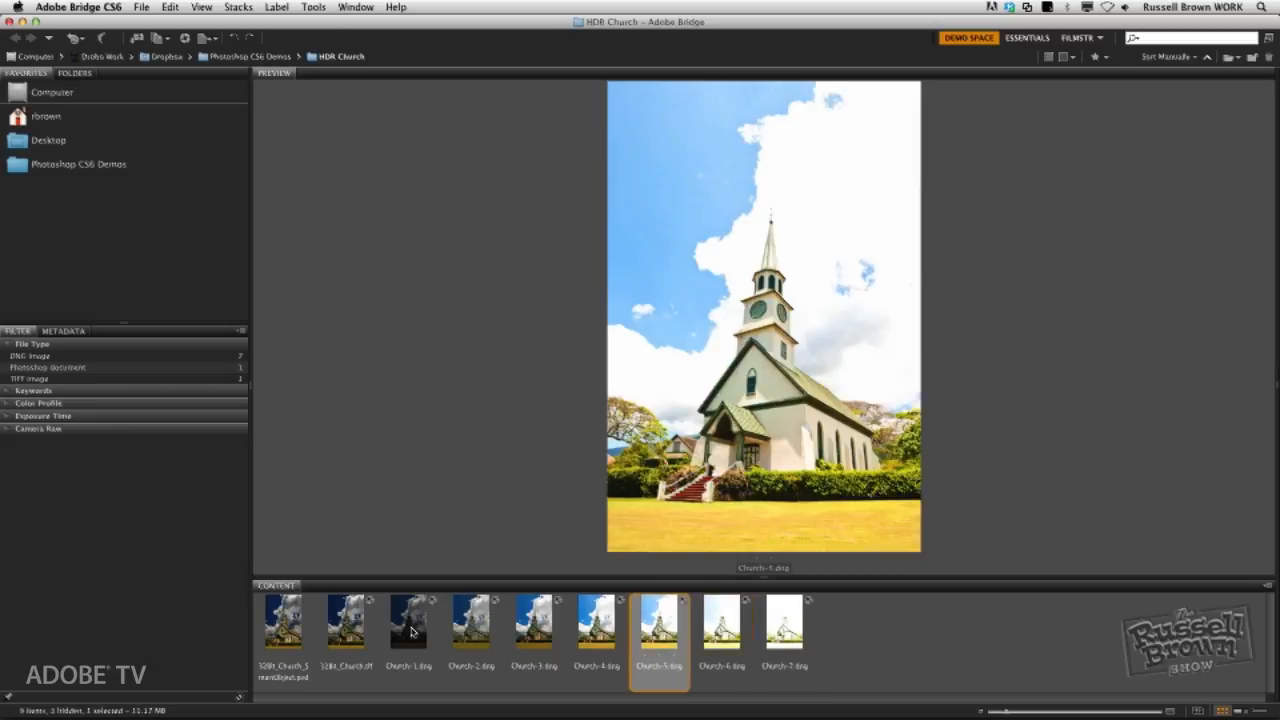
pyautogui.click(472, 620)
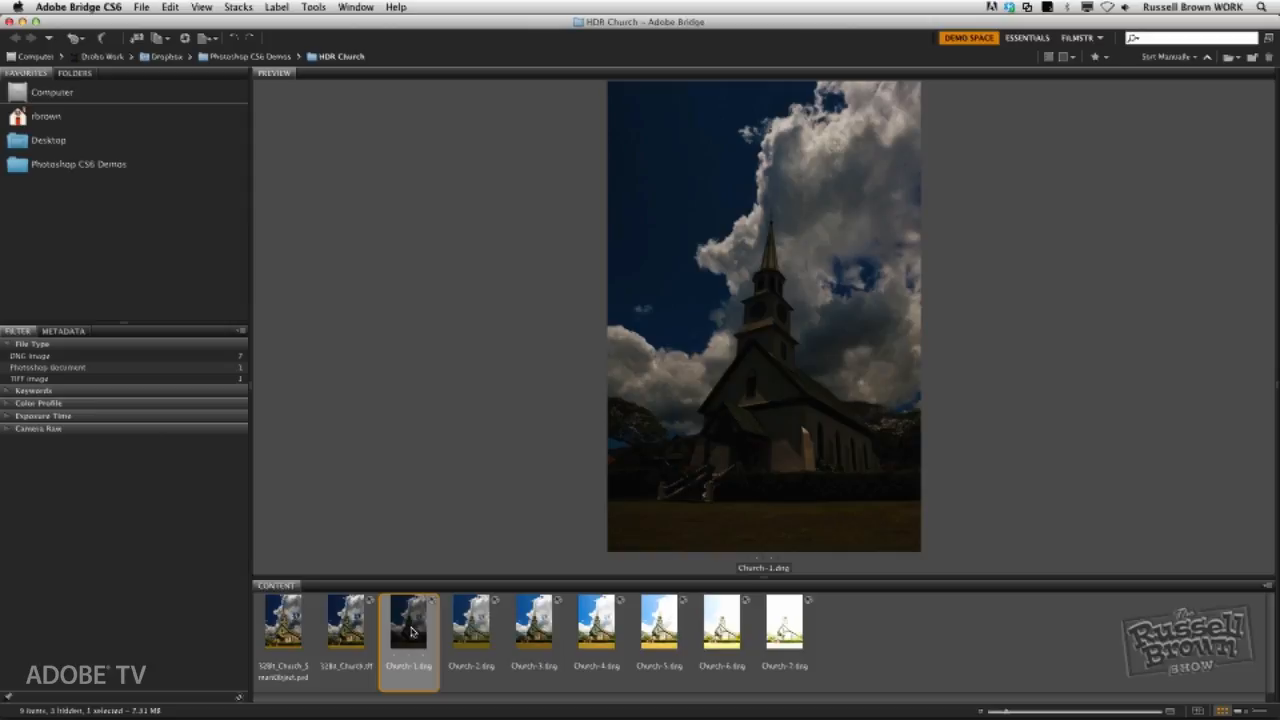
pyautogui.moveTo(464, 630)
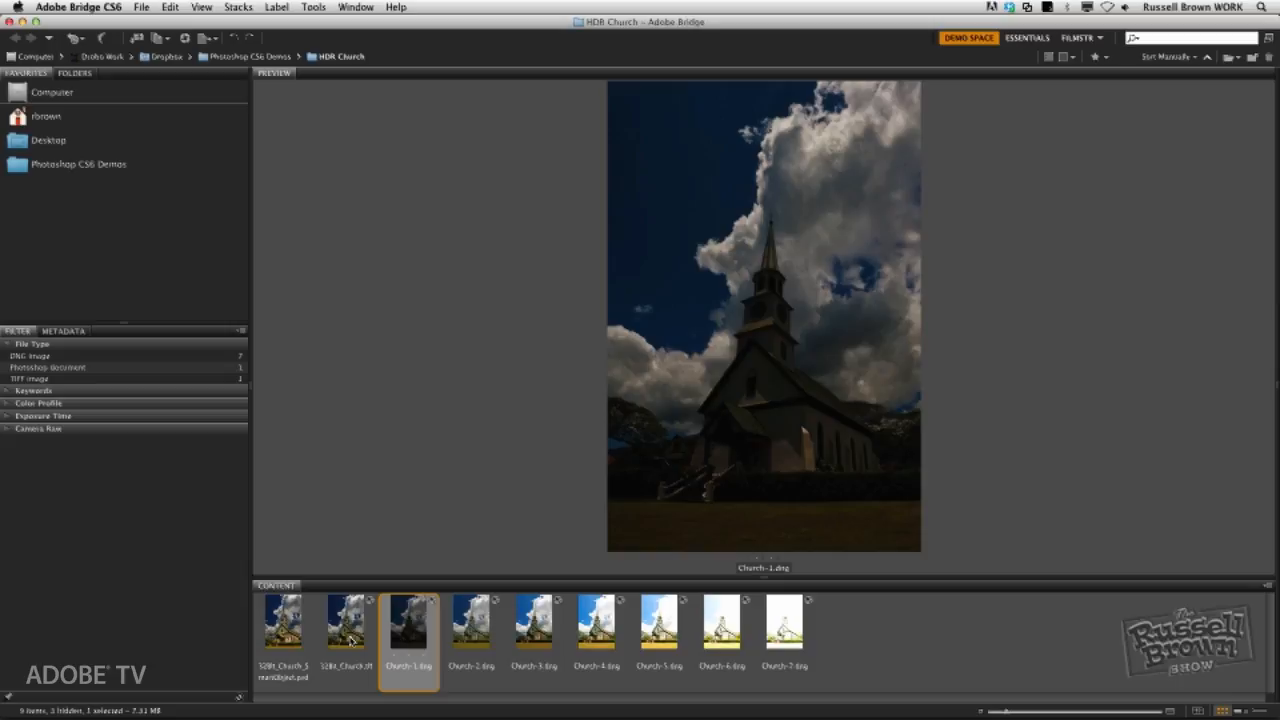
pyautogui.click(344, 622)
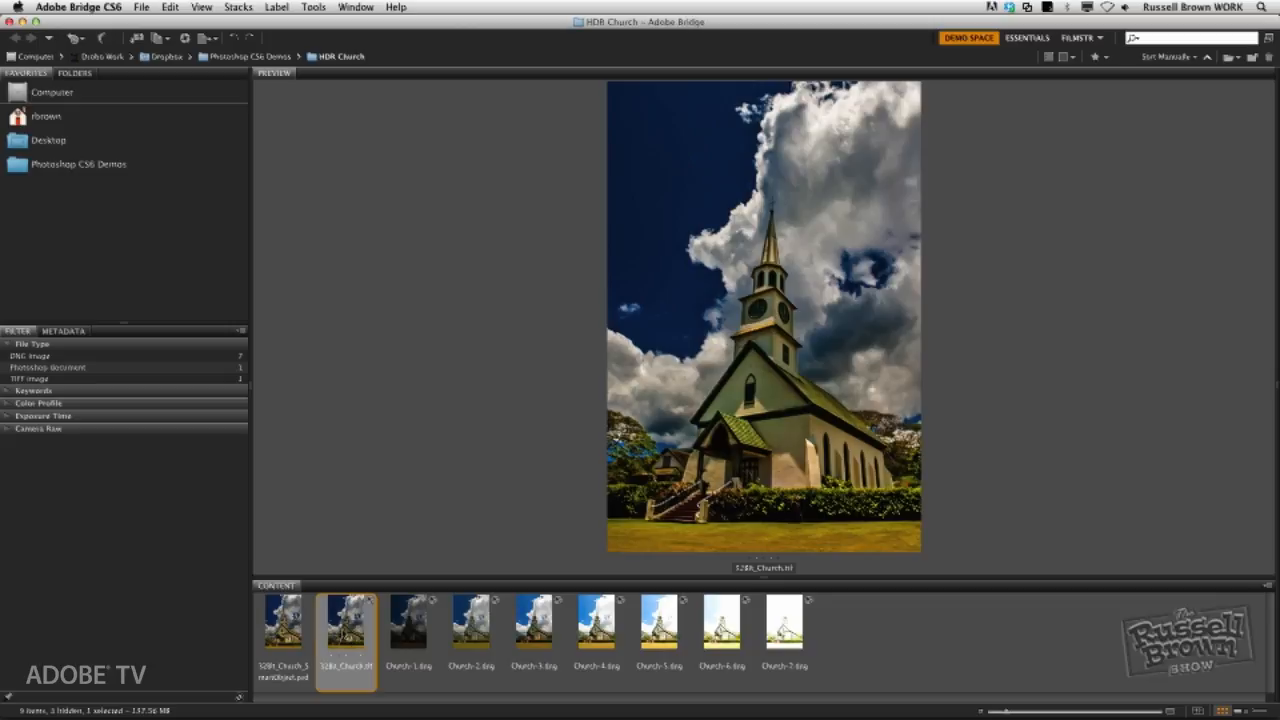
pyautogui.click(282, 622)
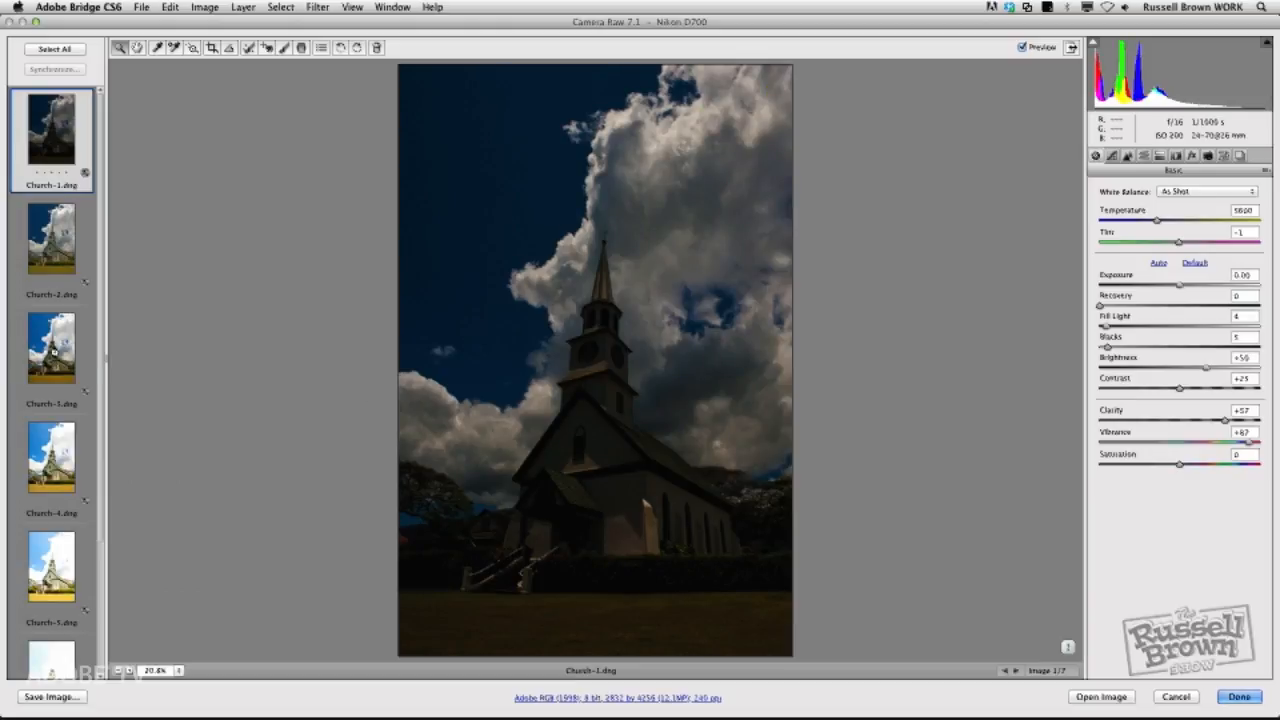
# With all church exposures selected, retouch a dust spot in the sky using Spot Removal.
pyautogui.click(50, 348)
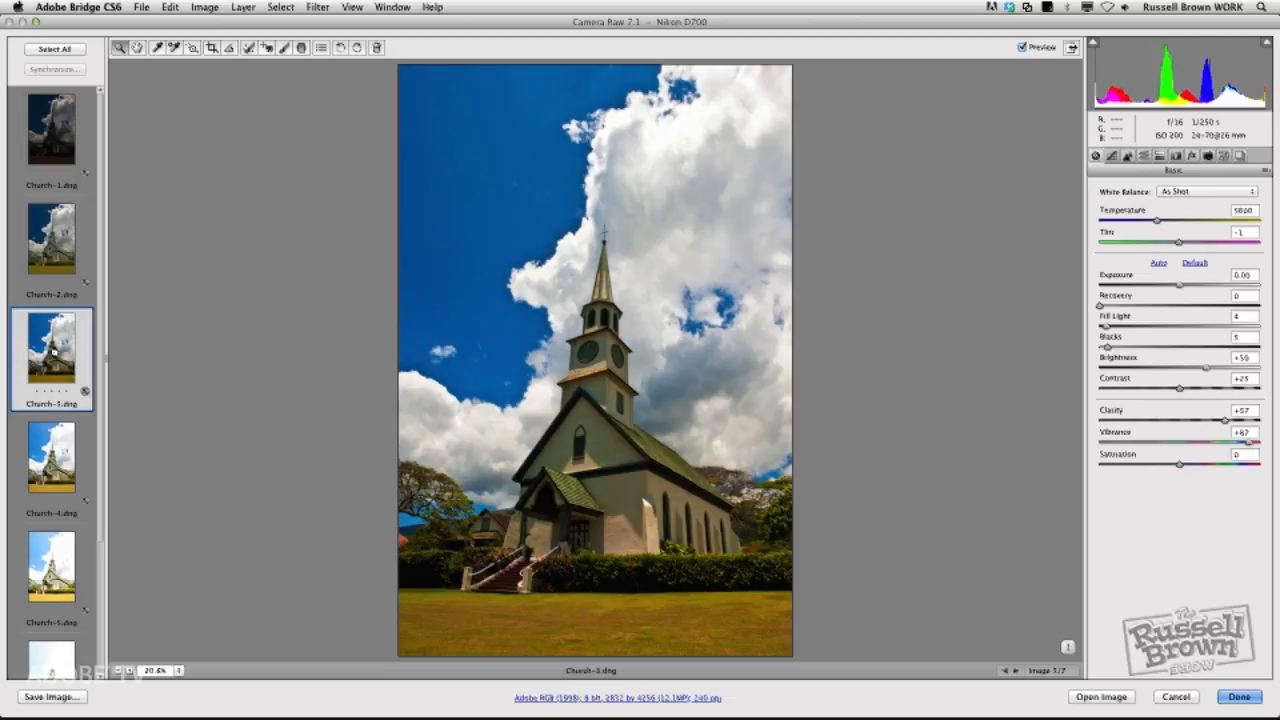
pyautogui.moveTo(236, 140)
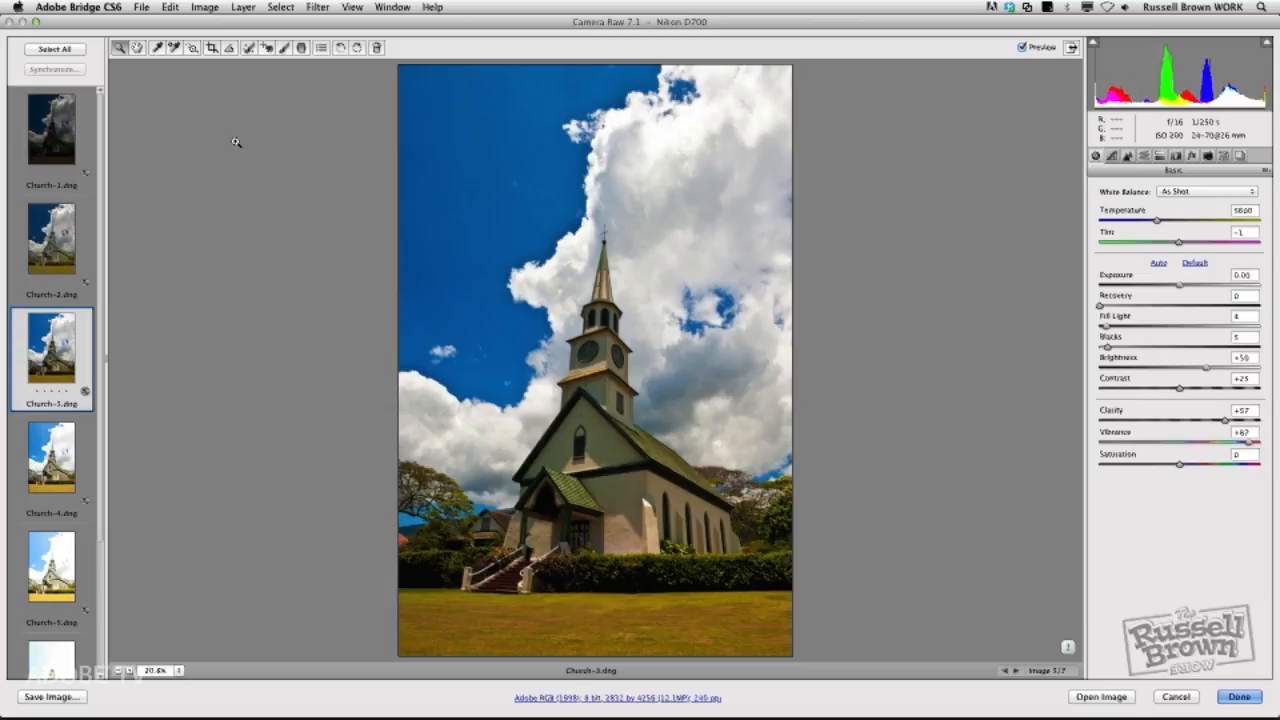
pyautogui.moveTo(268, 130)
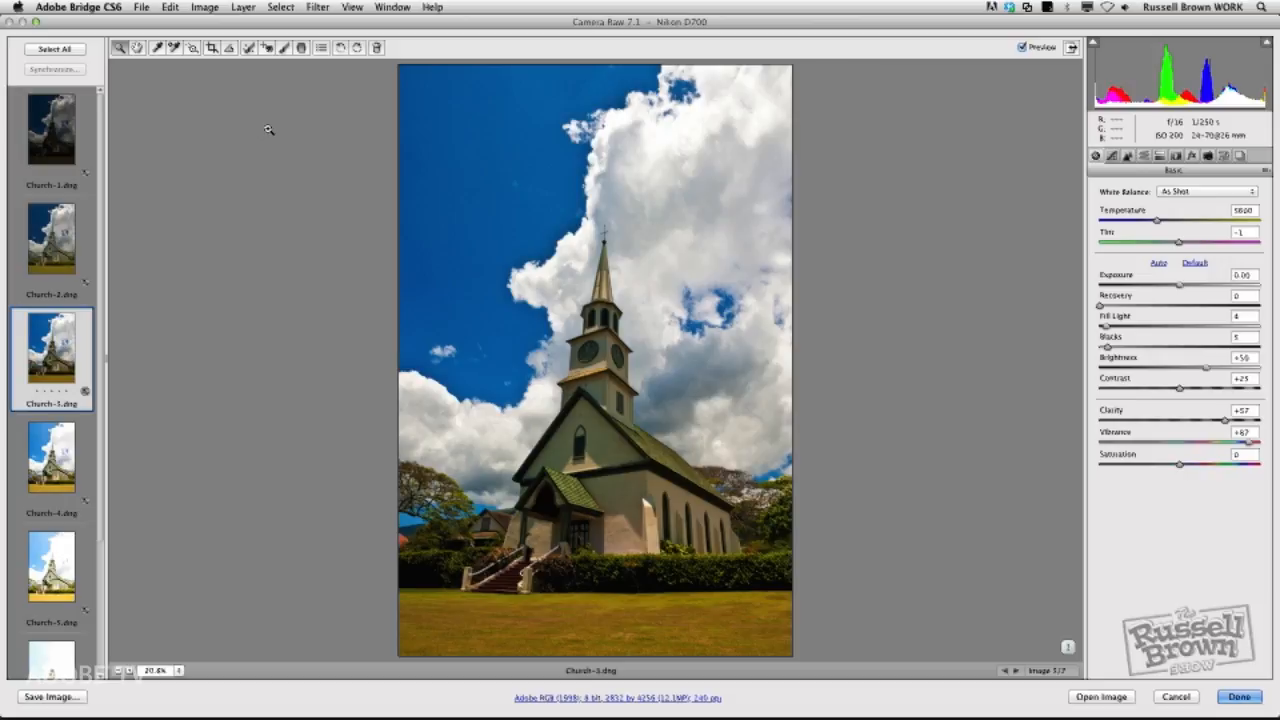
pyautogui.click(268, 52)
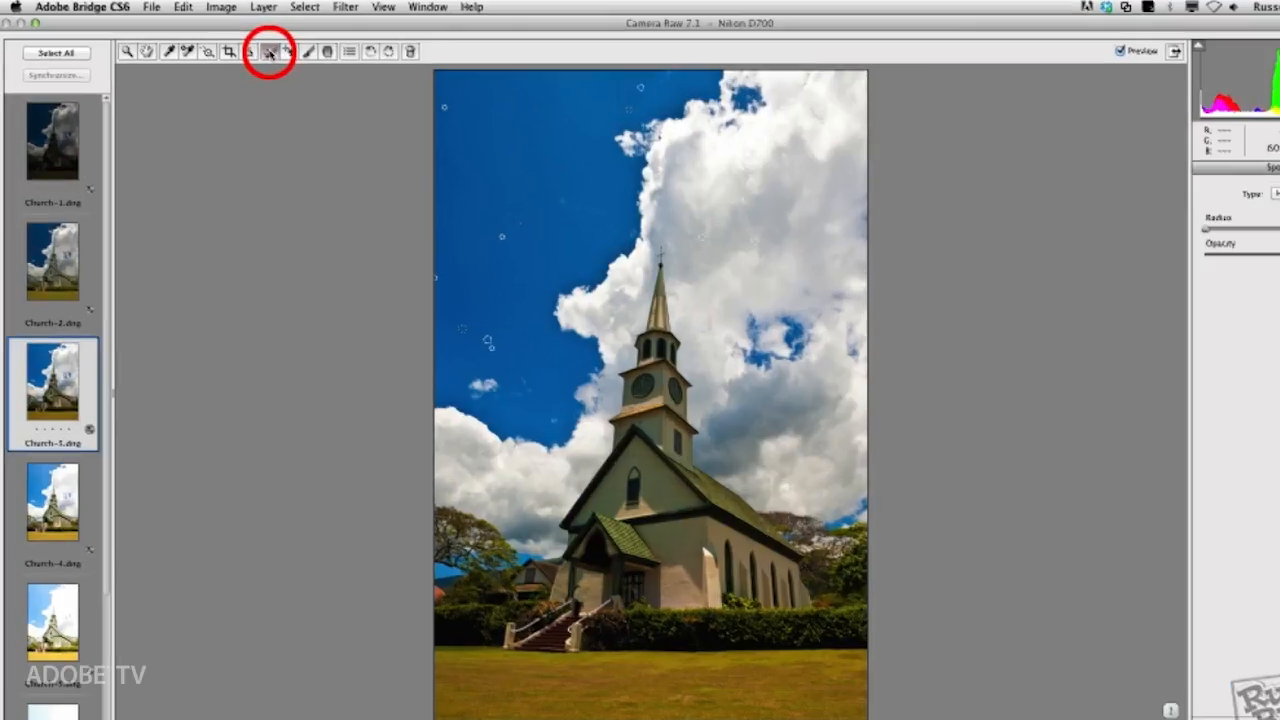
pyautogui.moveTo(270, 52)
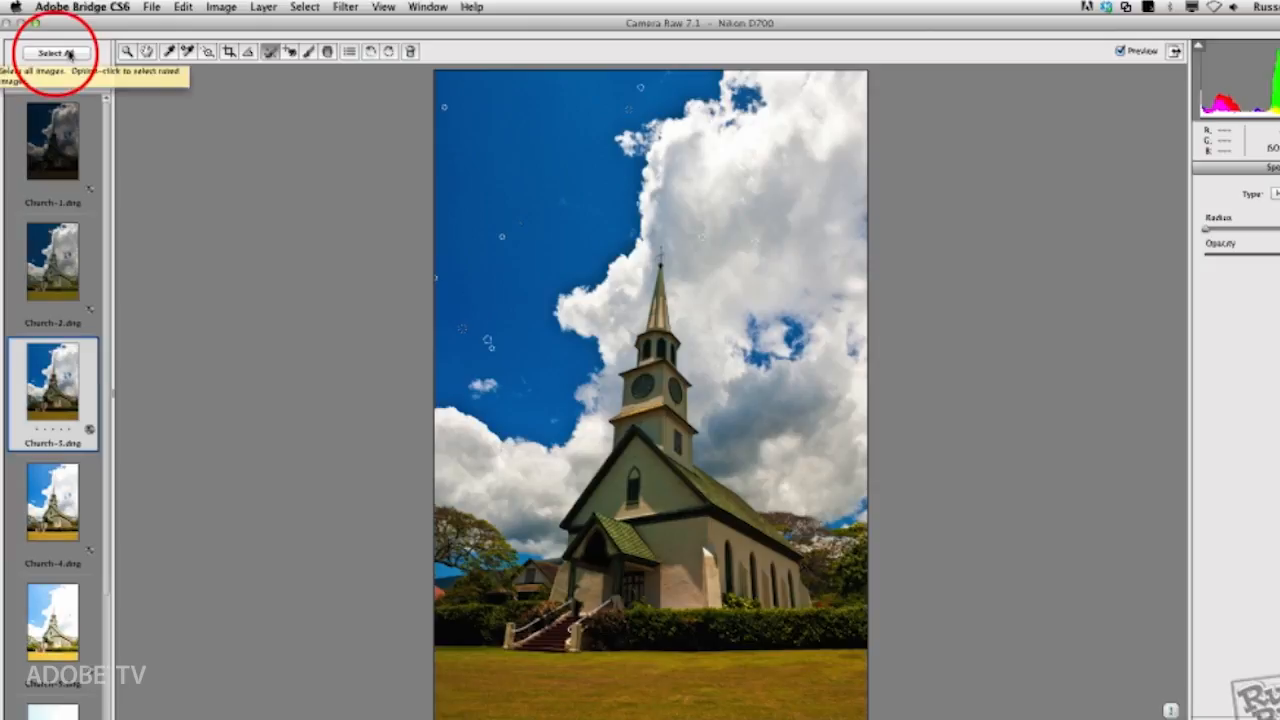
pyautogui.click(56, 52)
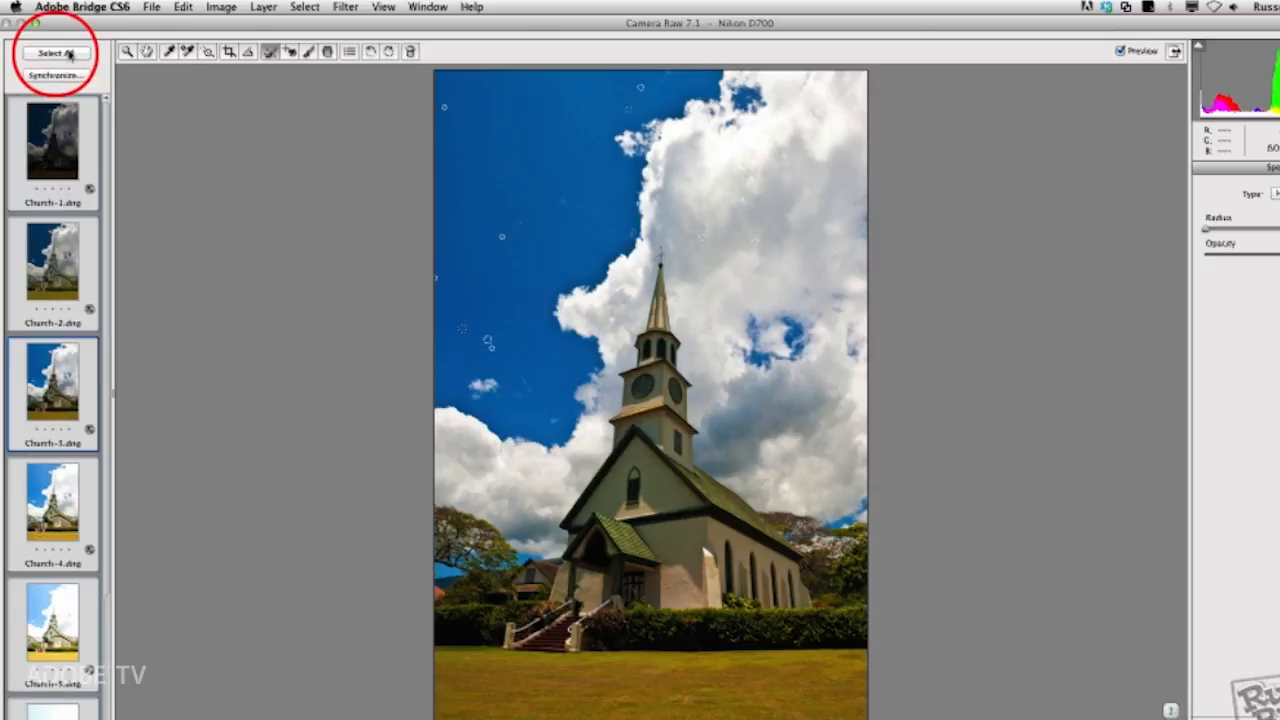
pyautogui.moveTo(500, 164)
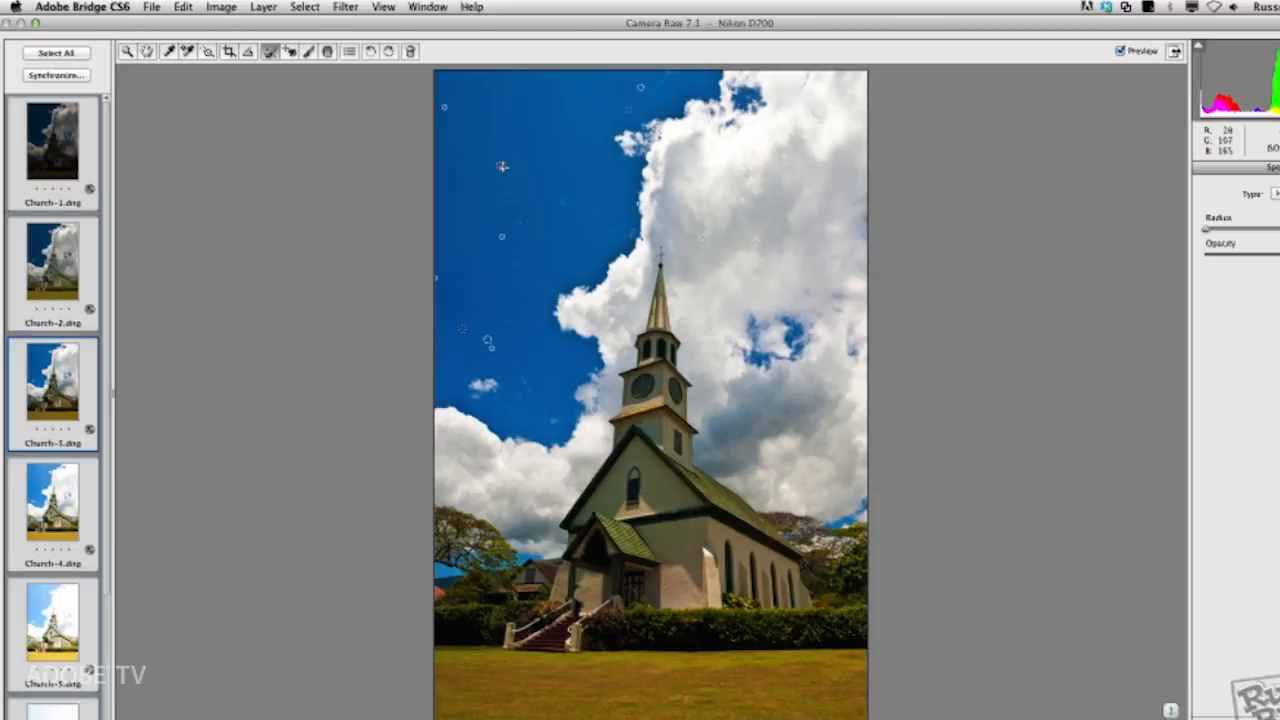
pyautogui.click(500, 166)
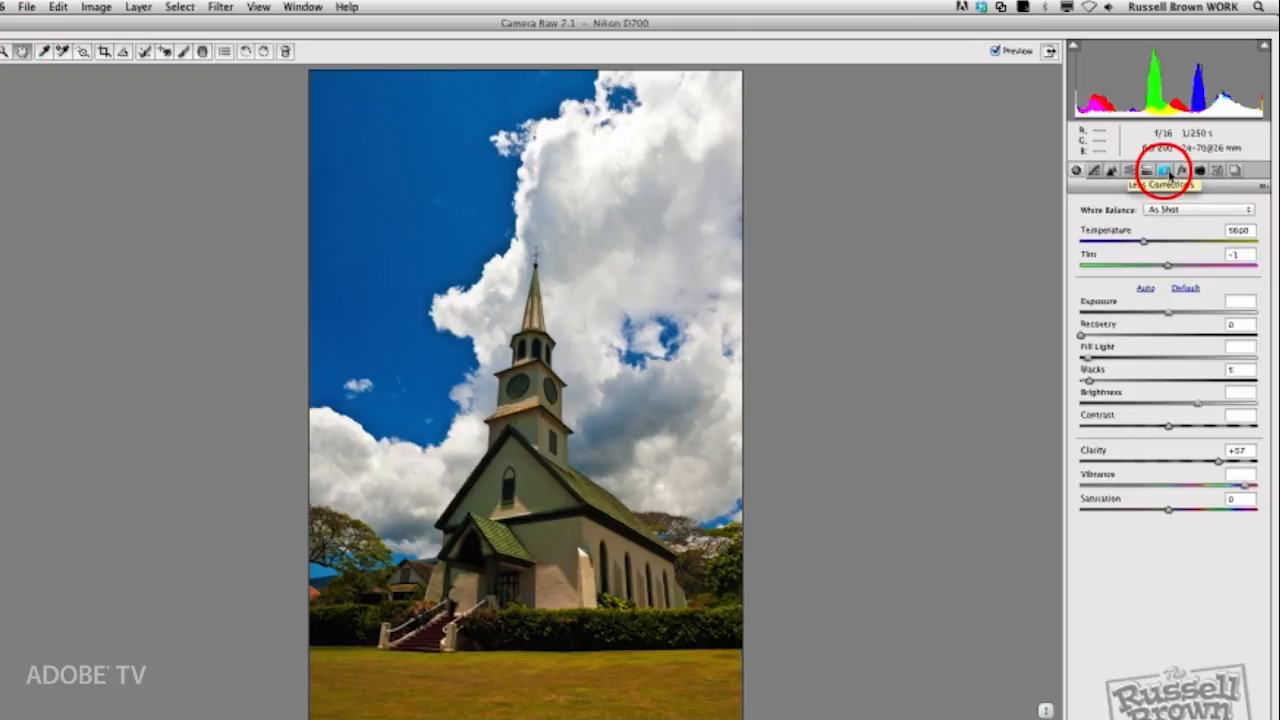
# Enable Remove Chromatic Aberration in Lens Corrections, glancing at the Profile options.
pyautogui.click(1166, 170)
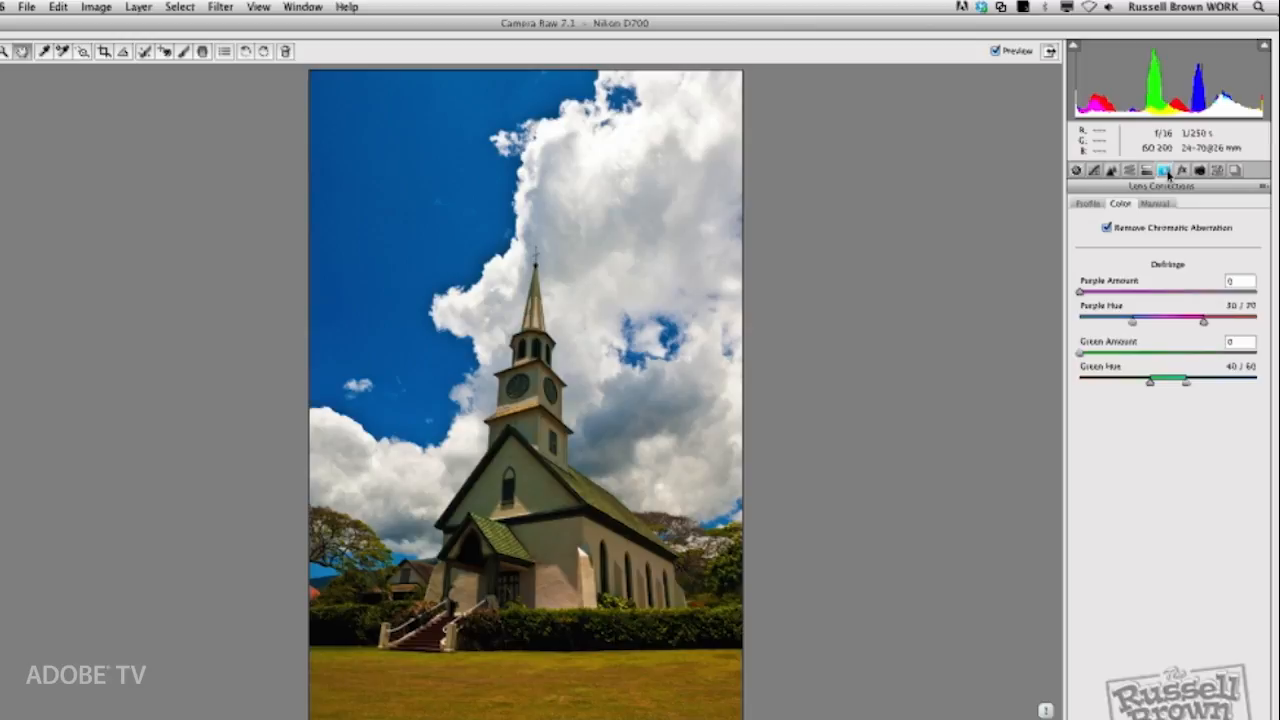
pyautogui.moveTo(1110, 228)
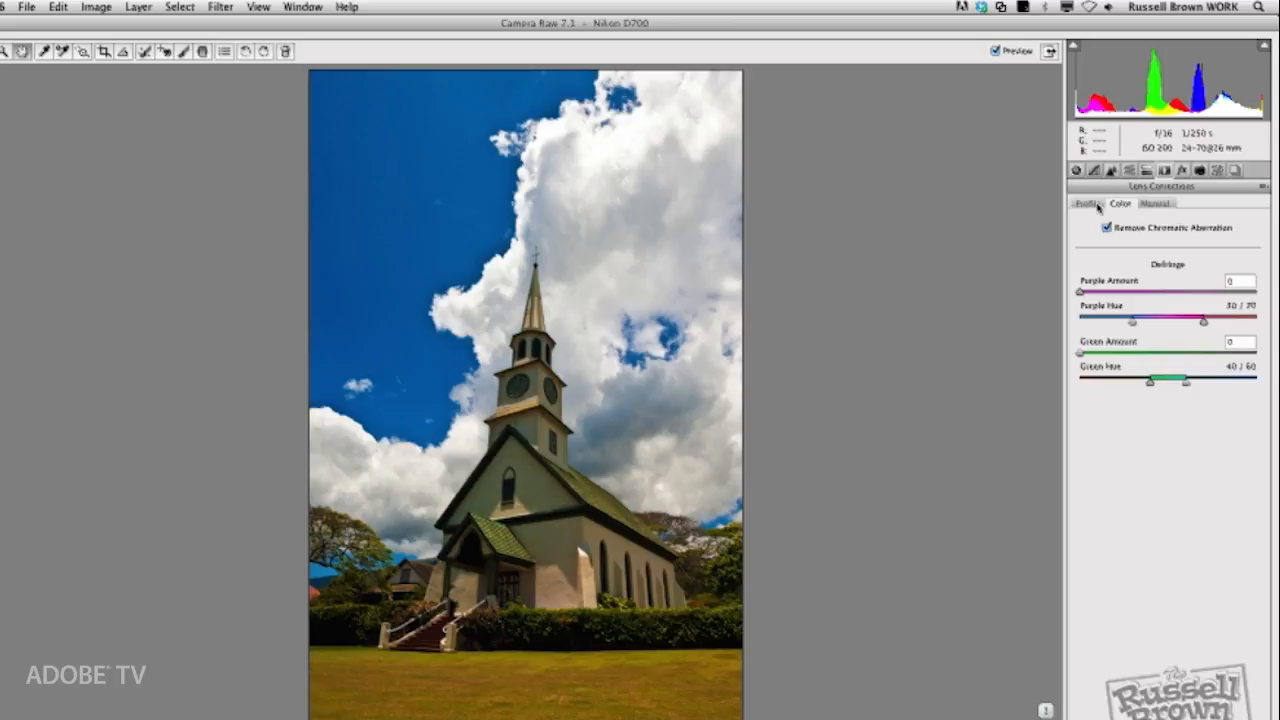
pyautogui.click(1088, 204)
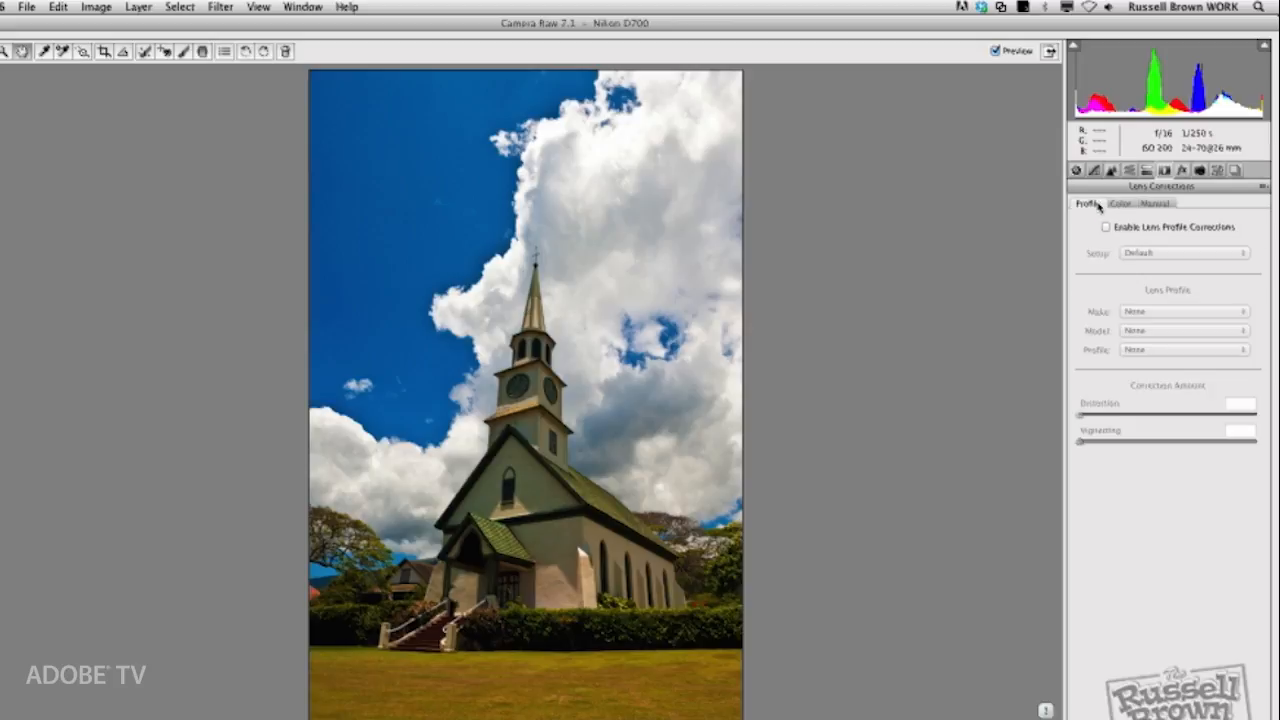
pyautogui.click(1120, 204)
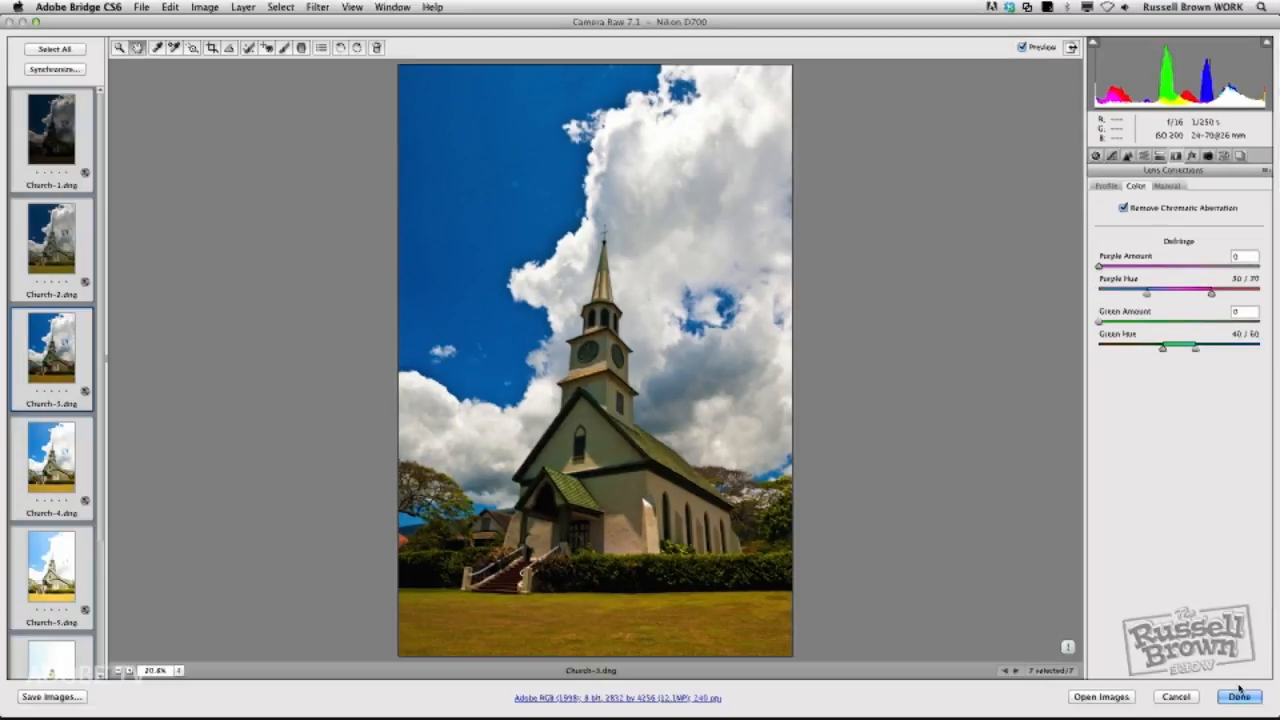
# Apply the Camera Raw edits and send the selected exposures to Merge to HDR Pro.
pyautogui.click(1240, 696)
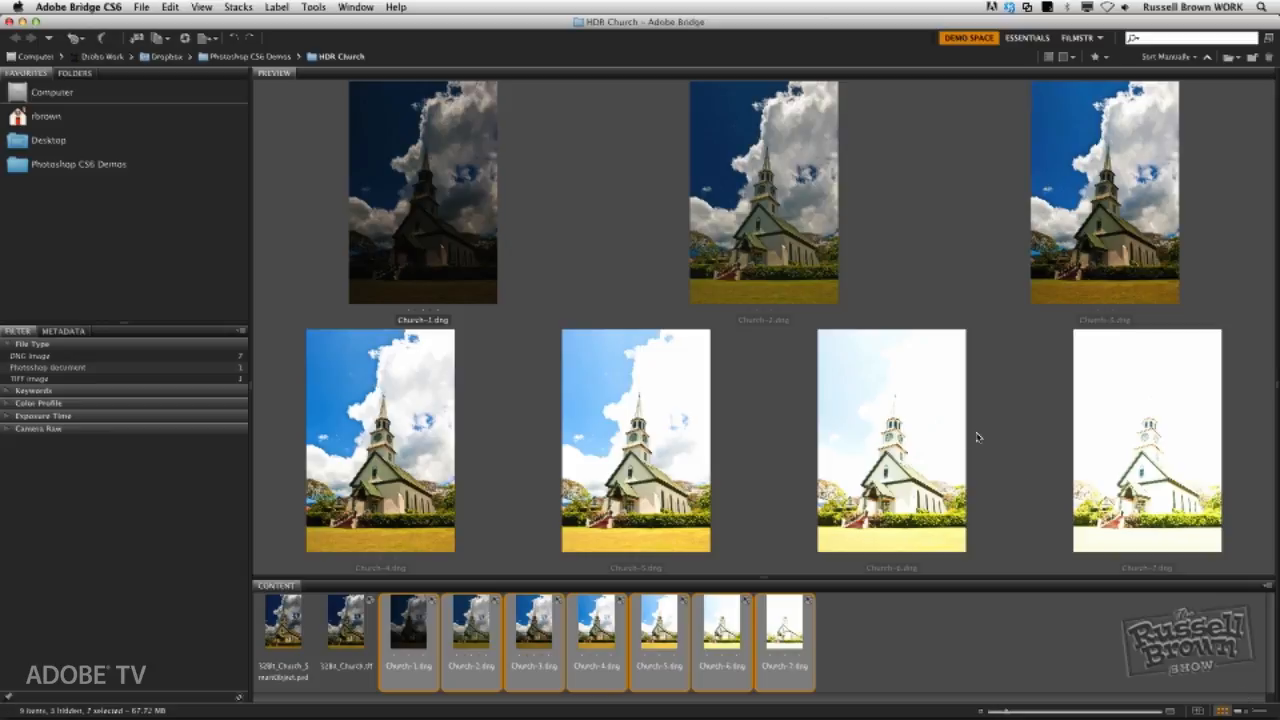
pyautogui.moveTo(568, 260)
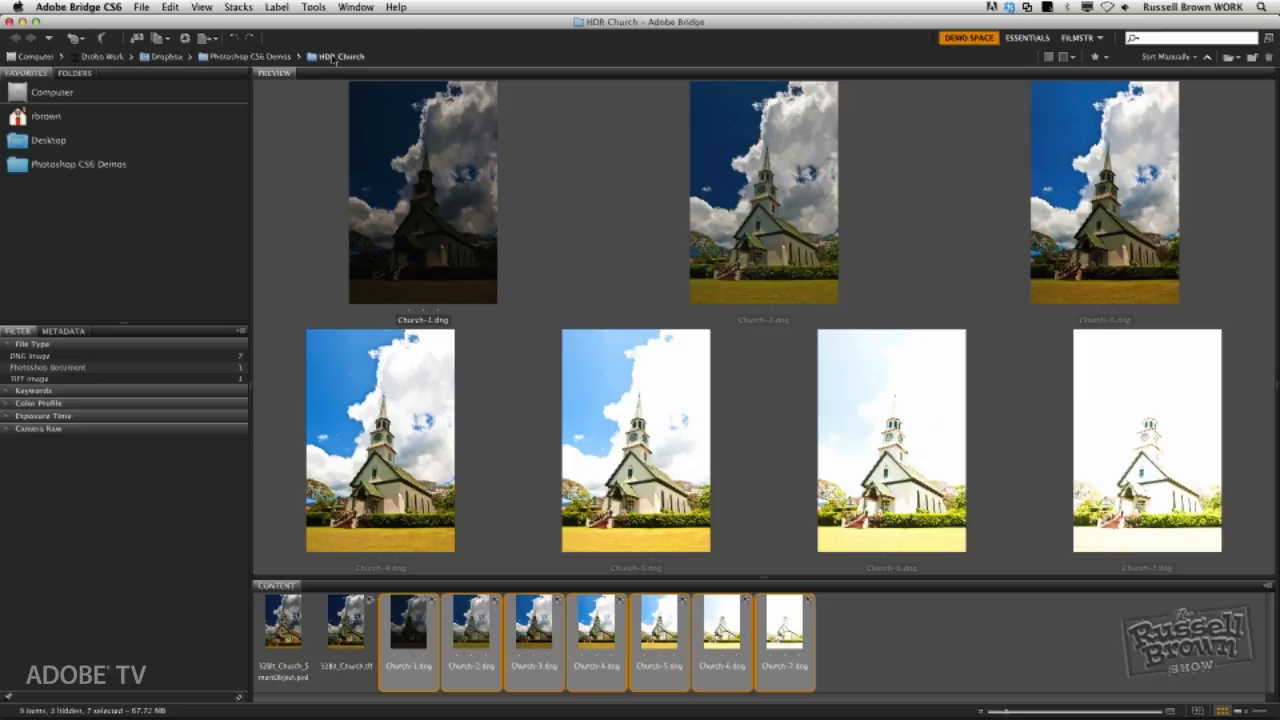
pyautogui.click(312, 8)
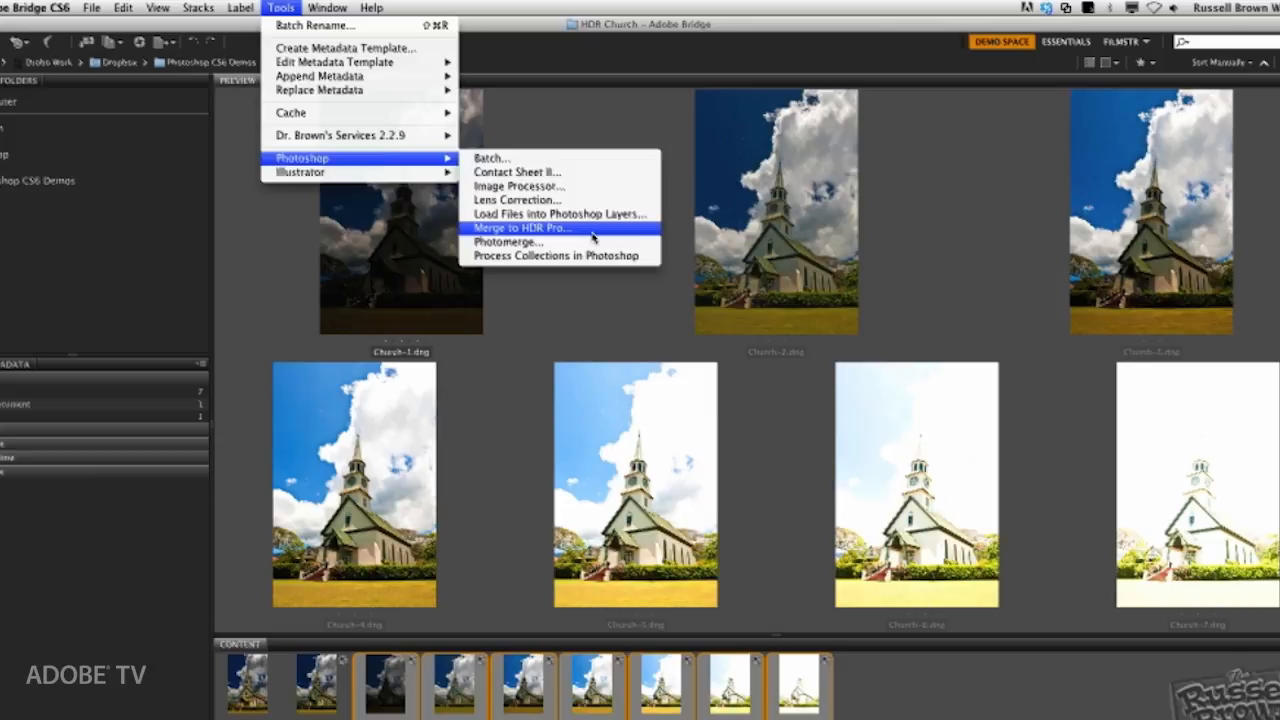
pyautogui.click(520, 228)
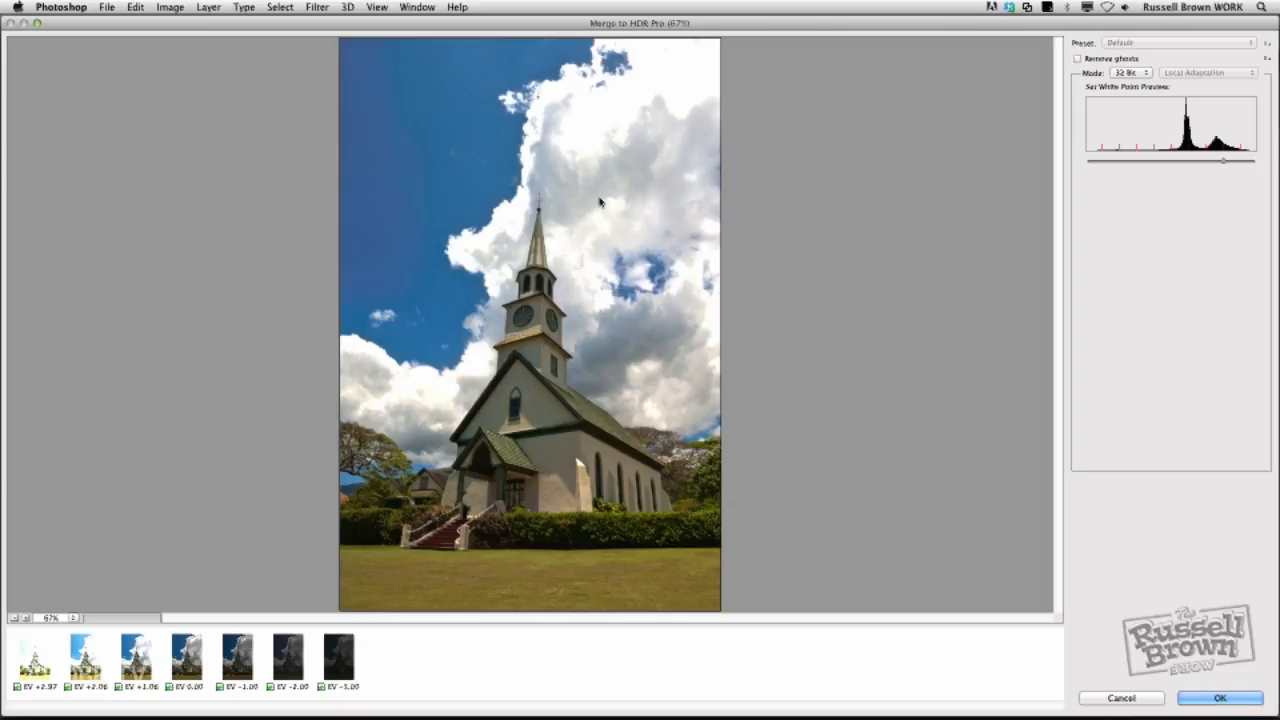
pyautogui.moveTo(1056, 84)
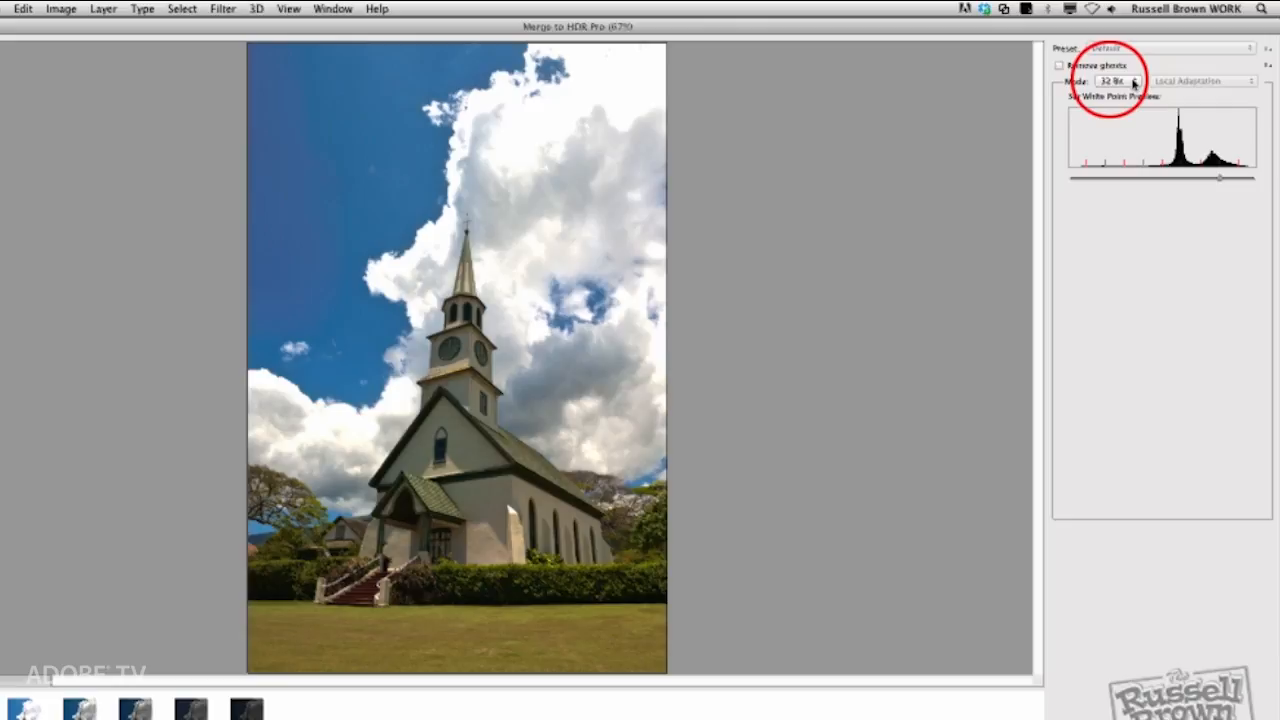
# Merge at 32 Bit with Remove Ghosts on, leaving the preview white point unchanged.
pyautogui.click(1118, 80)
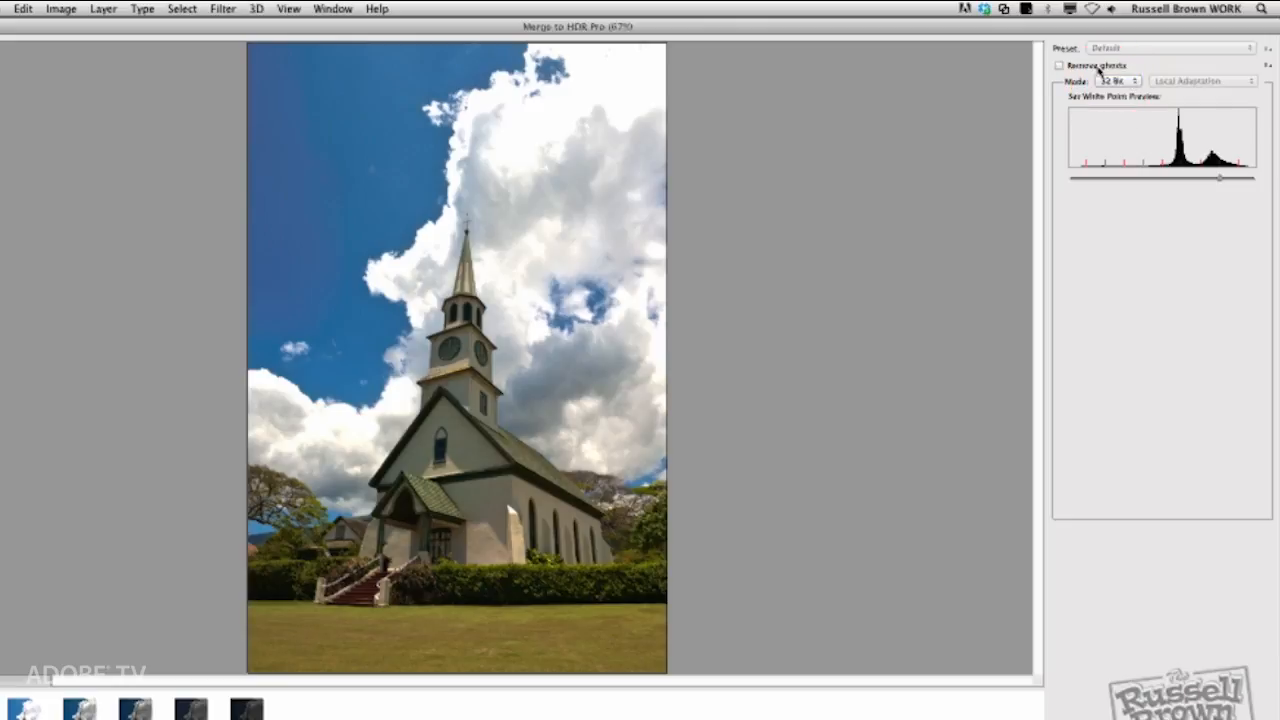
pyautogui.moveTo(1088, 64)
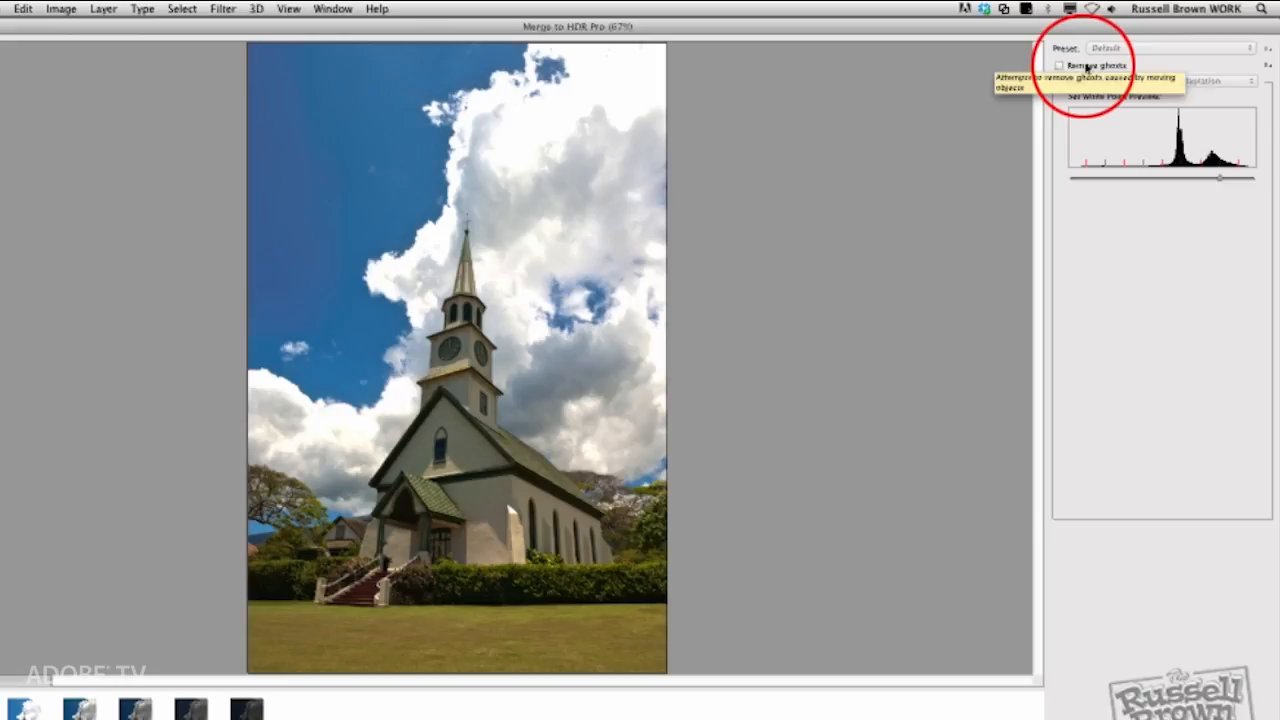
pyautogui.click(1060, 64)
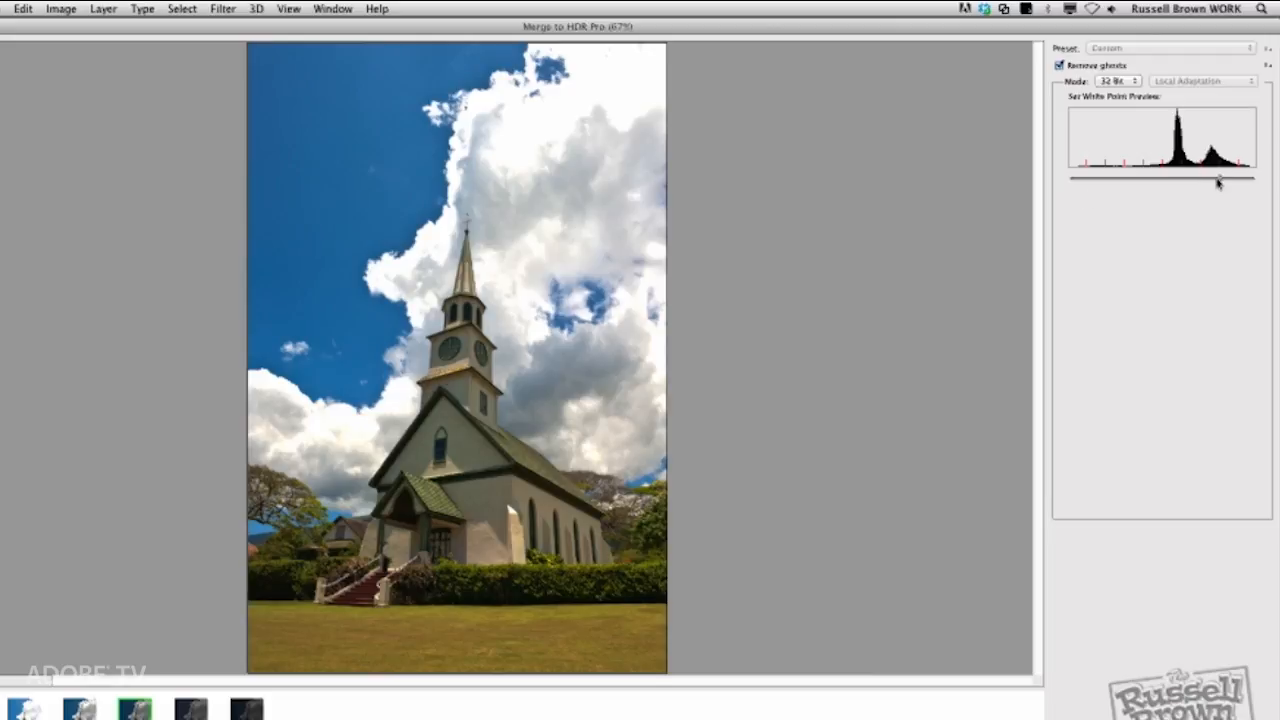
pyautogui.moveTo(1218, 180); pyautogui.dragTo(1200, 180)
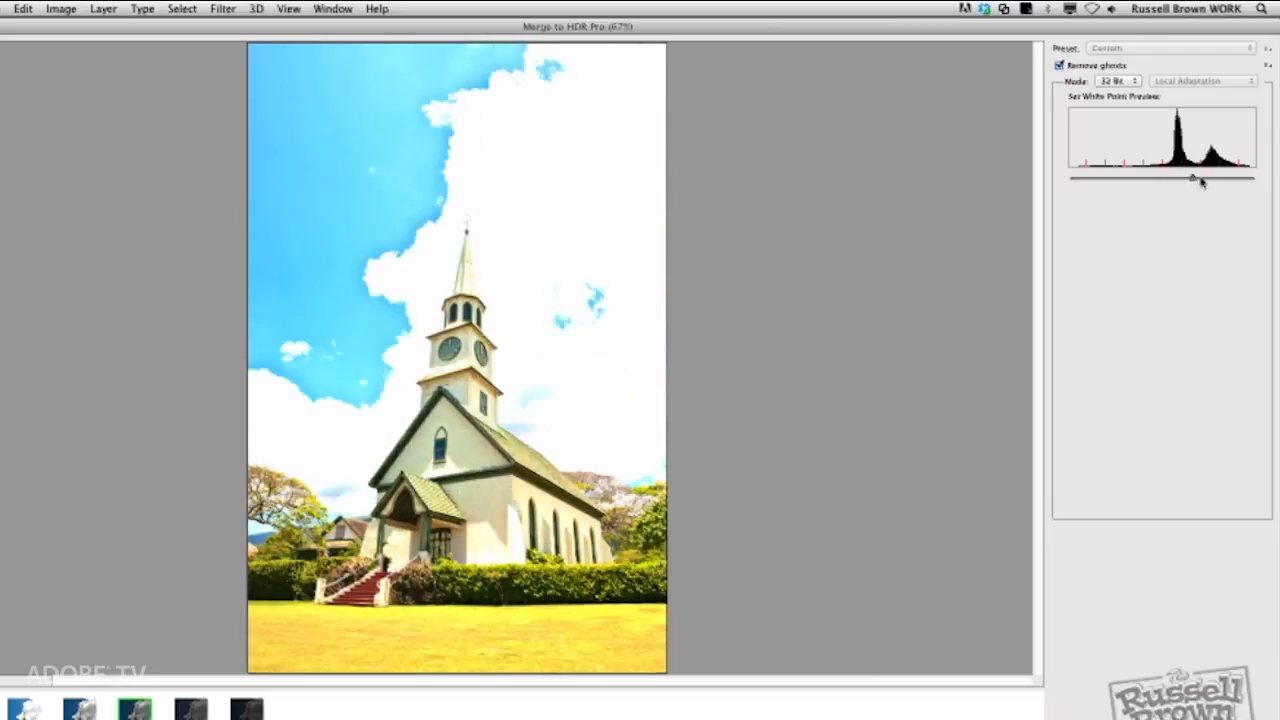
pyautogui.moveTo(1200, 178); pyautogui.dragTo(1244, 178)
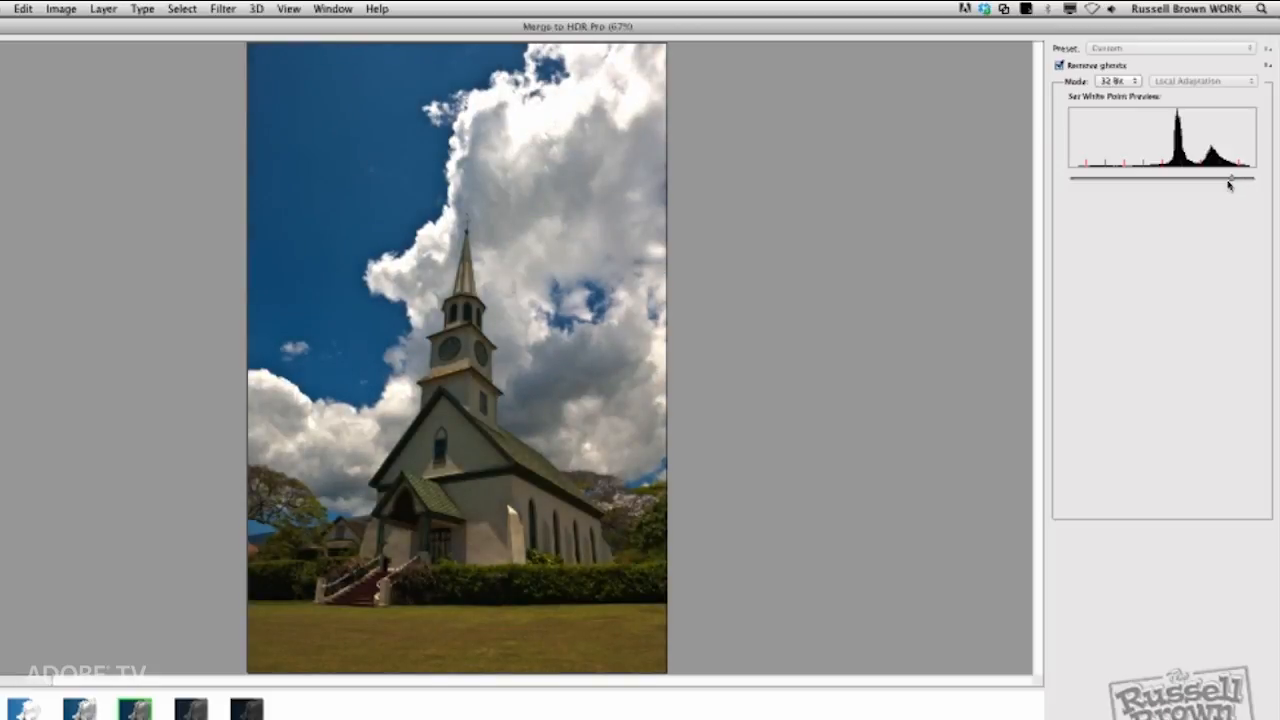
pyautogui.moveTo(1224, 192)
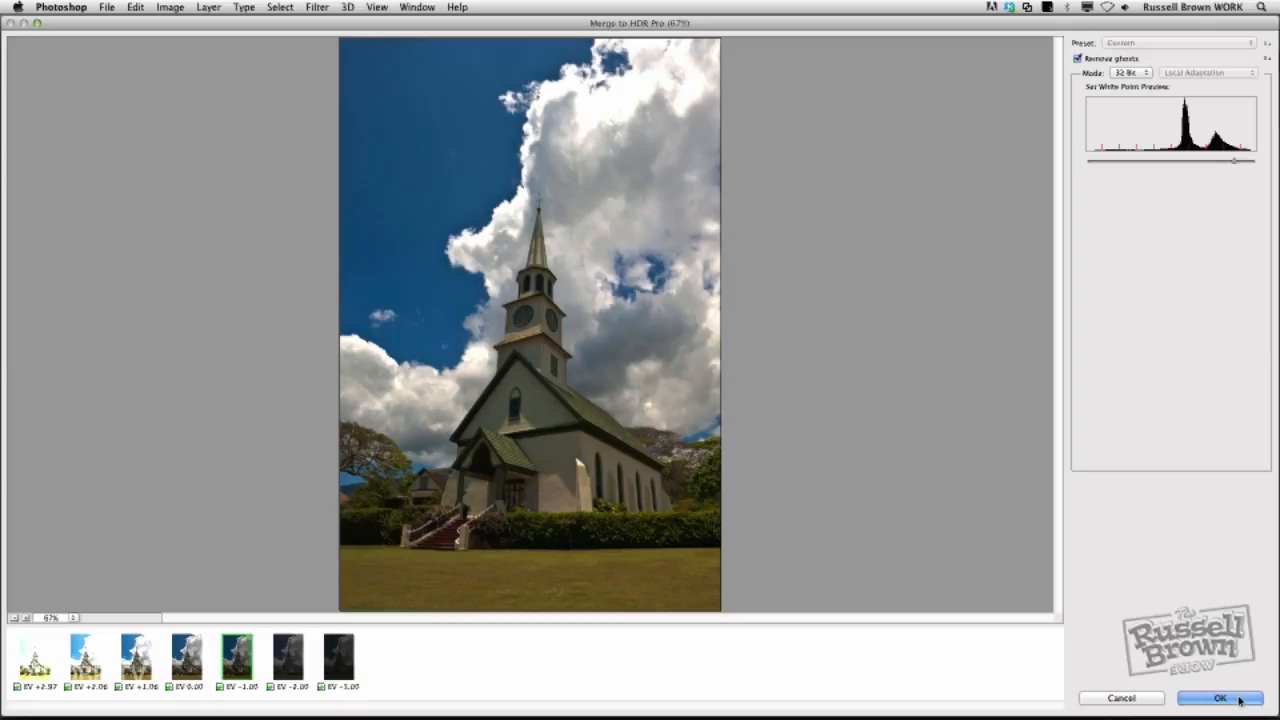
pyautogui.click(1220, 698)
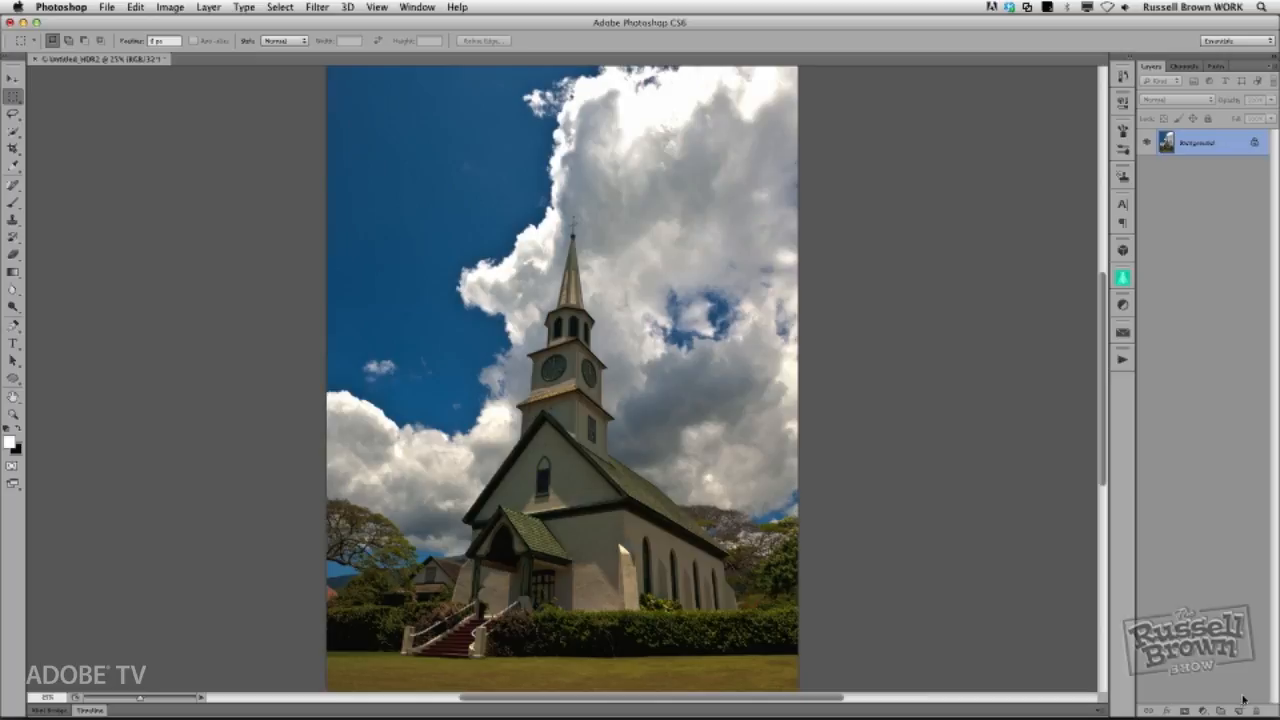
pyautogui.moveTo(416, 88)
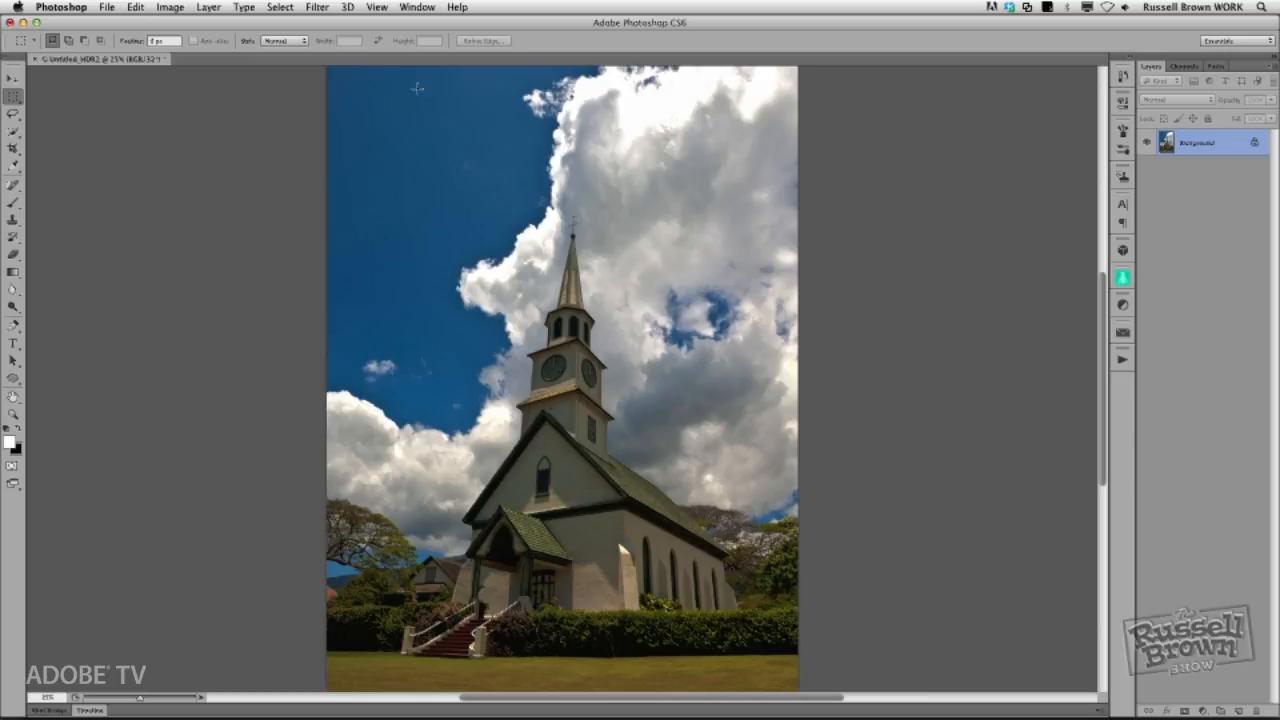
# Confirm the image is 32 Bits/Channel without changing the mode.
pyautogui.click(168, 8)
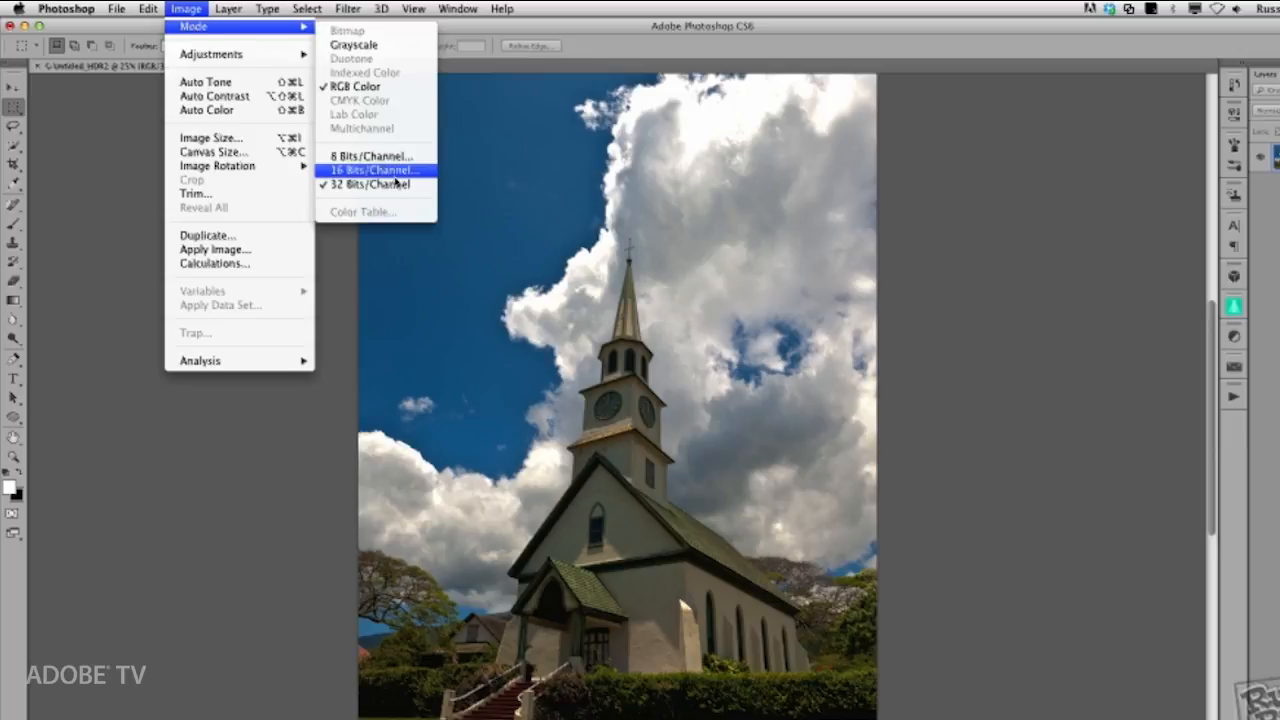
pyautogui.moveTo(376, 184)
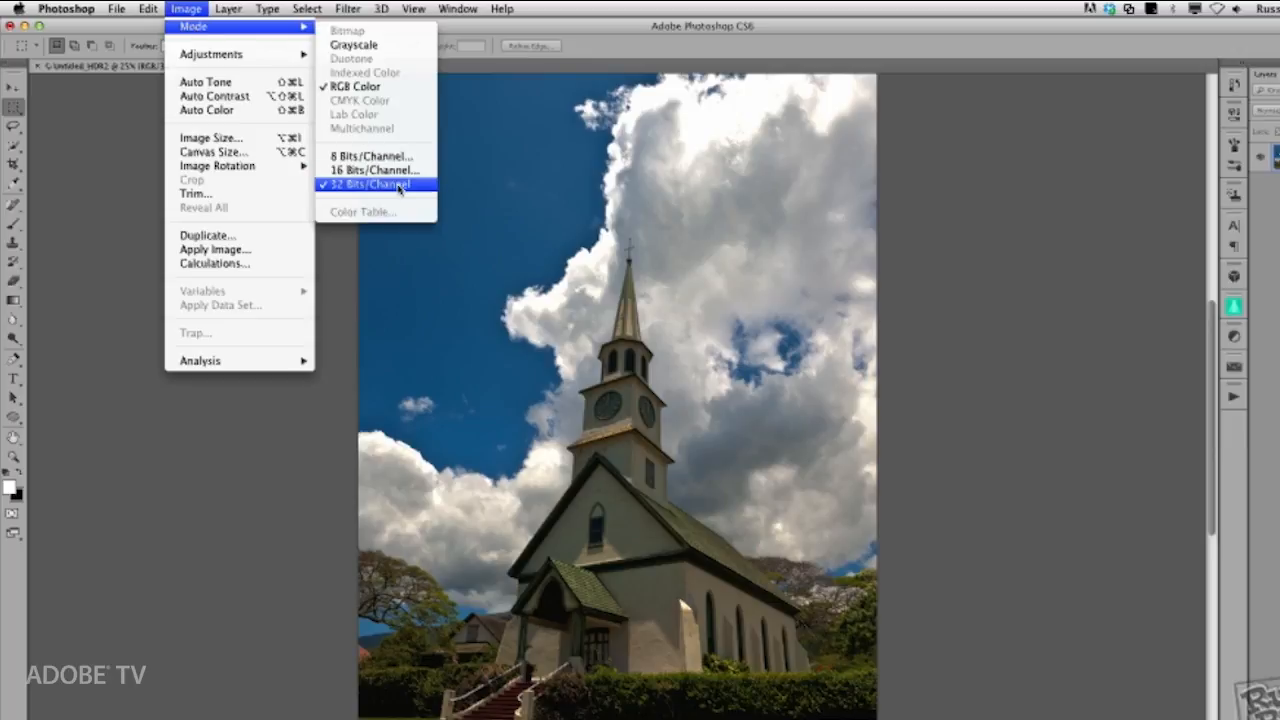
pyautogui.moveTo(368, 148)
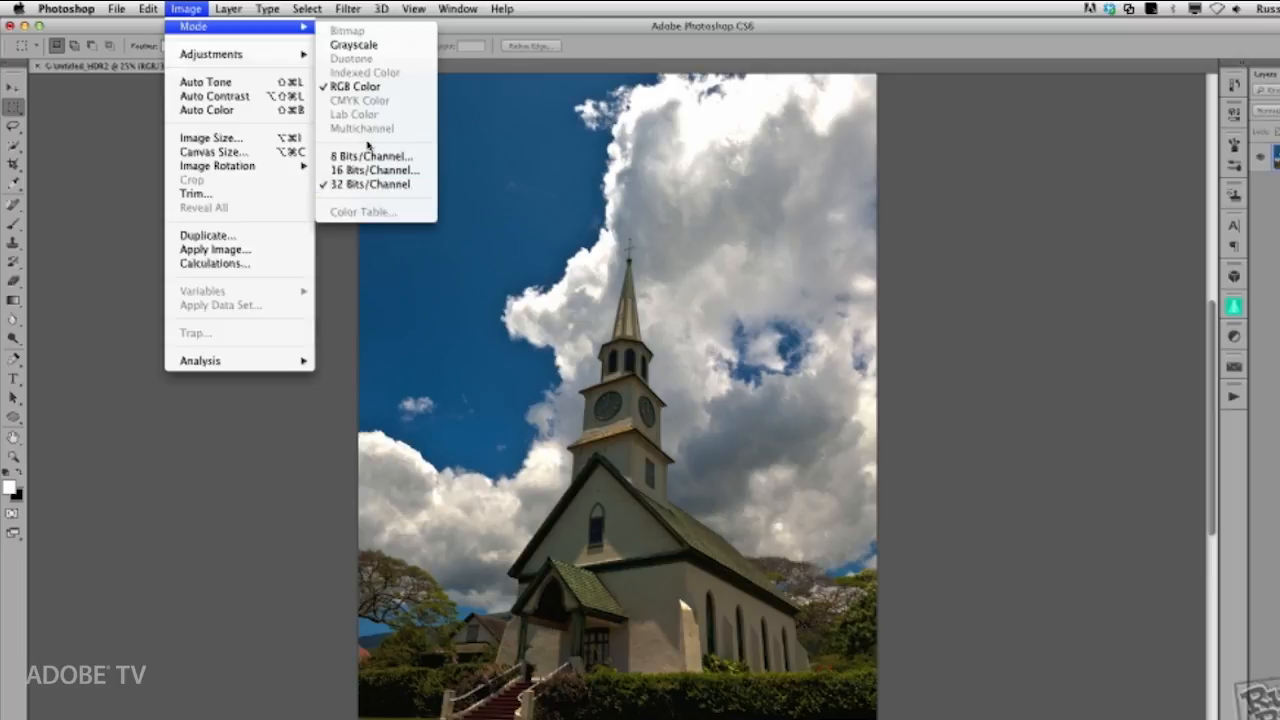
pyautogui.click(368, 184)
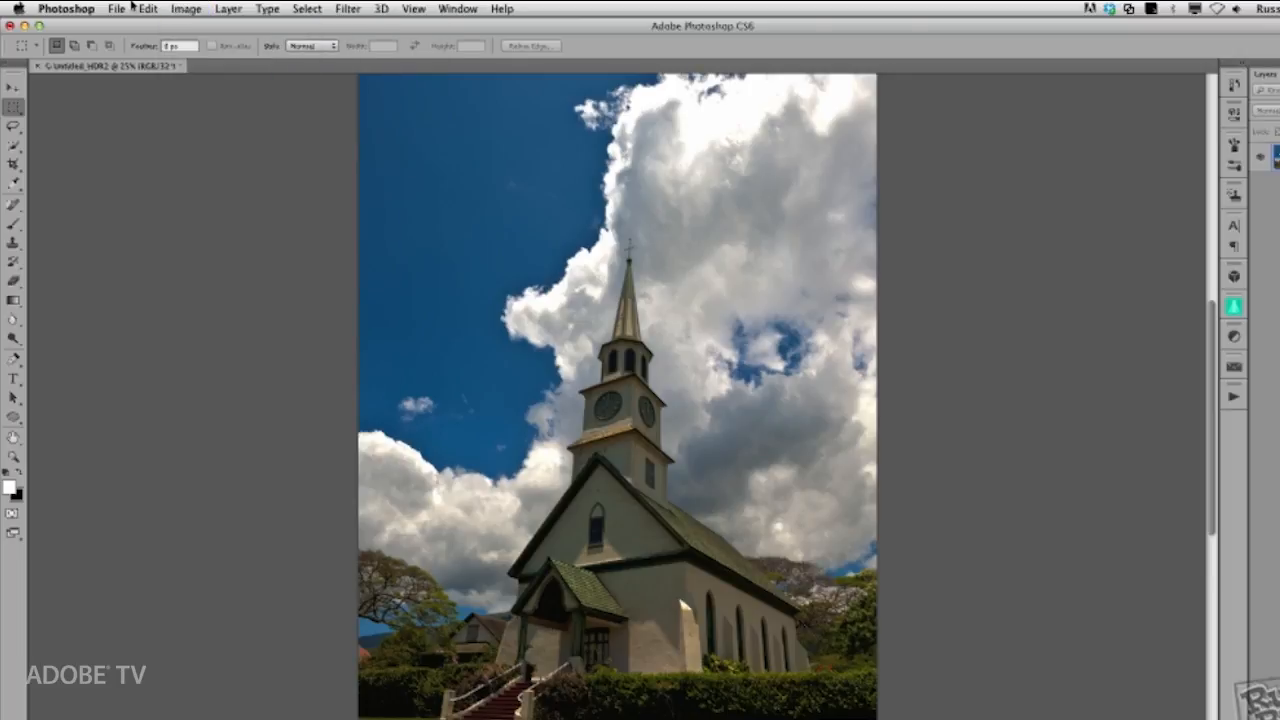
pyautogui.click(116, 8)
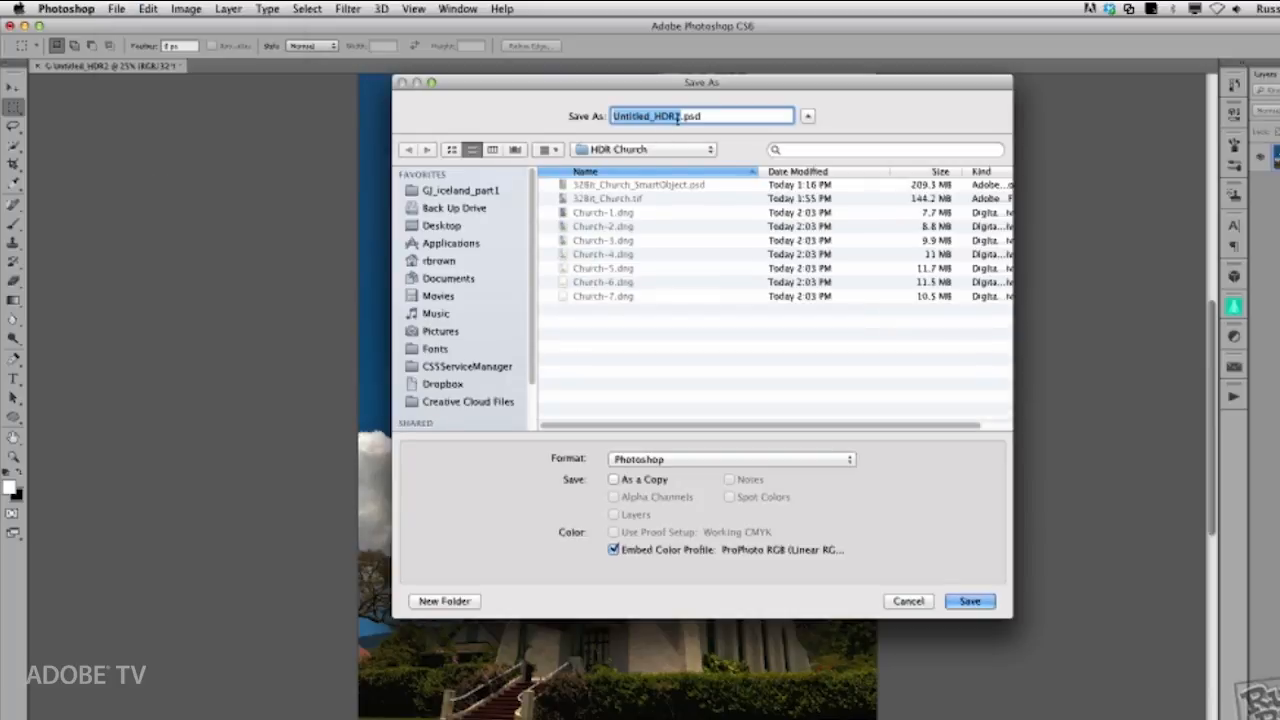
# Save the image as Church2.tif in TIFF format with 32 bit (Float) depth.
pyautogui.click(730, 458)
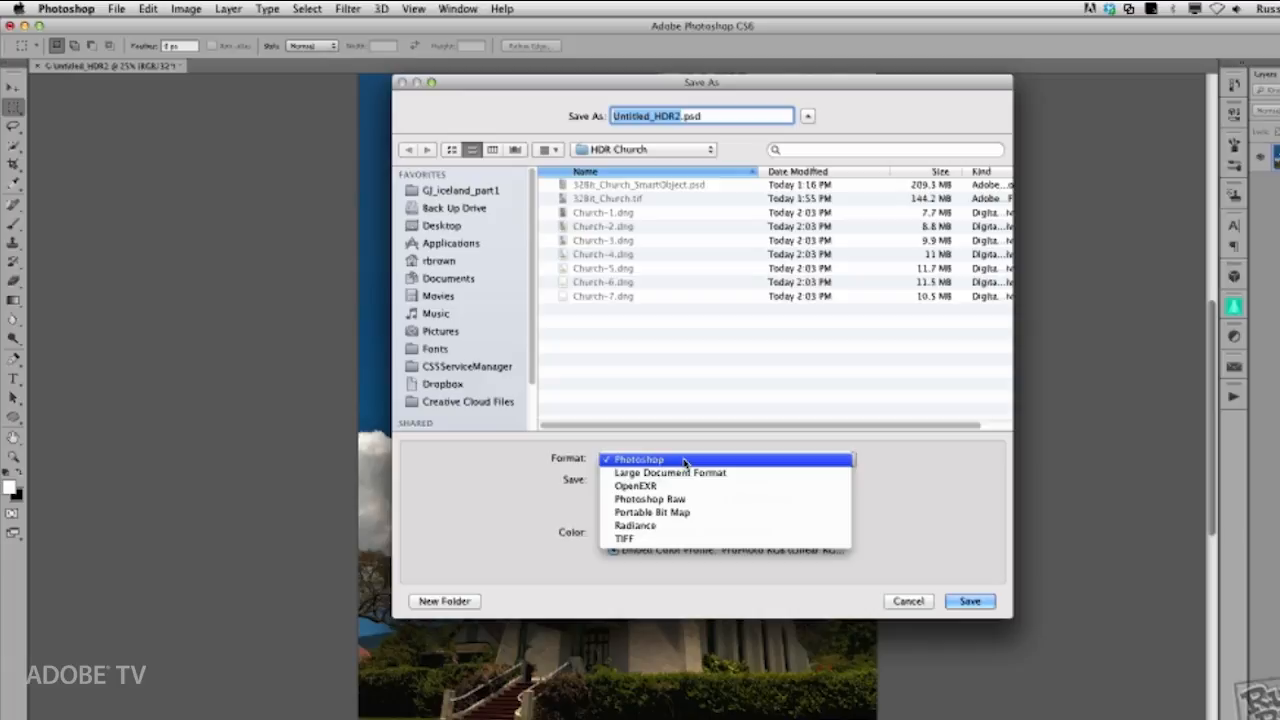
pyautogui.moveTo(688, 538)
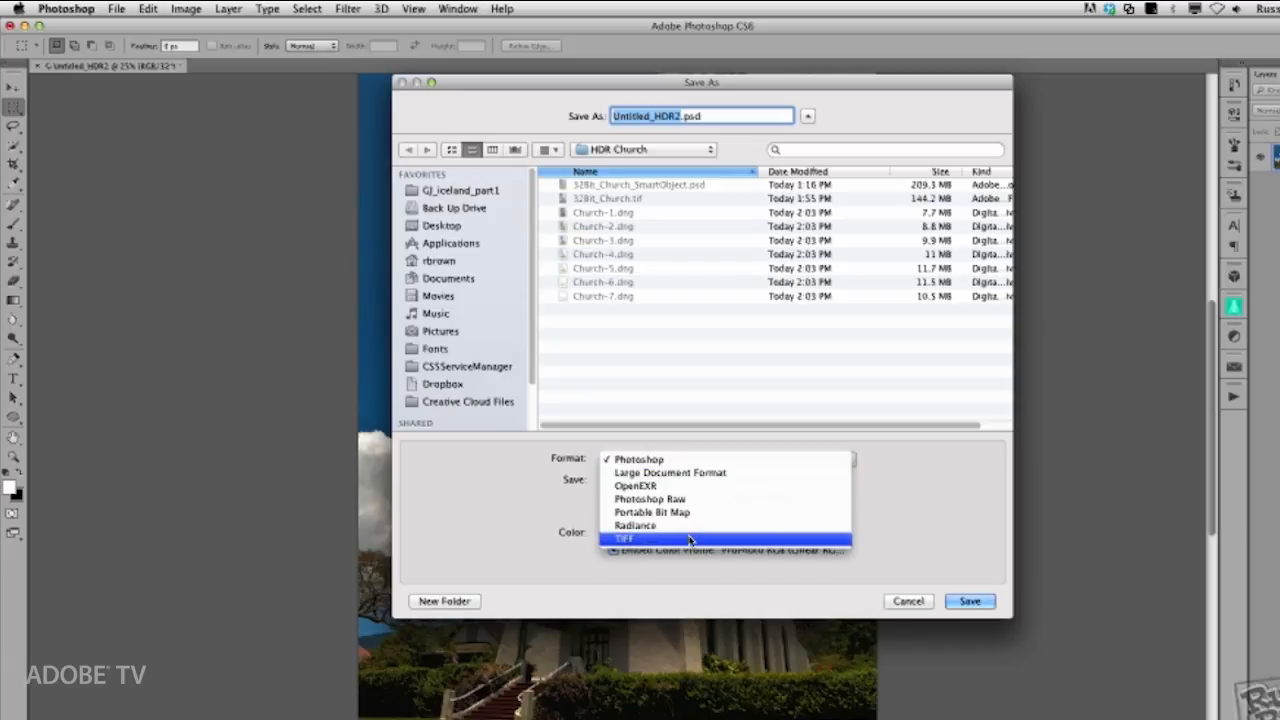
pyautogui.click(624, 538)
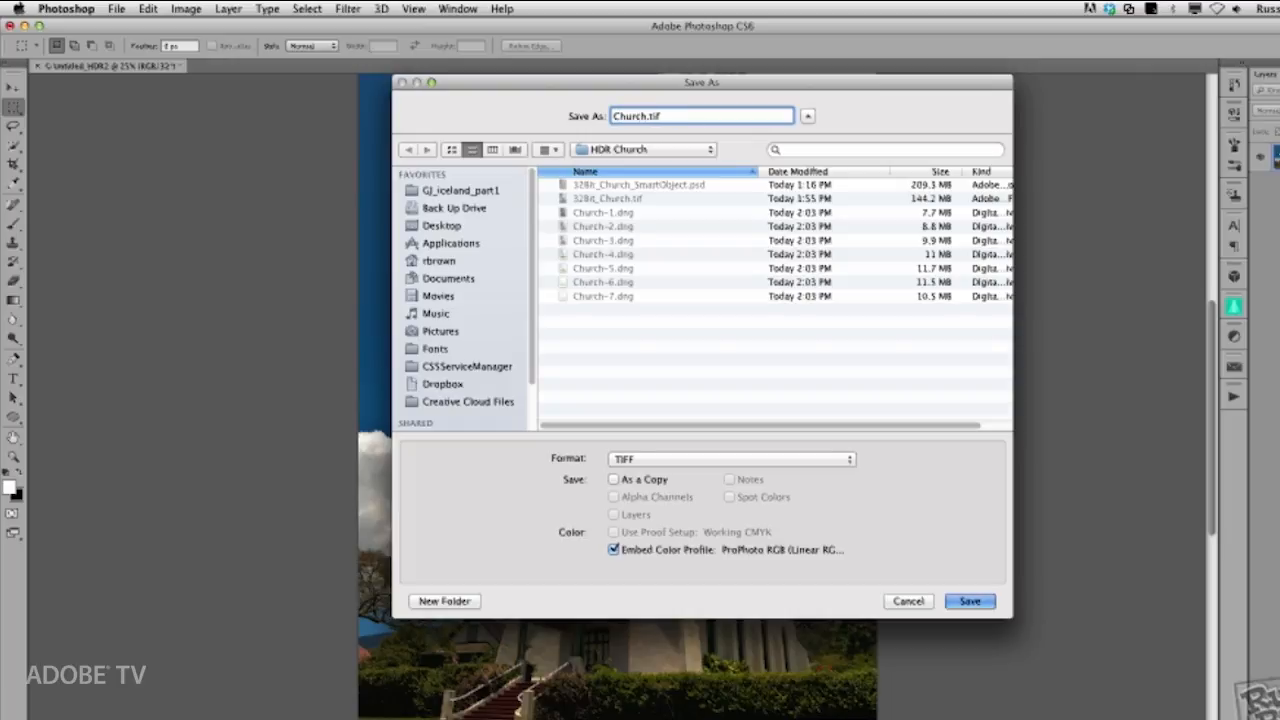
pyautogui.write('2')
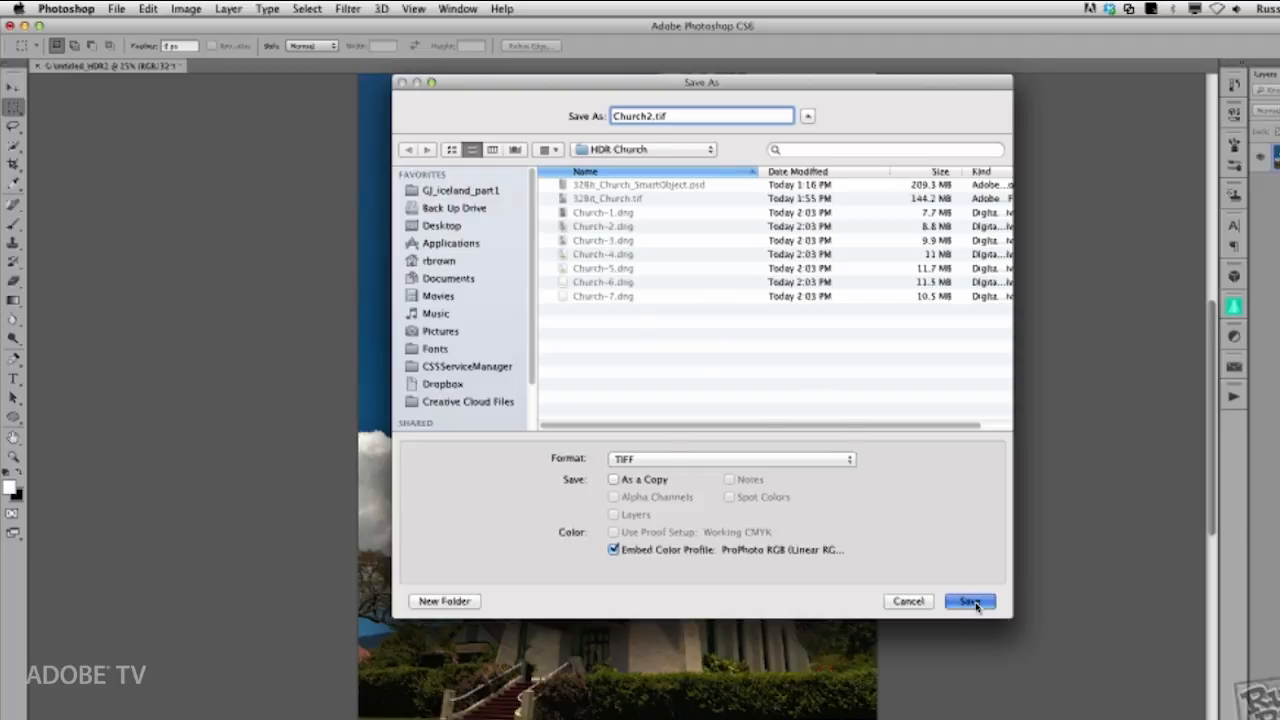
pyautogui.click(968, 600)
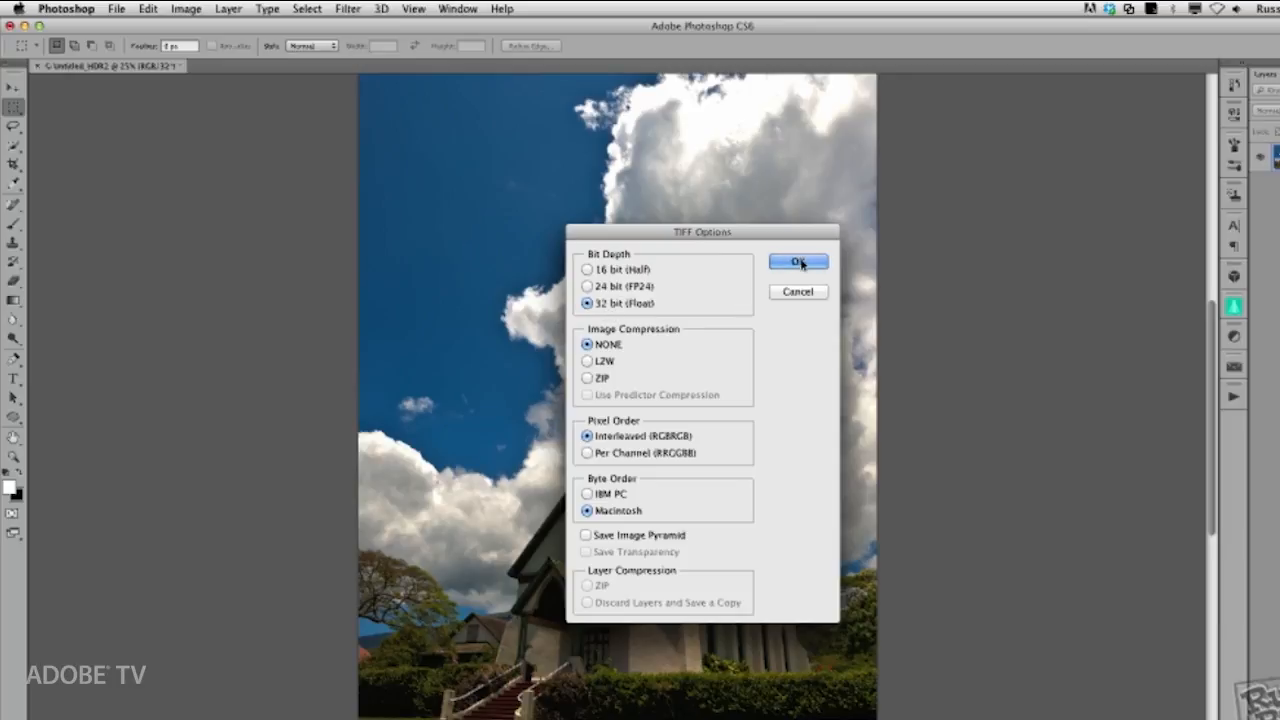
pyautogui.click(798, 262)
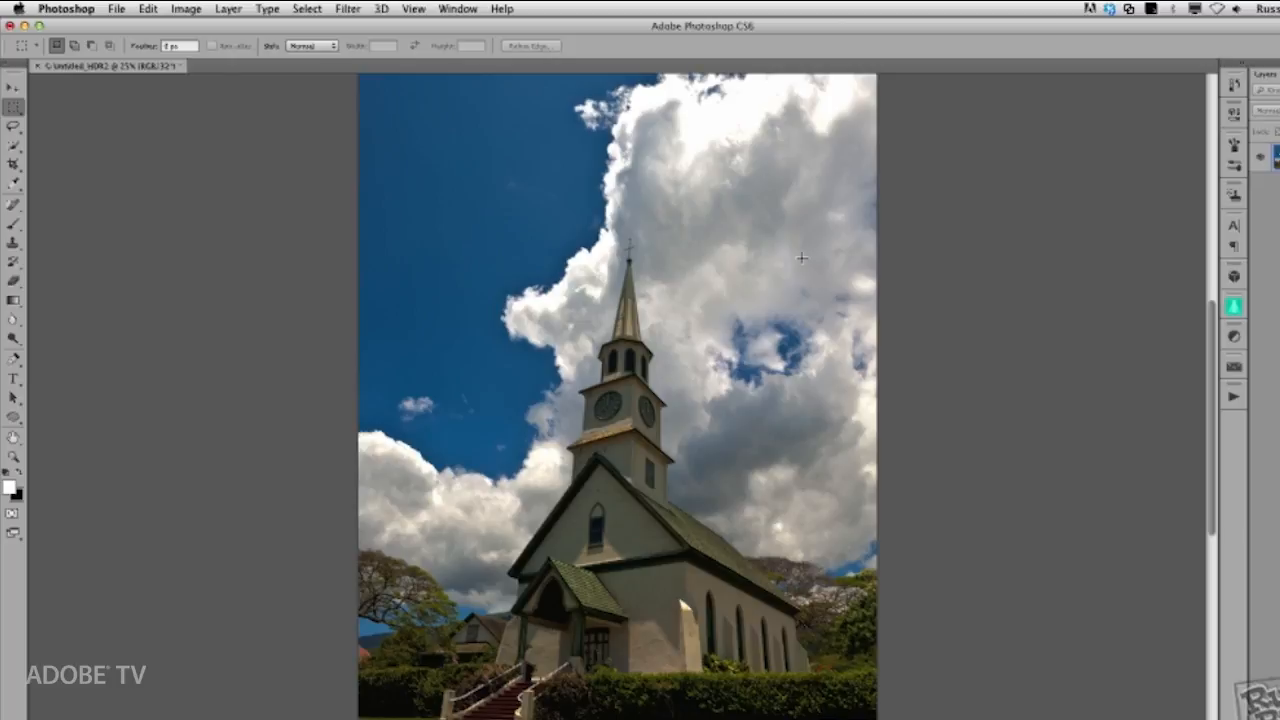
pyautogui.moveTo(92, 108)
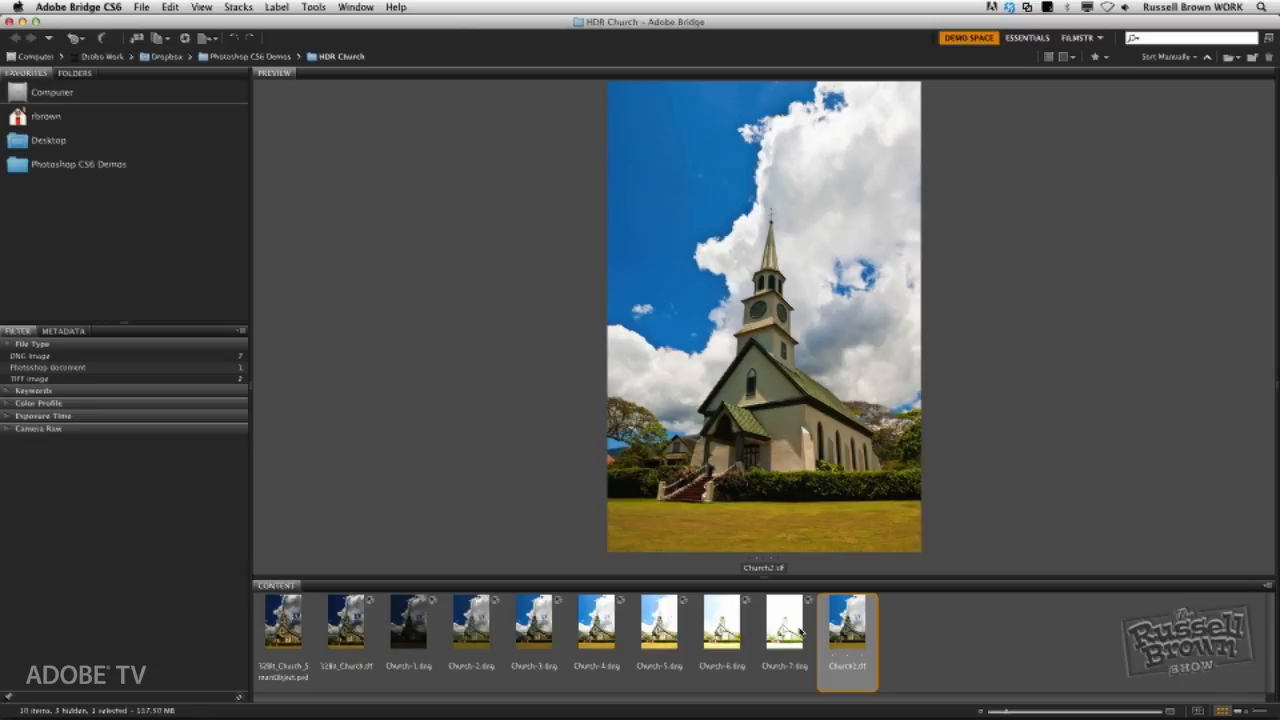
# Select Church2.tif in Bridge and open it in Camera Raw.
pyautogui.click(346, 622)
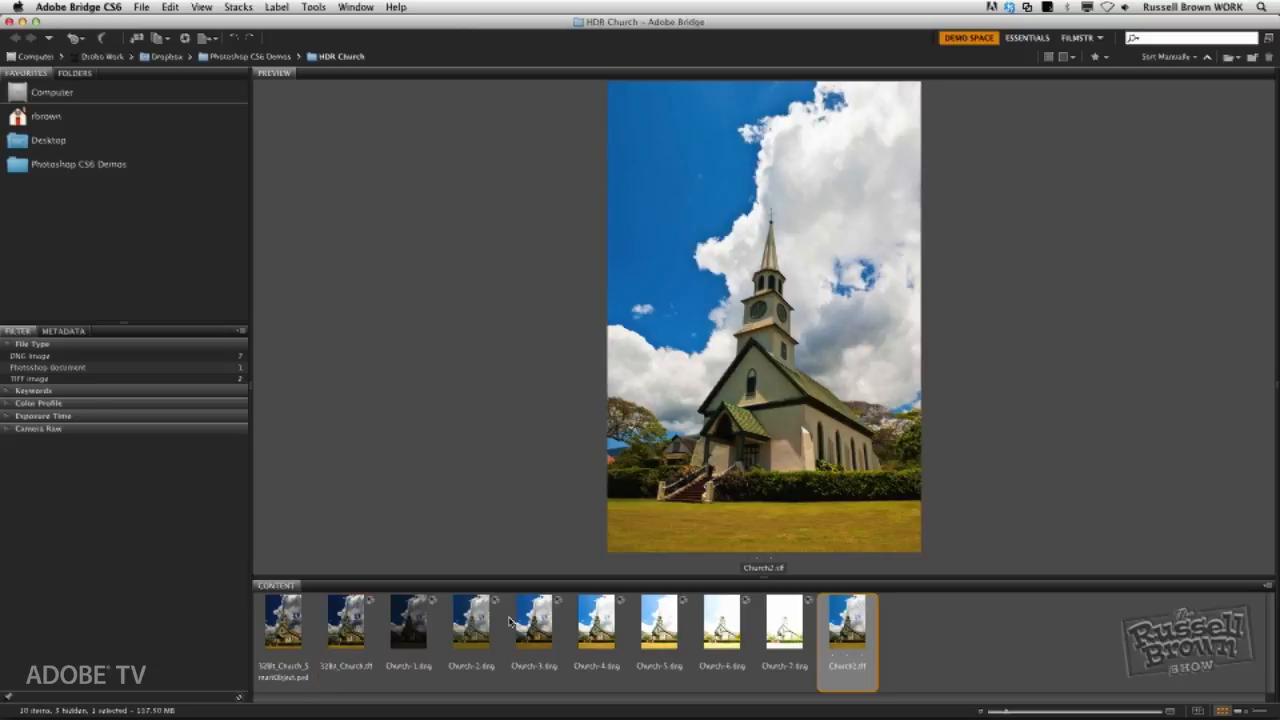
pyautogui.click(346, 620)
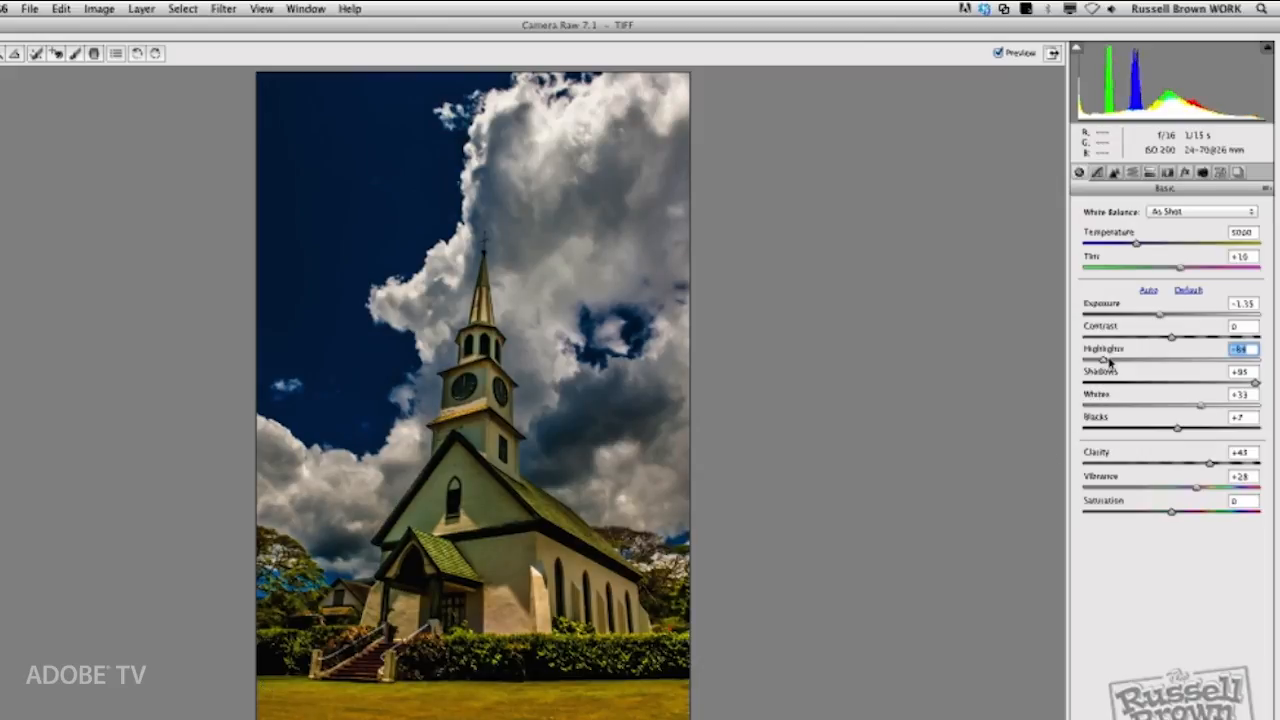
# Try the Highlights slider both ways, then set it strongly negative to recover cloud detail.
pyautogui.moveTo(1108, 360); pyautogui.dragTo(1204, 360)
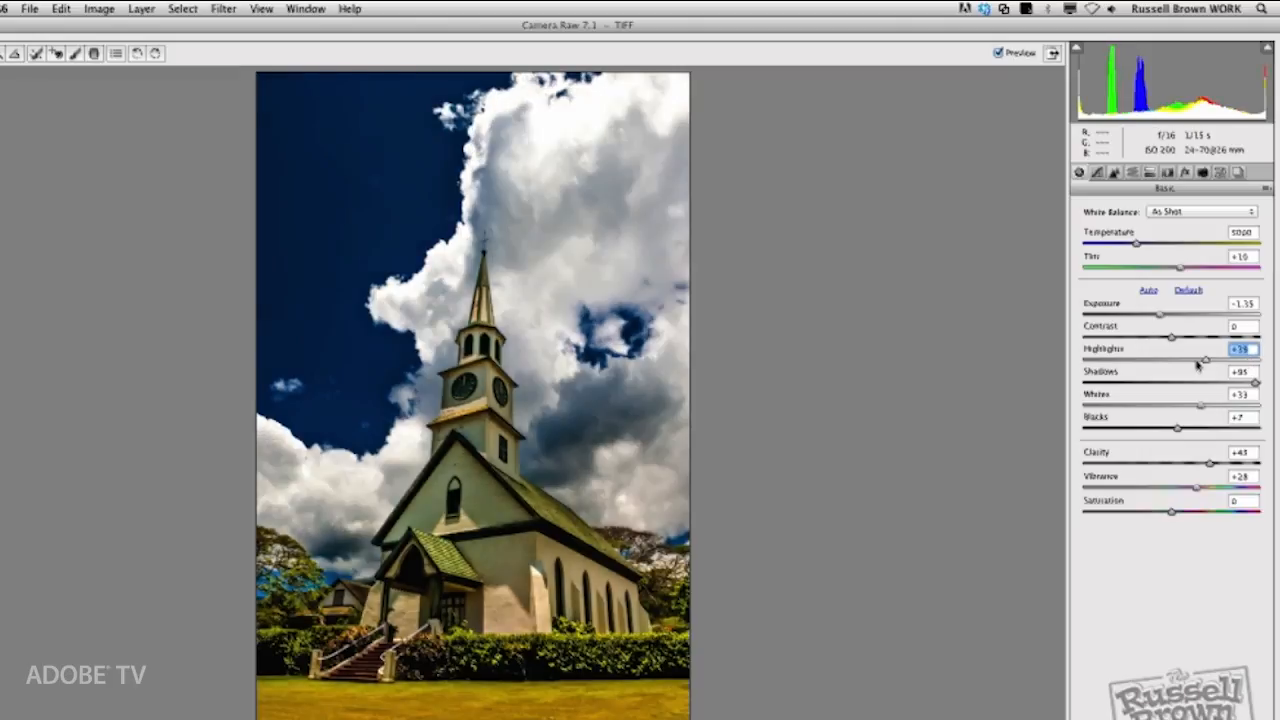
pyautogui.moveTo(1204, 360); pyautogui.dragTo(1090, 360)
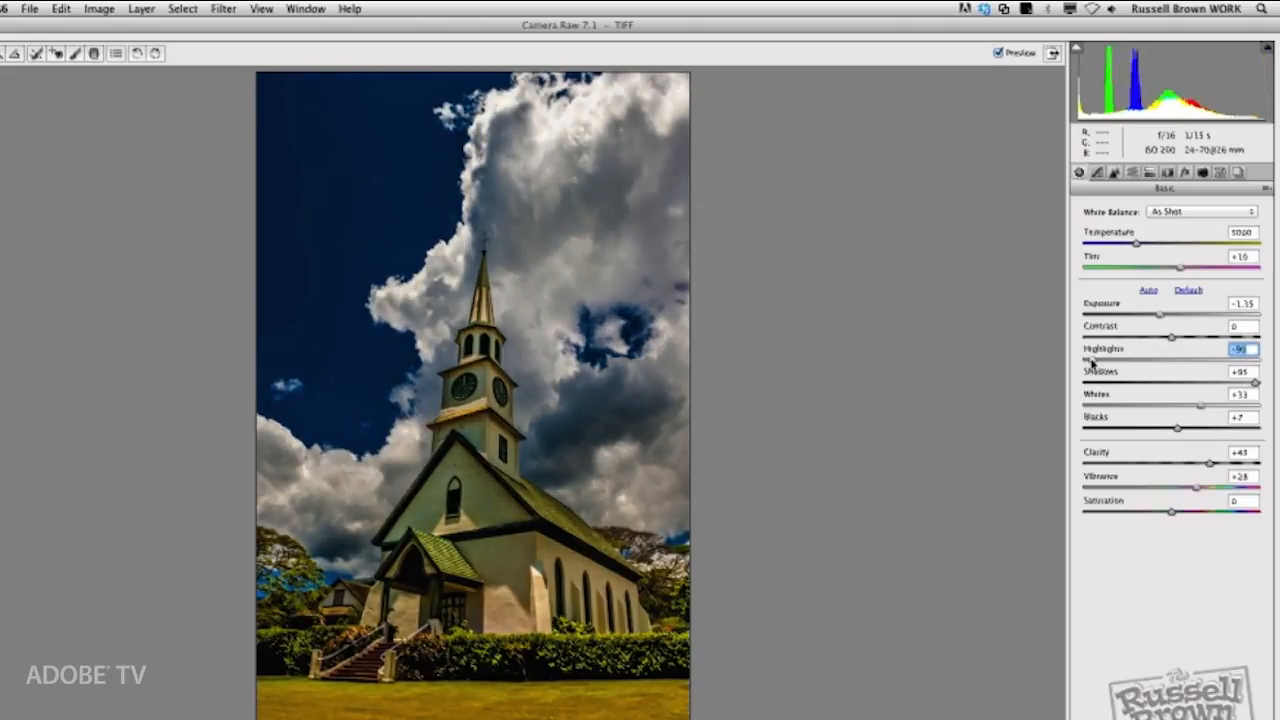
pyautogui.moveTo(1090, 358); pyautogui.dragTo(1098, 358)
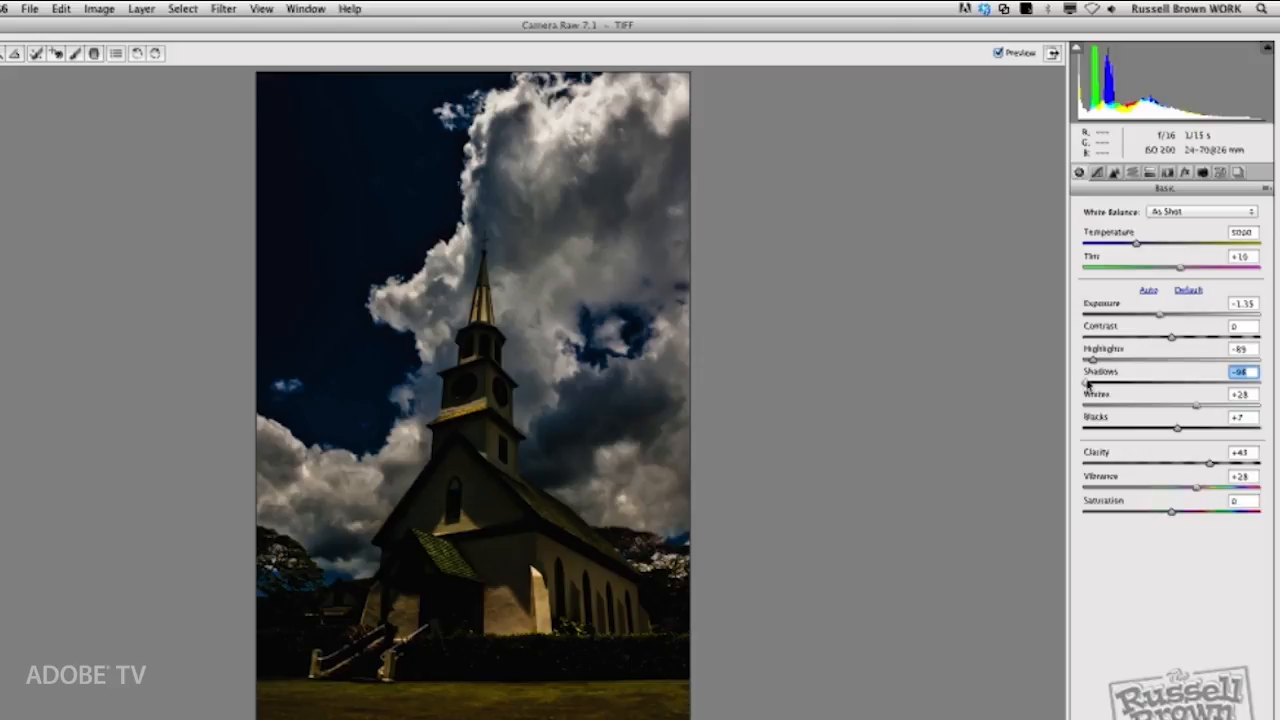
# Preview the Shadows slider at its darkest, then lift shadows to a high positive value.
pyautogui.moveTo(1084, 384); pyautogui.dragTo(1170, 384)
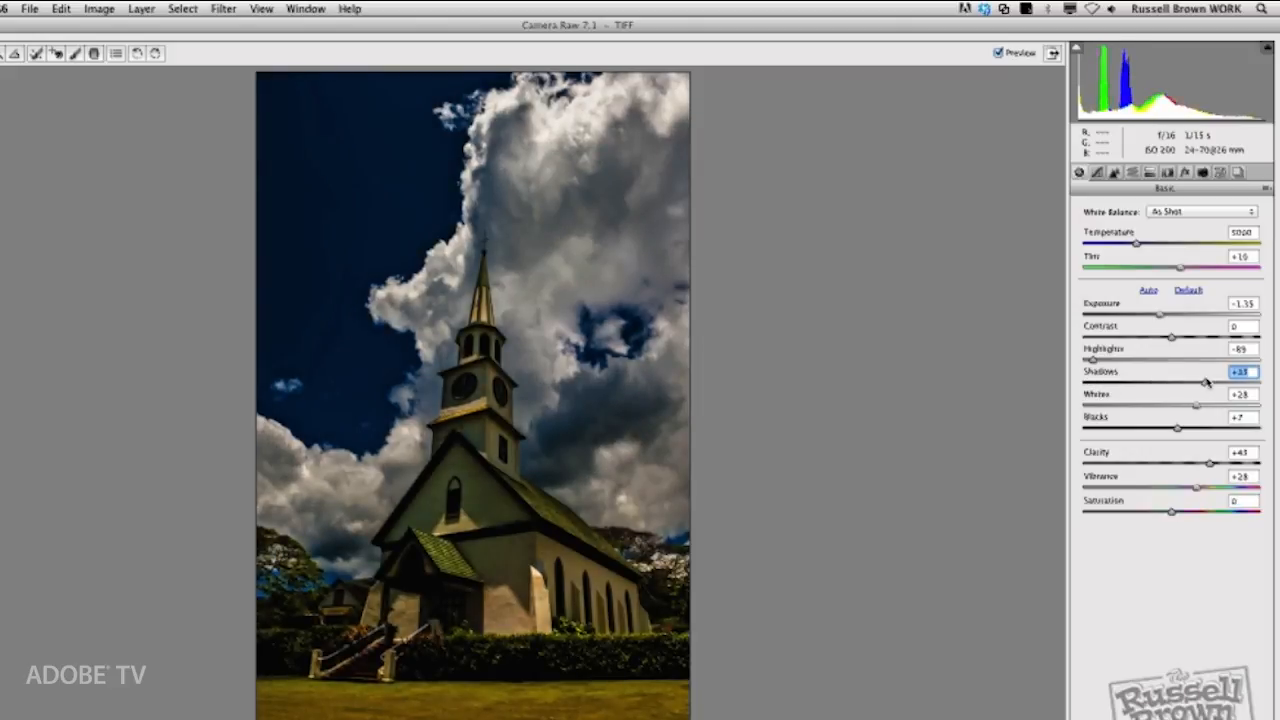
pyautogui.moveTo(1220, 382); pyautogui.dragTo(1260, 382)
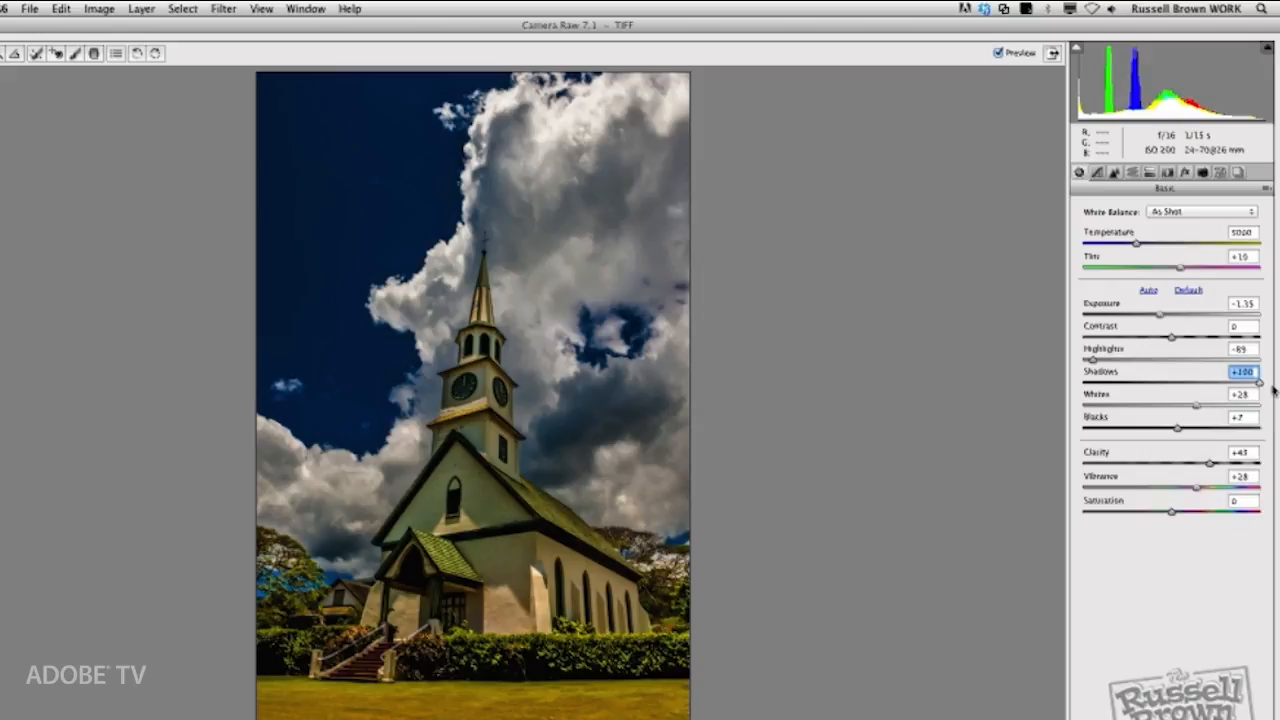
pyautogui.moveTo(1258, 384); pyautogui.dragTo(1252, 384)
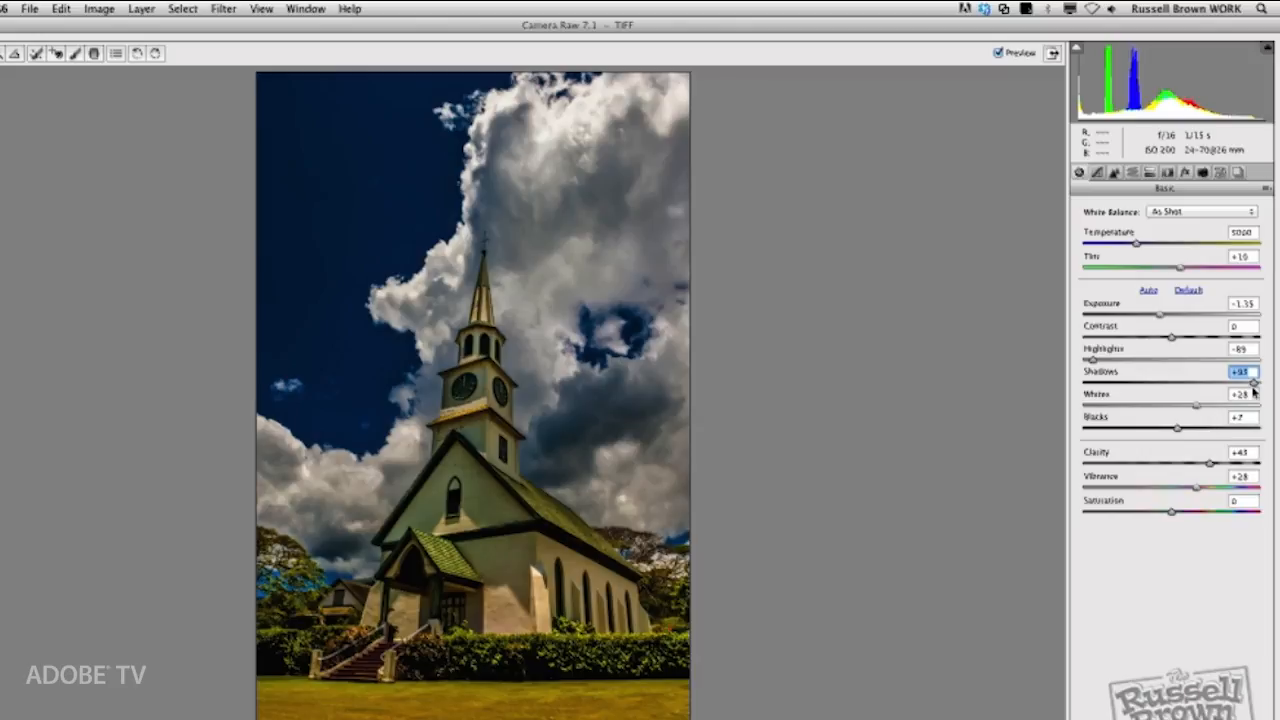
pyautogui.moveTo(1098, 362)
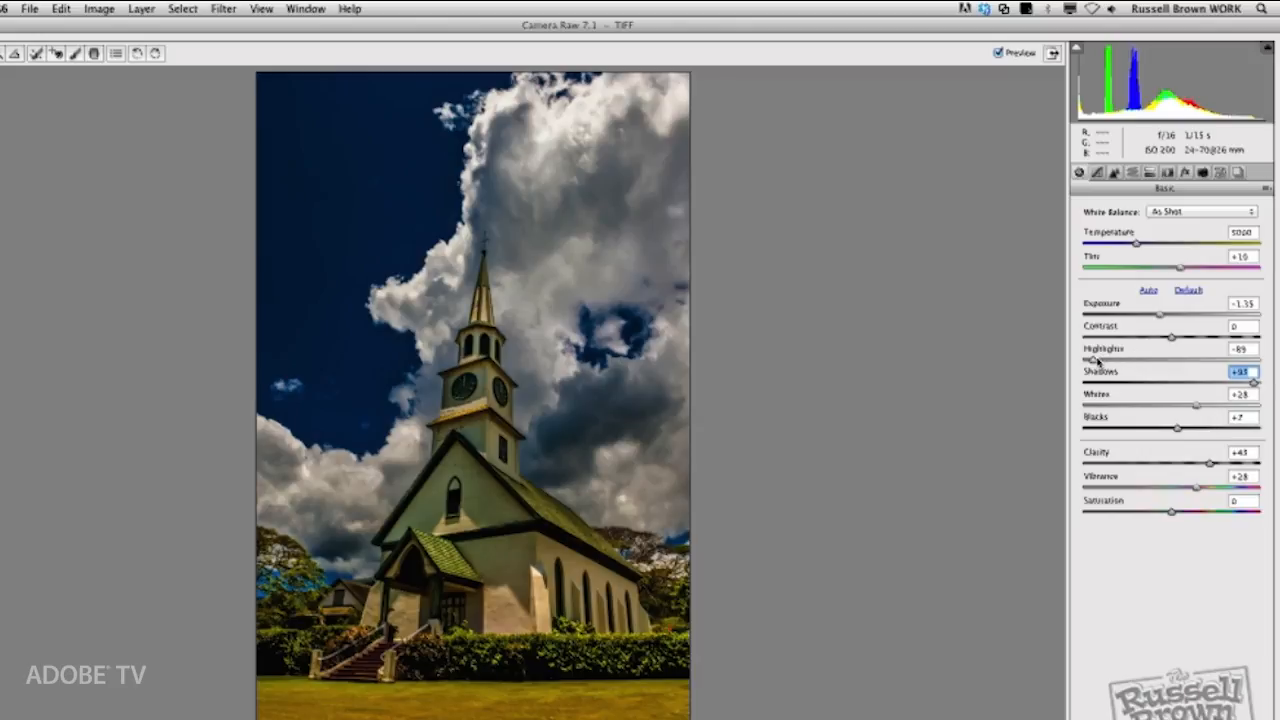
pyautogui.moveTo(1232, 388)
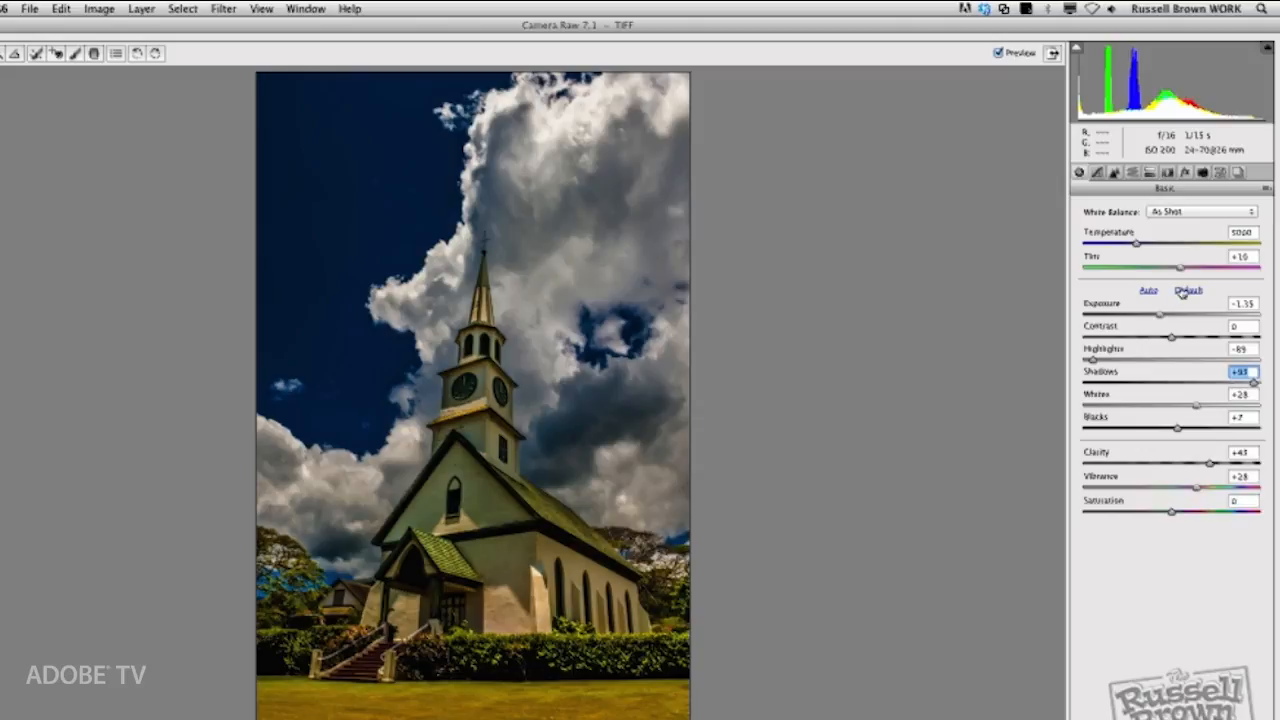
pyautogui.moveTo(1140, 204)
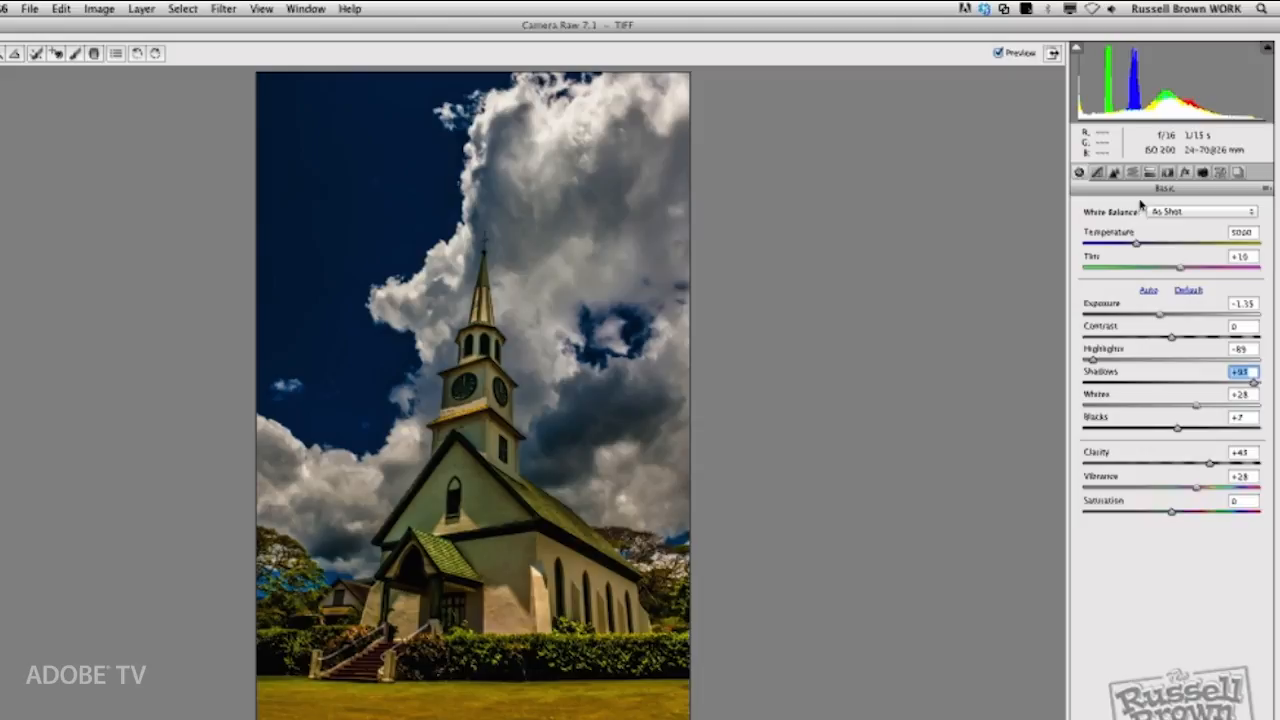
pyautogui.moveTo(1132, 172)
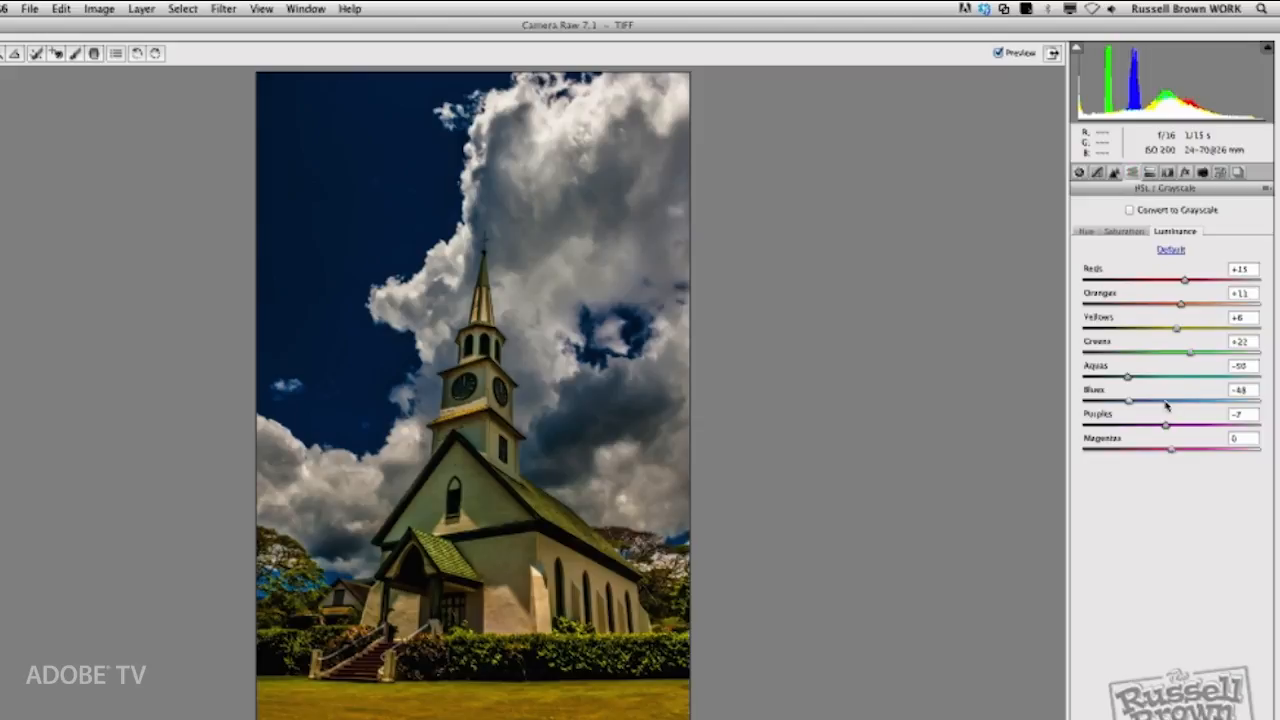
pyautogui.moveTo(1130, 408)
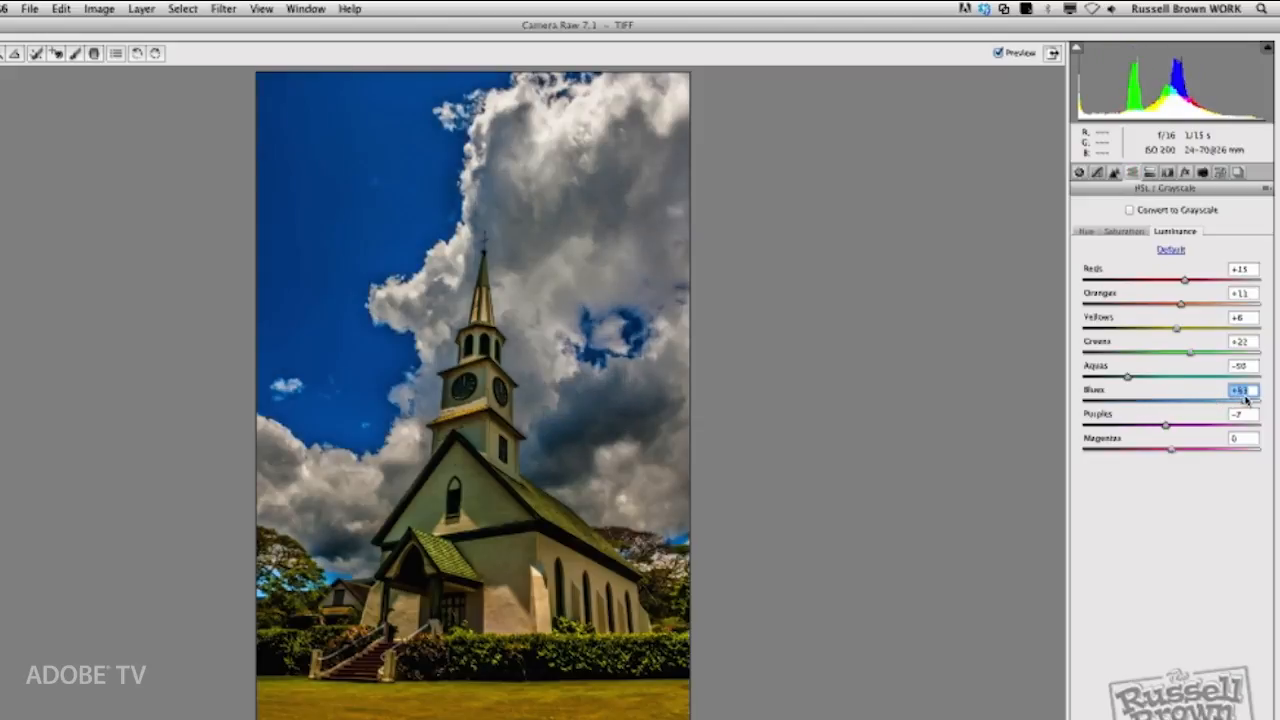
# Drag the Blues luminance slider to adjust the sky's blue brightness.
pyautogui.moveTo(1244, 390); pyautogui.dragTo(1122, 390)
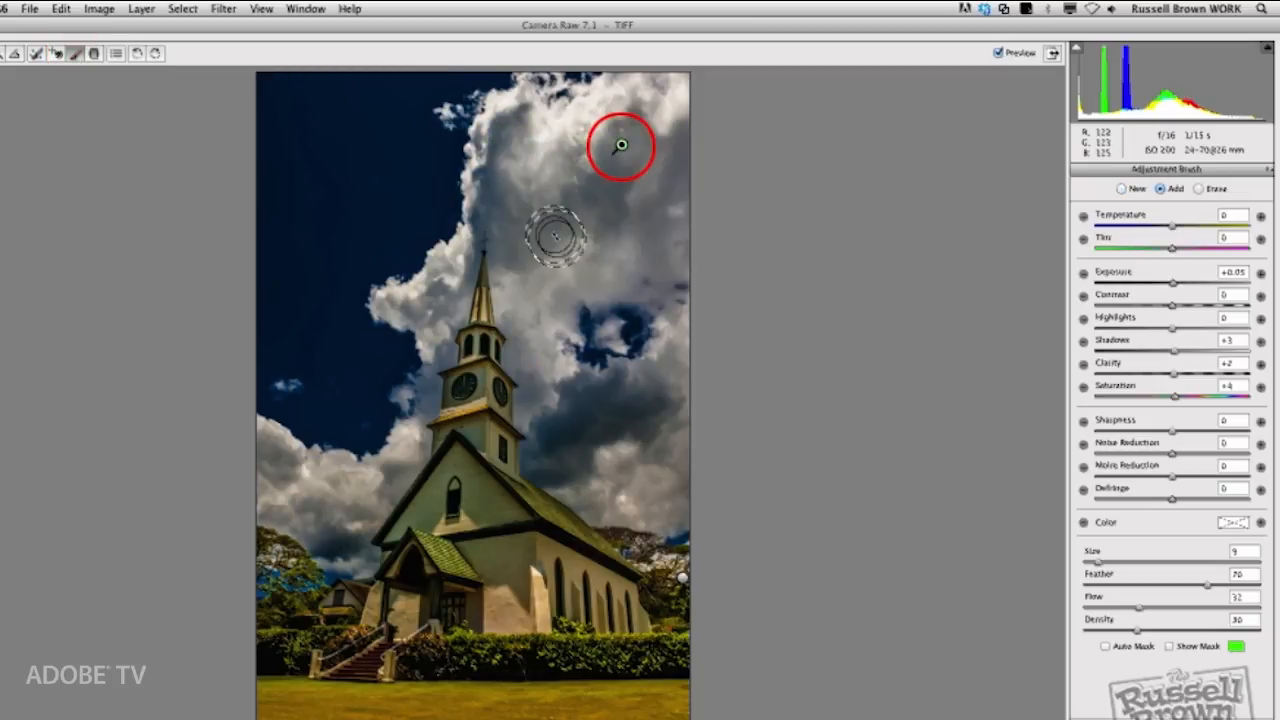
pyautogui.moveTo(560, 236); pyautogui.dragTo(620, 144)
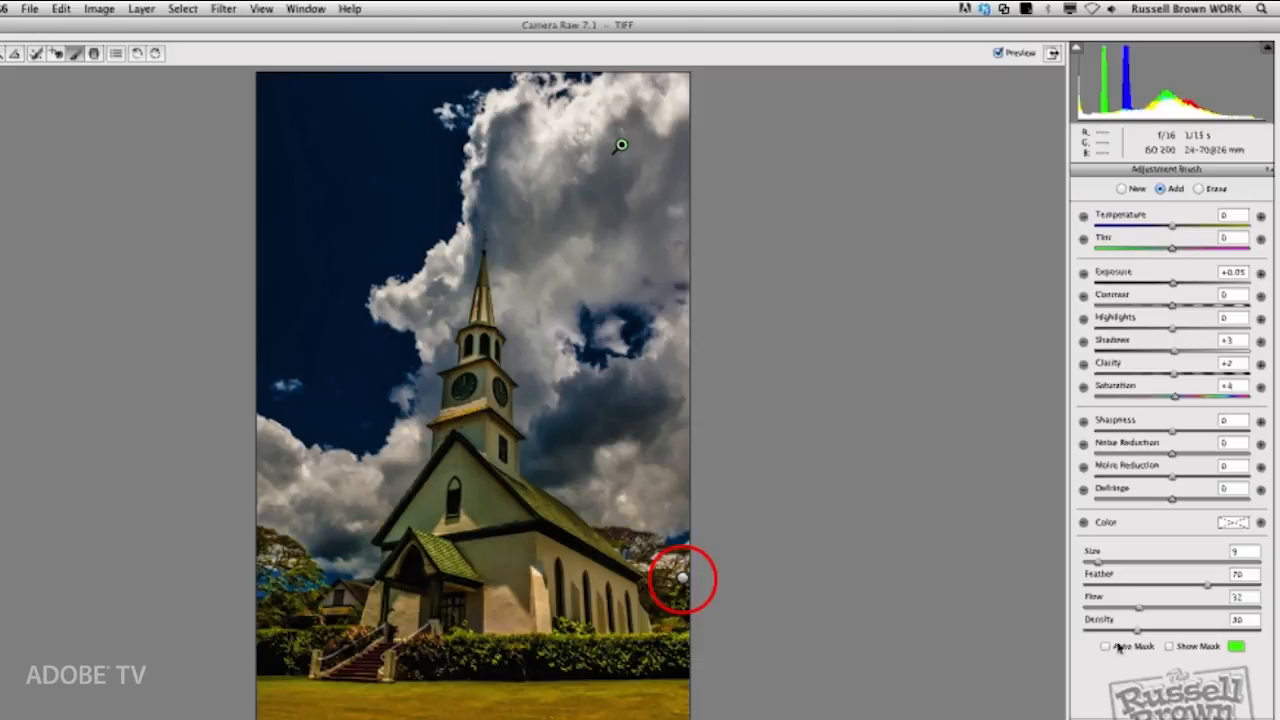
pyautogui.click(1104, 646)
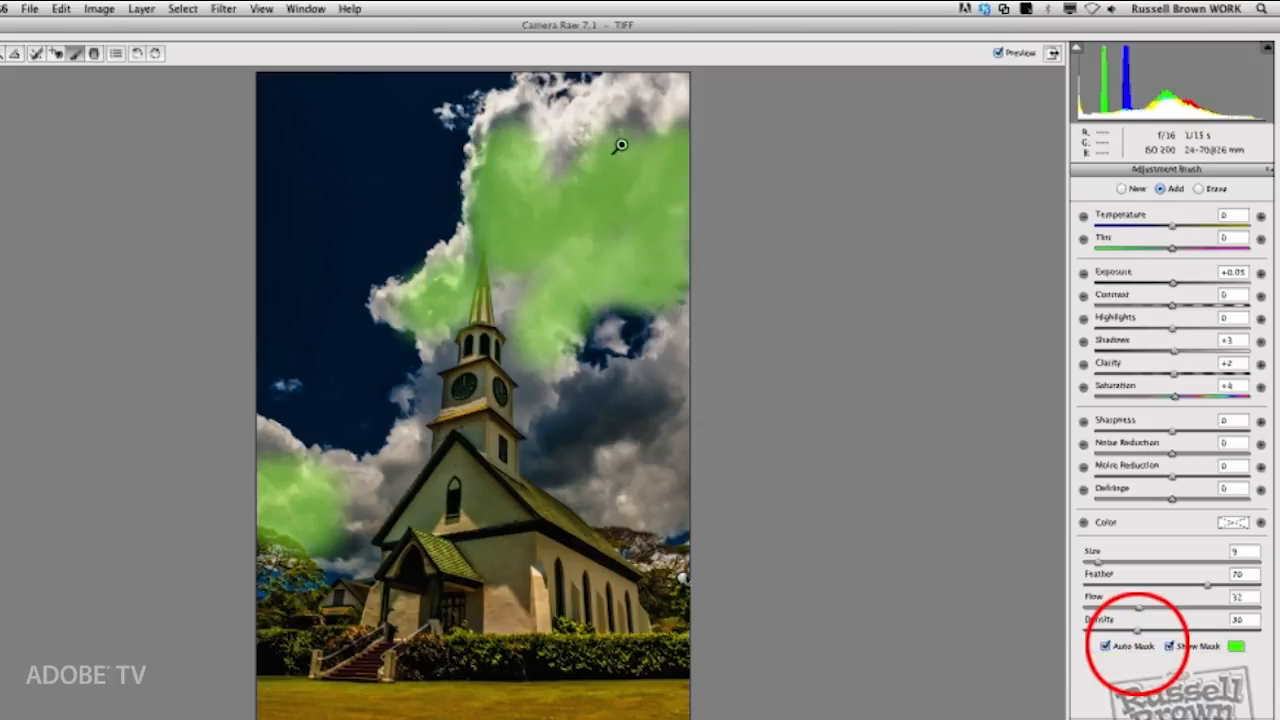
pyautogui.moveTo(620, 144); pyautogui.dragTo(556, 510)
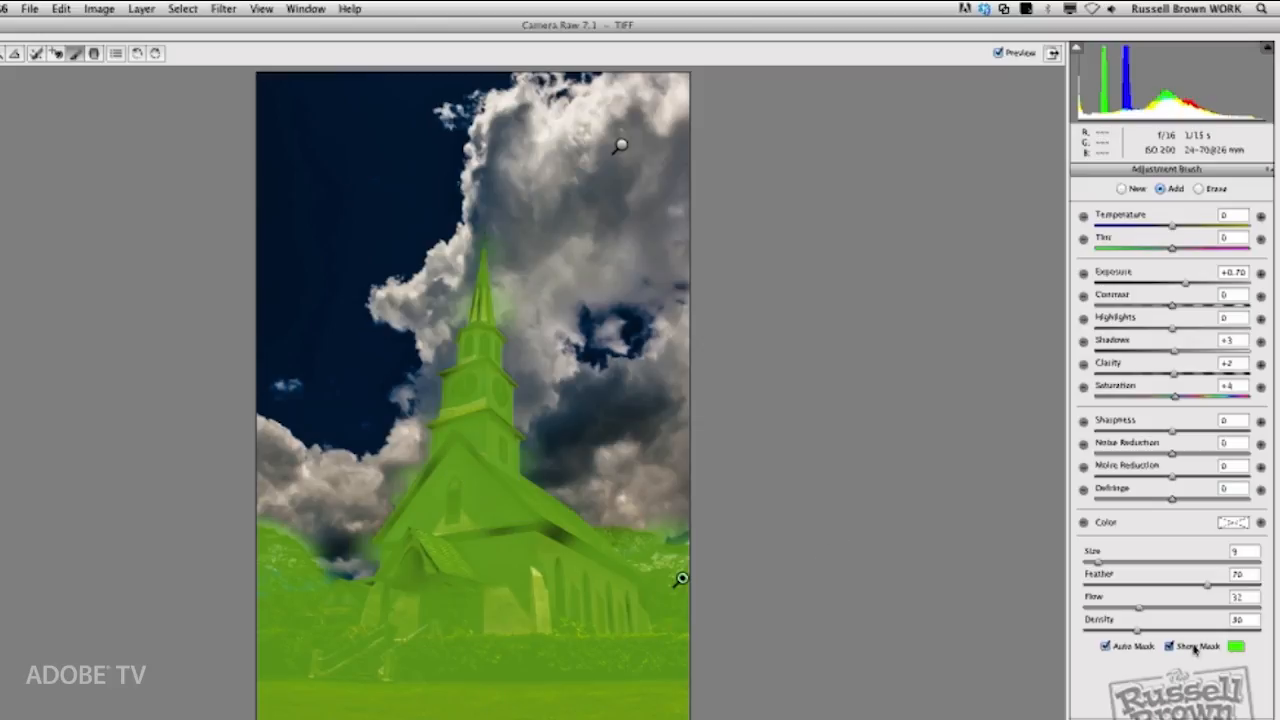
pyautogui.click(1170, 646)
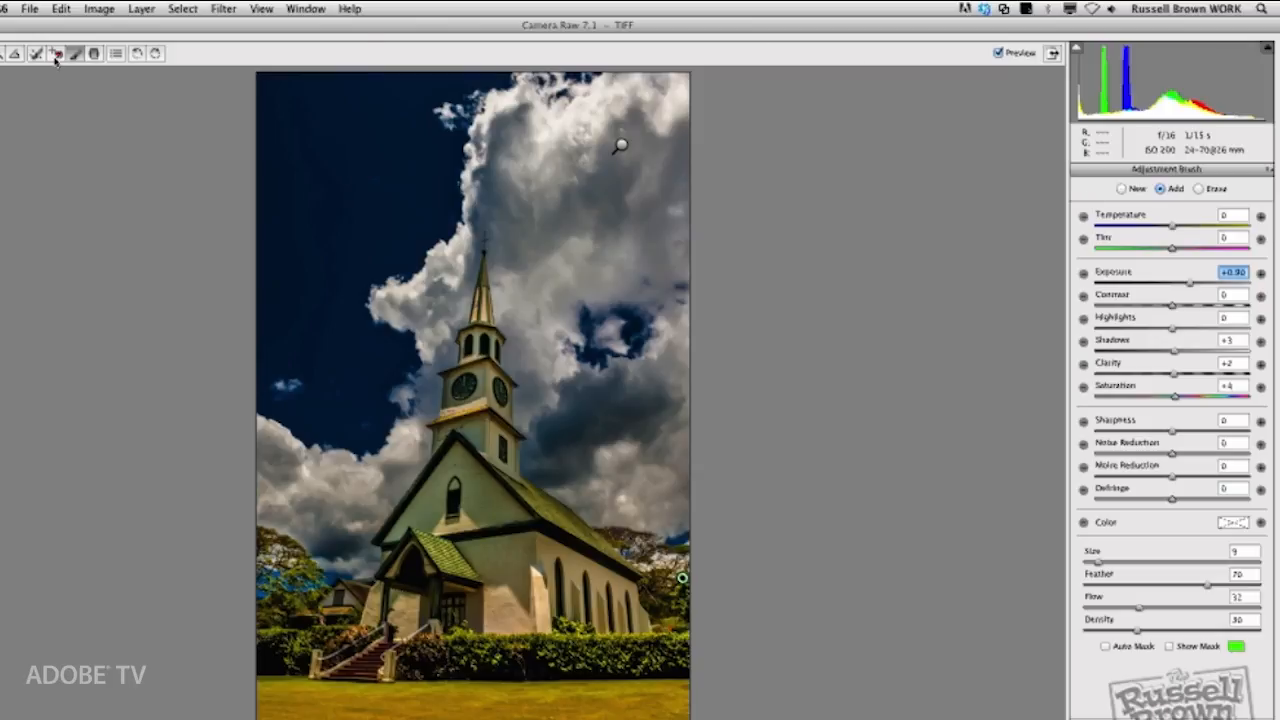
pyautogui.moveTo(76, 52)
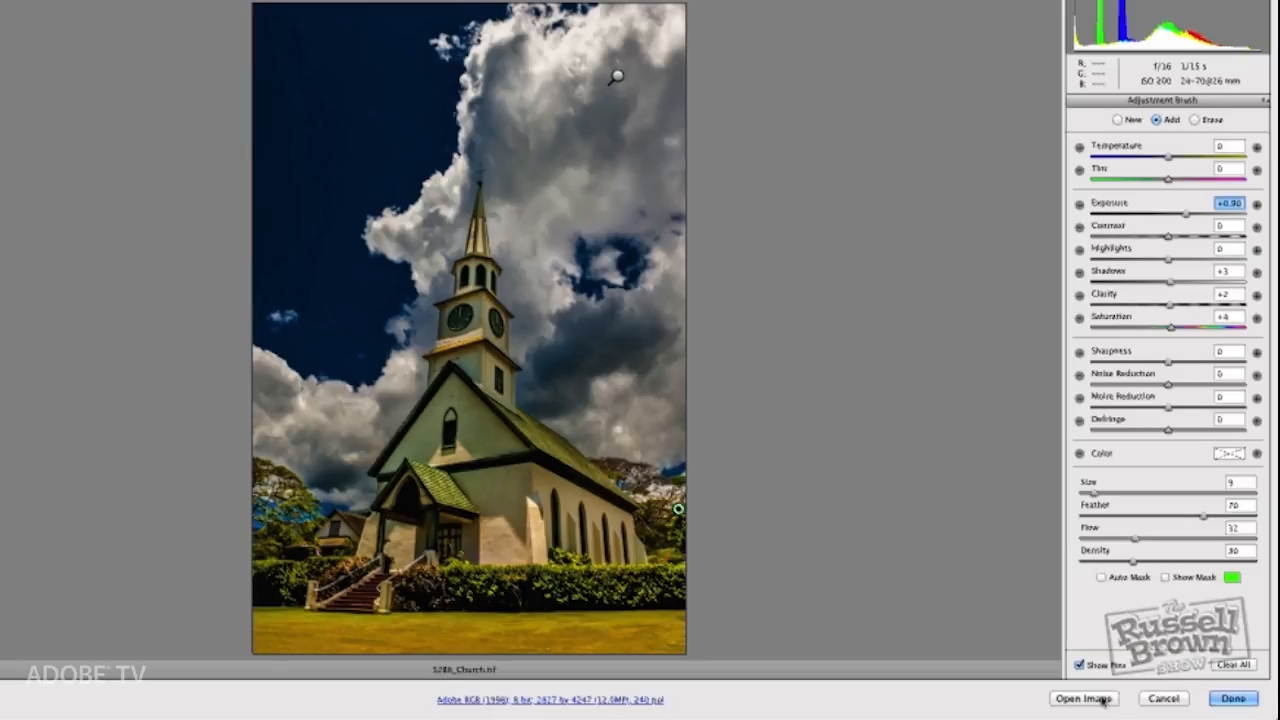
pyautogui.moveTo(1084, 698)
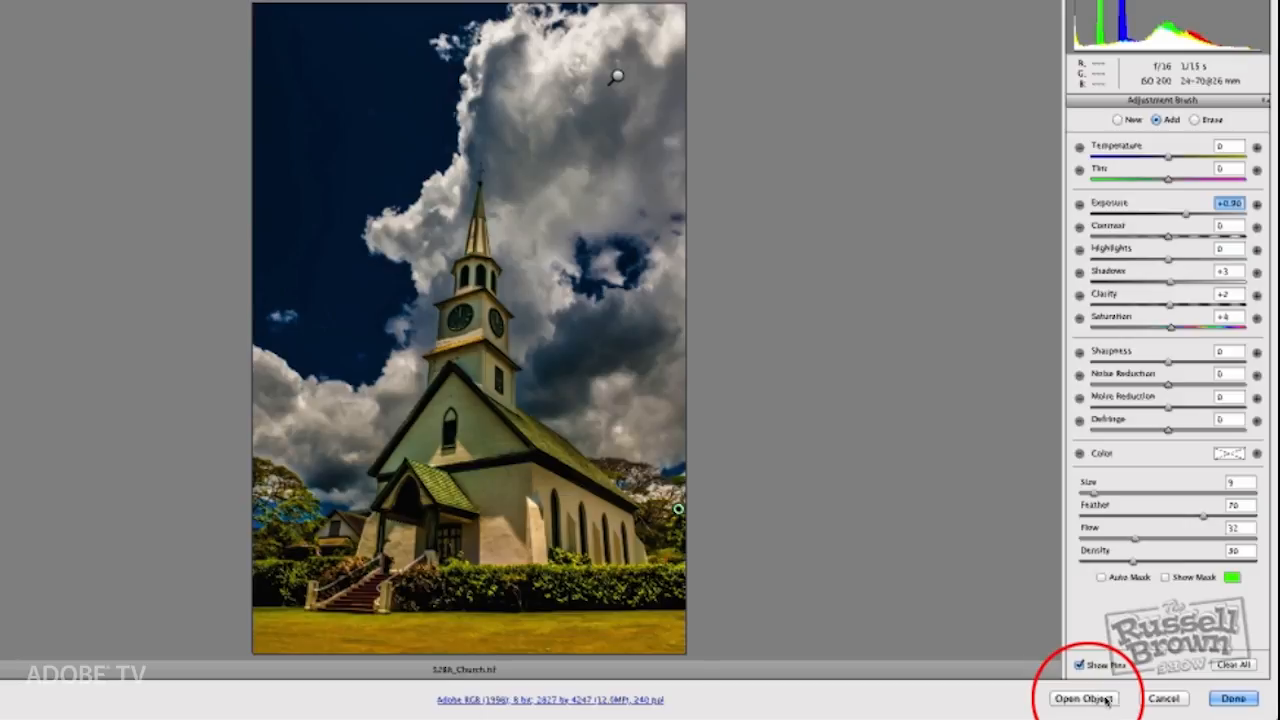
# Open Church2.tif into Photoshop as a Smart Object and dismiss the extra Camera Raw dialog.
pyautogui.click(1084, 698)
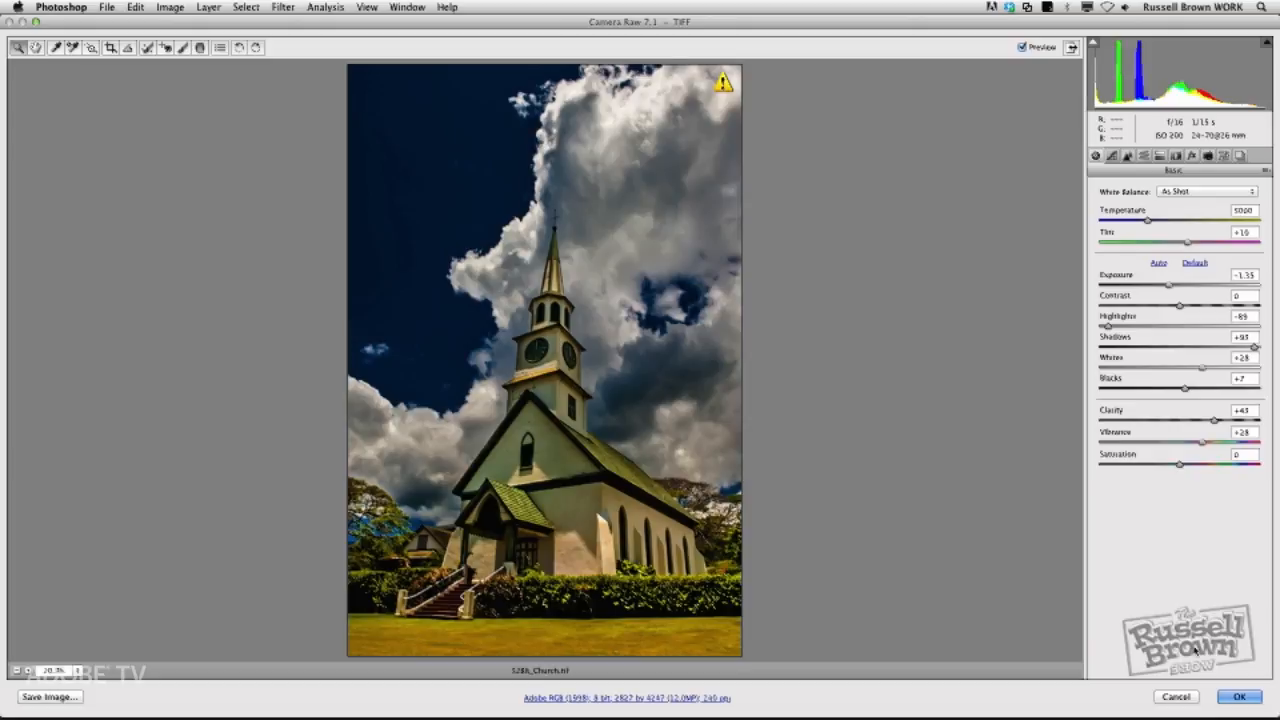
pyautogui.moveTo(1178, 696)
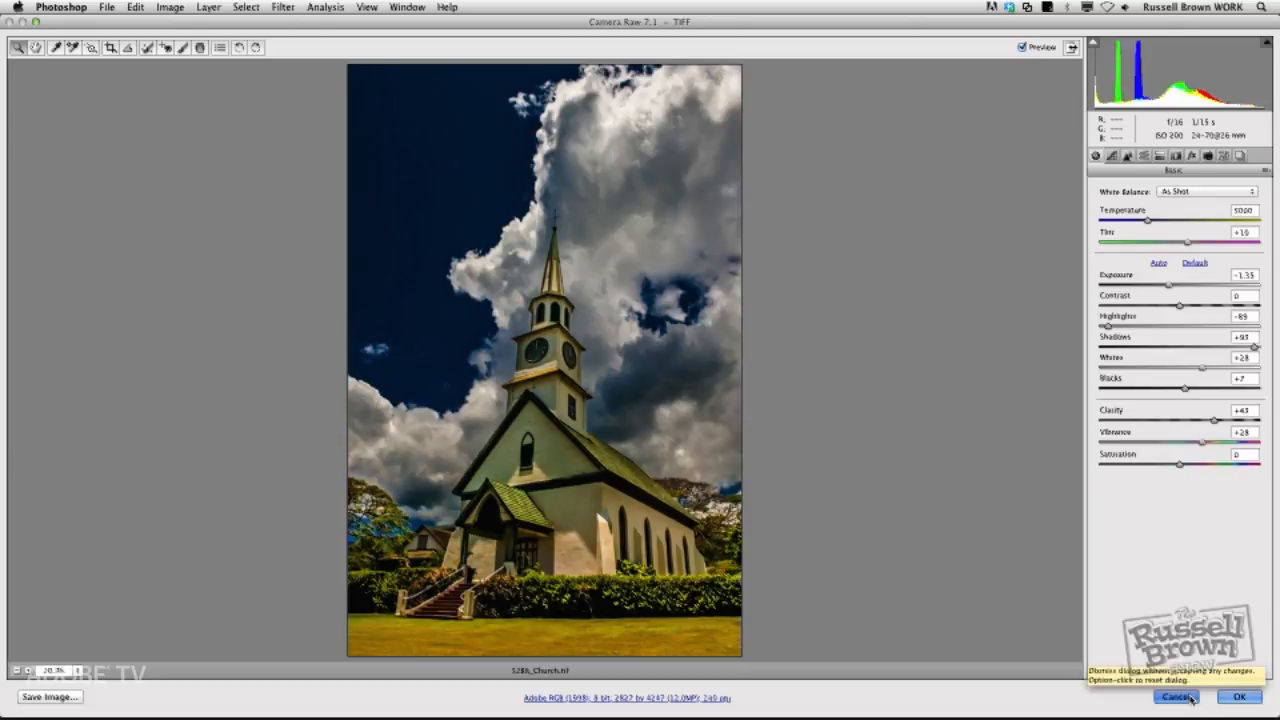
pyautogui.click(1232, 696)
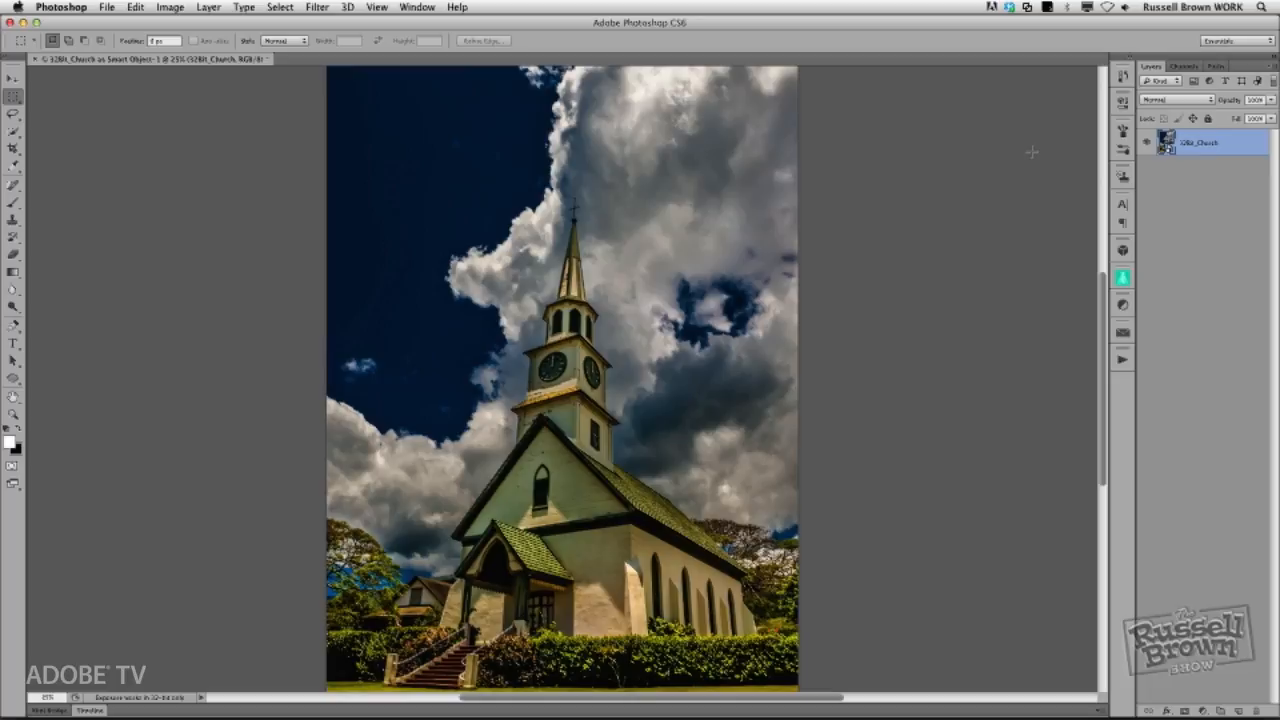
pyautogui.moveTo(1050, 144)
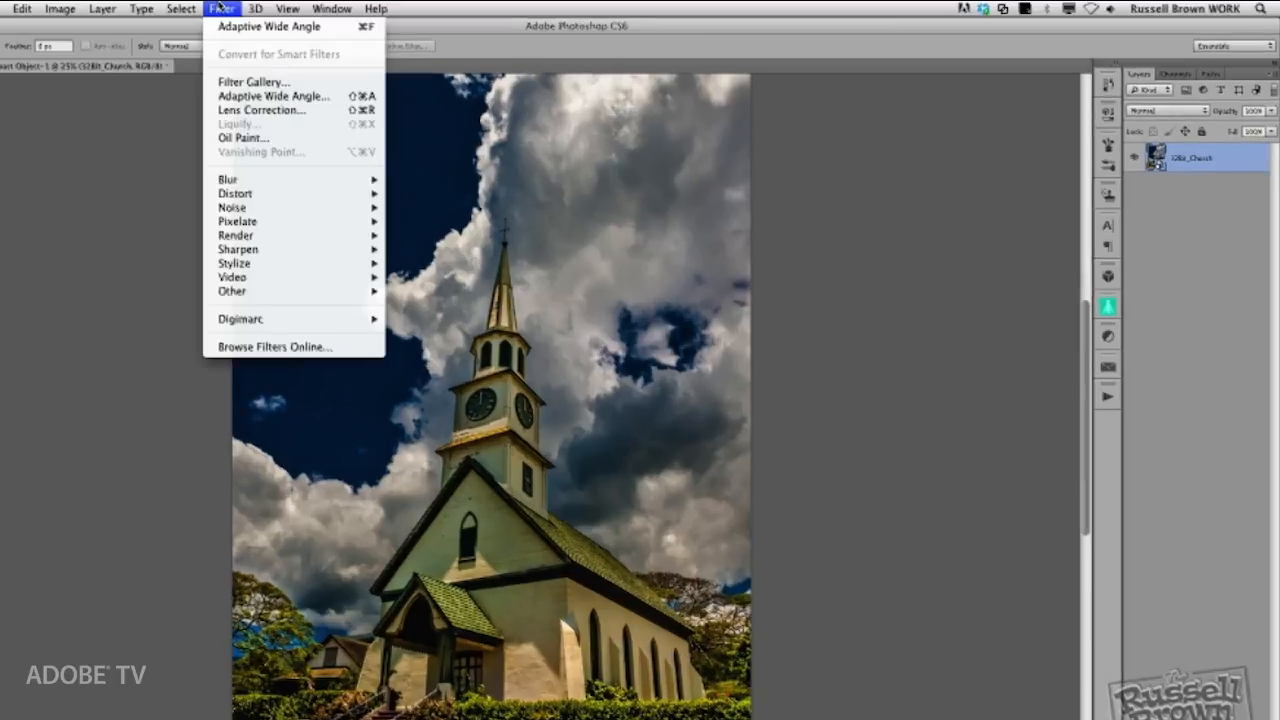
pyautogui.moveTo(272, 96)
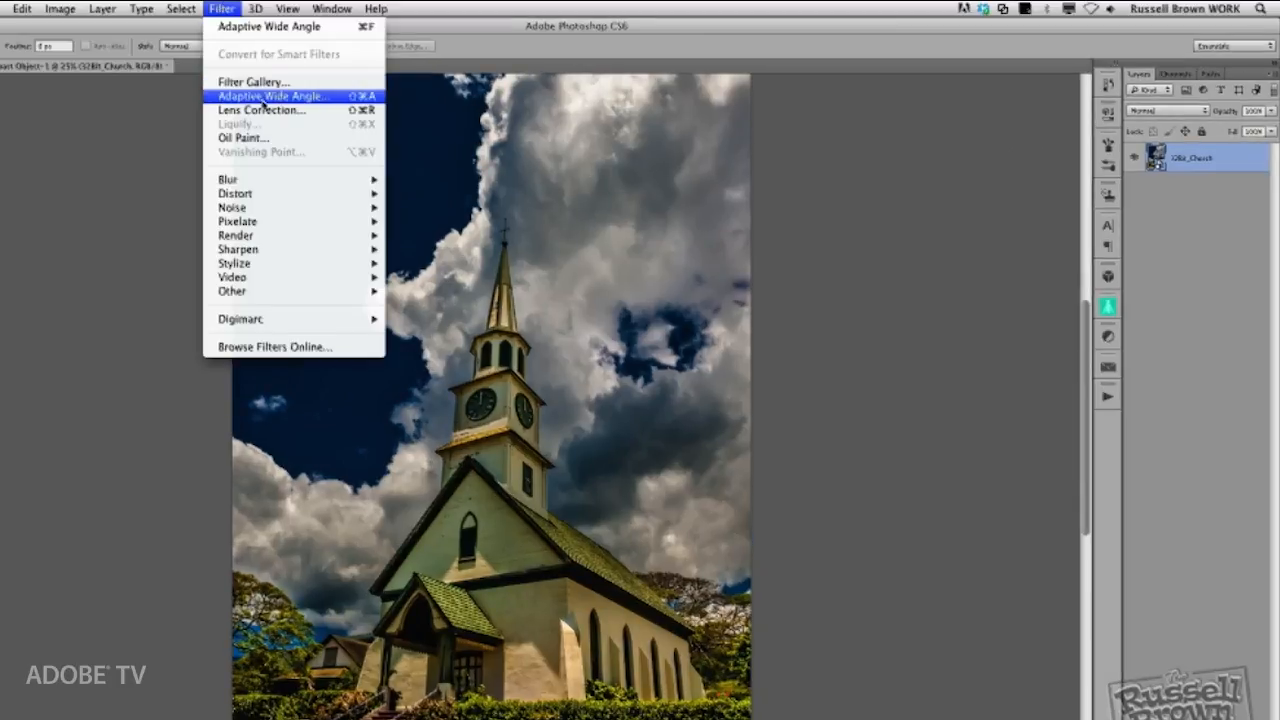
# Launch Adaptive Wide Angle from the Filter menu on the church Smart Object.
pyautogui.click(272, 96)
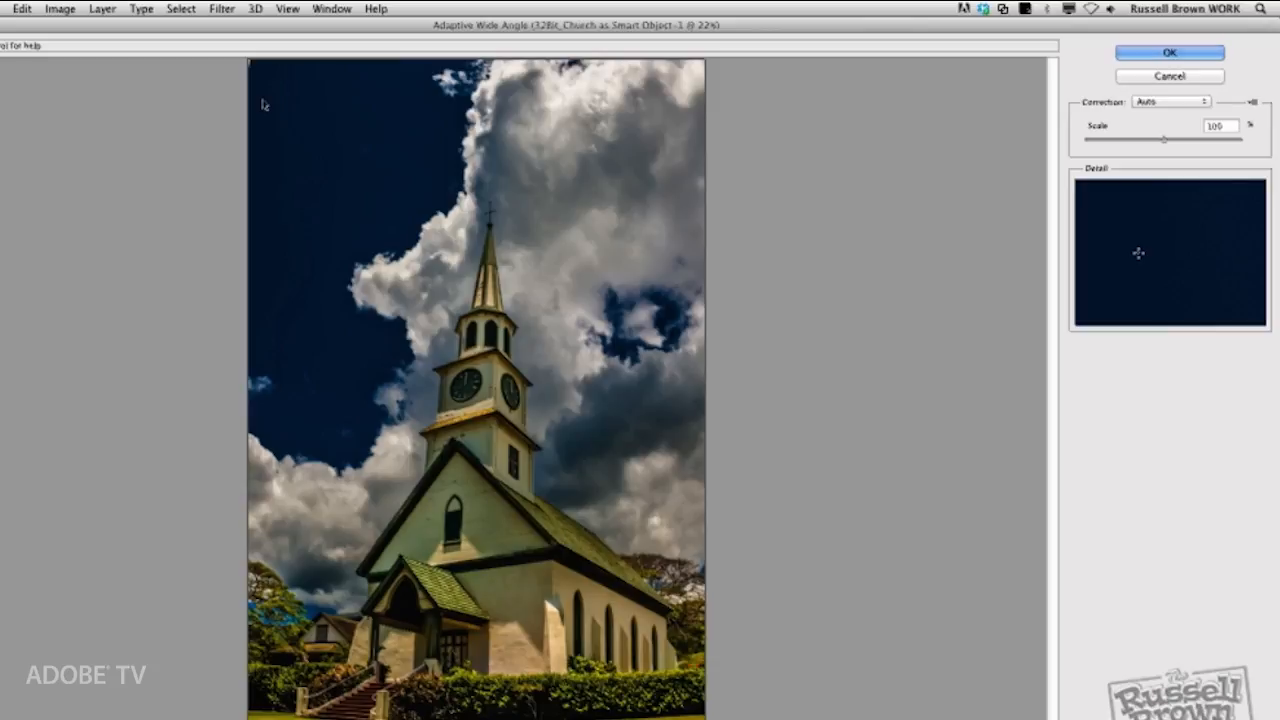
pyautogui.moveTo(320, 154)
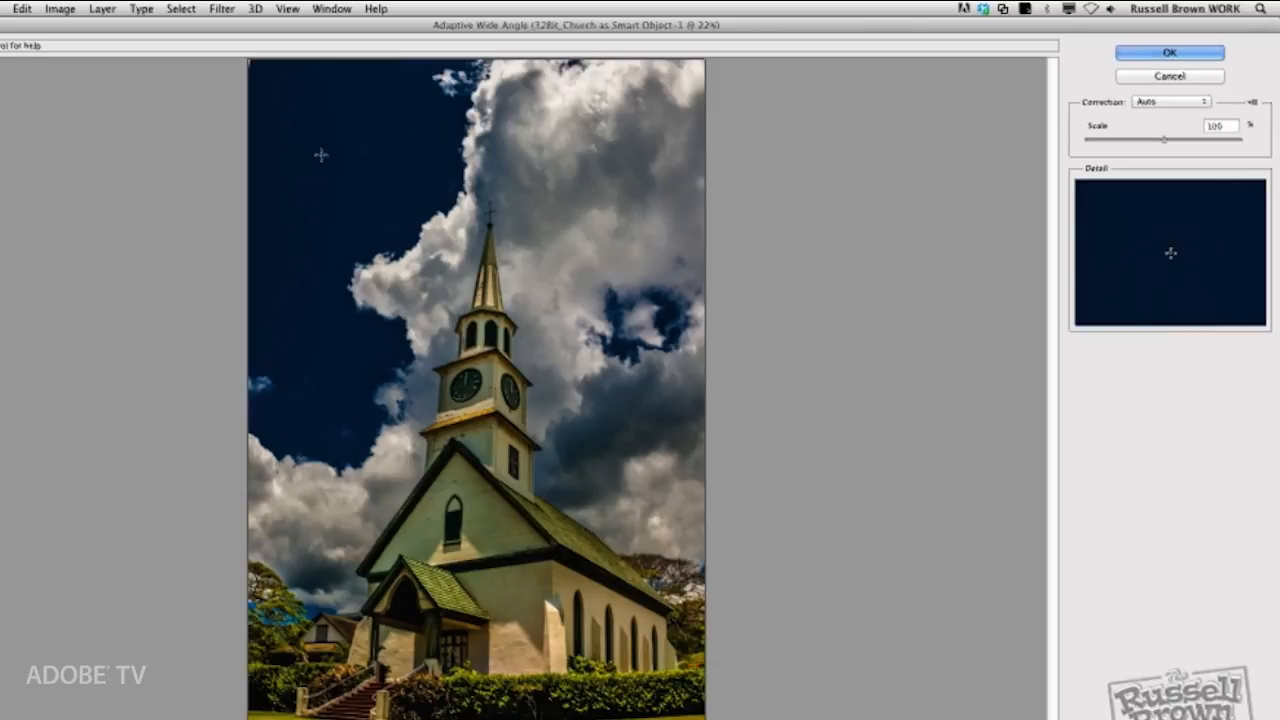
# Keep Correction on Auto and lower Scale to expose the photo's curved transparent edges.
pyautogui.click(1170, 100)
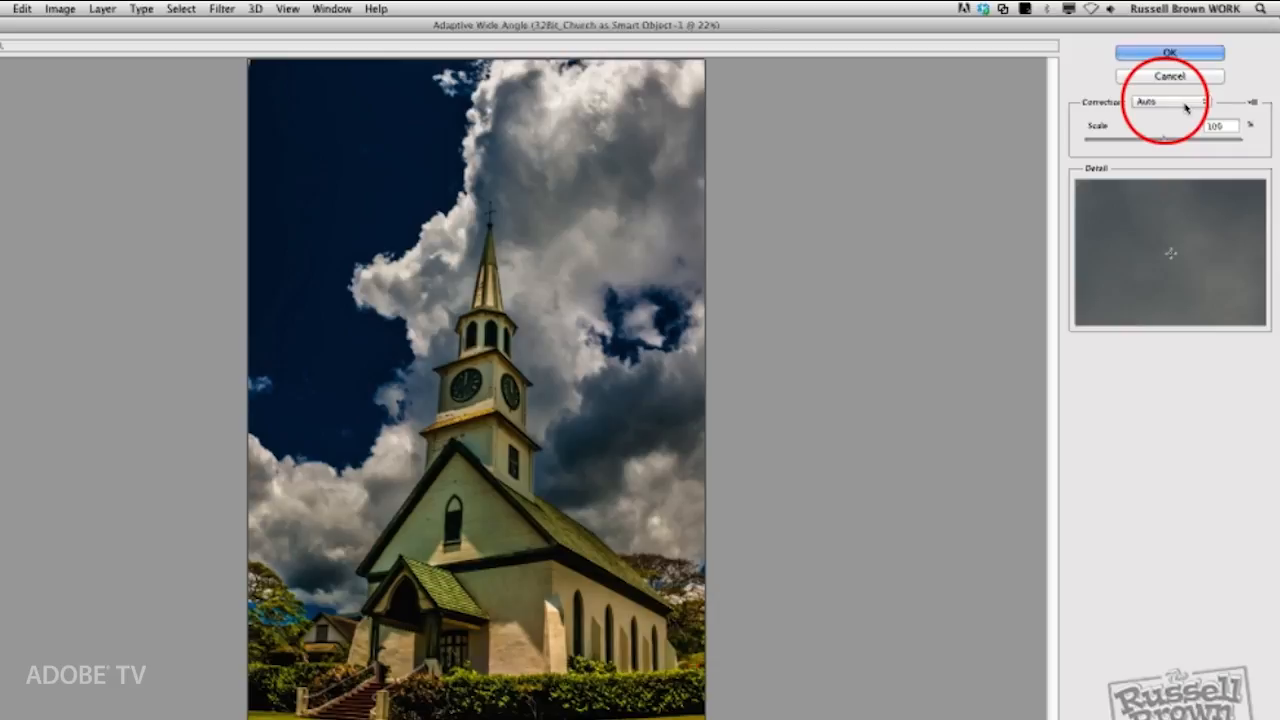
pyautogui.moveTo(1184, 104)
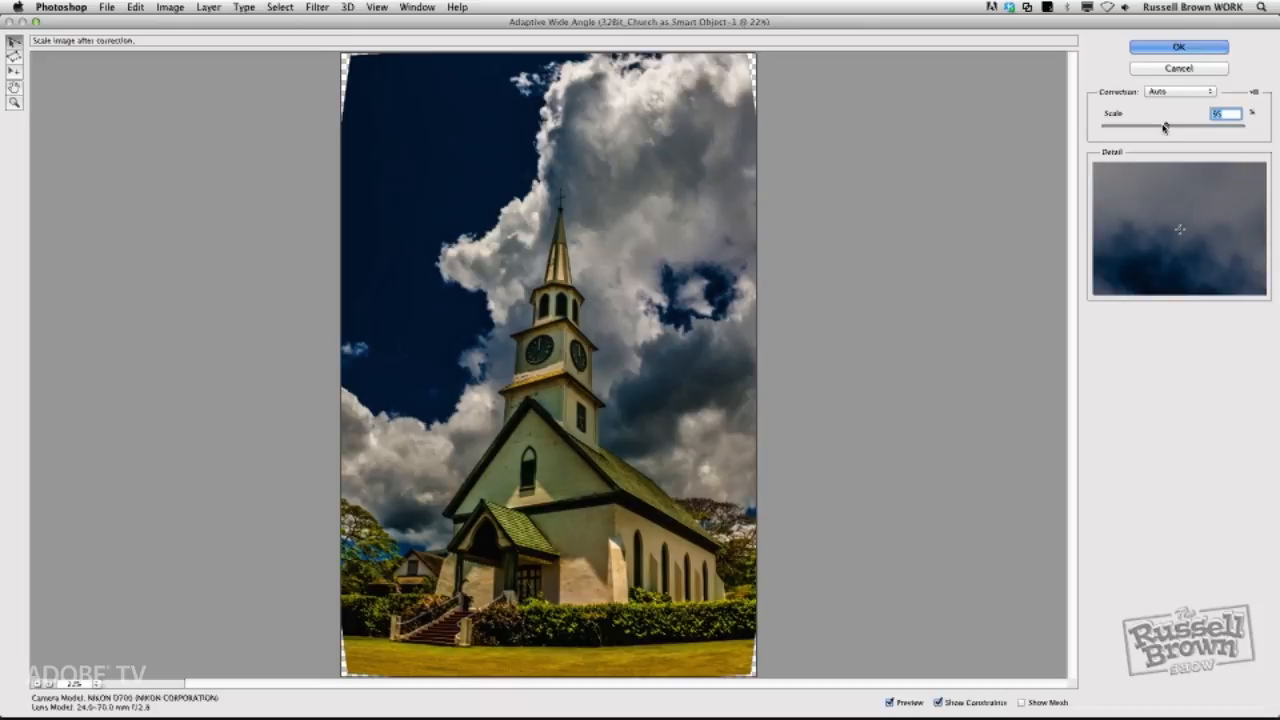
pyautogui.moveTo(1164, 126); pyautogui.dragTo(1148, 130)
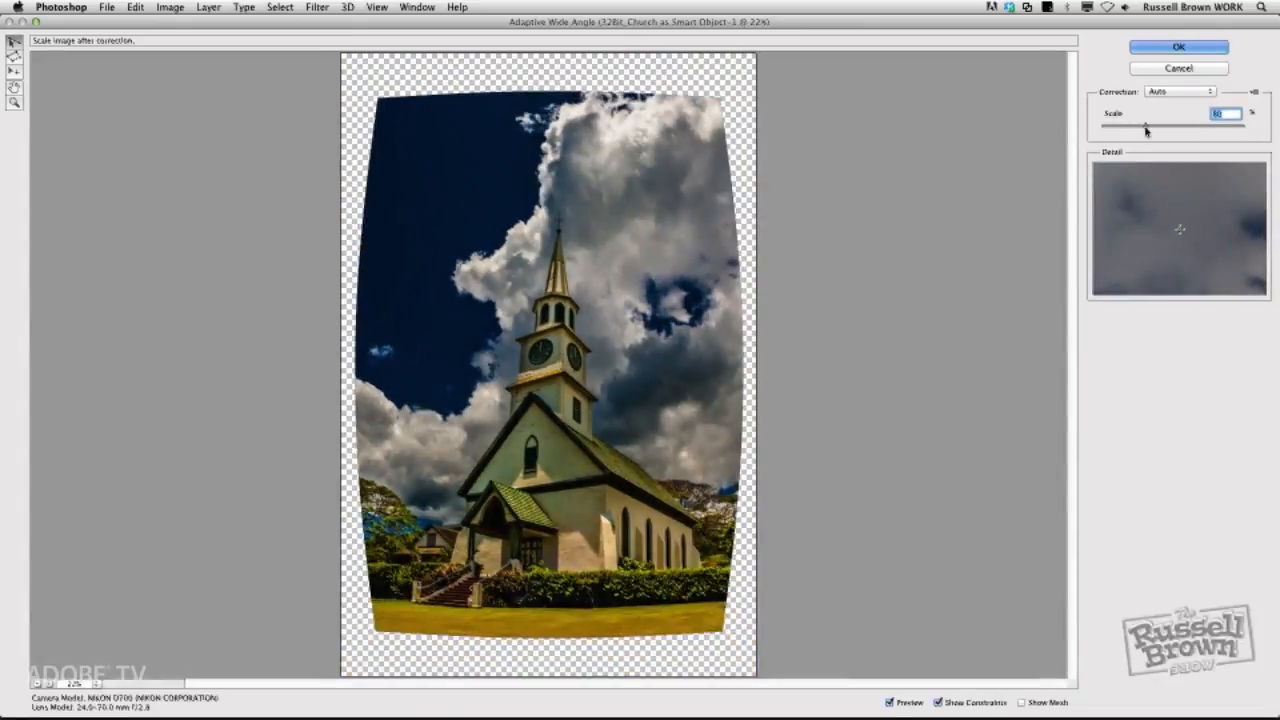
pyautogui.moveTo(1148, 128)
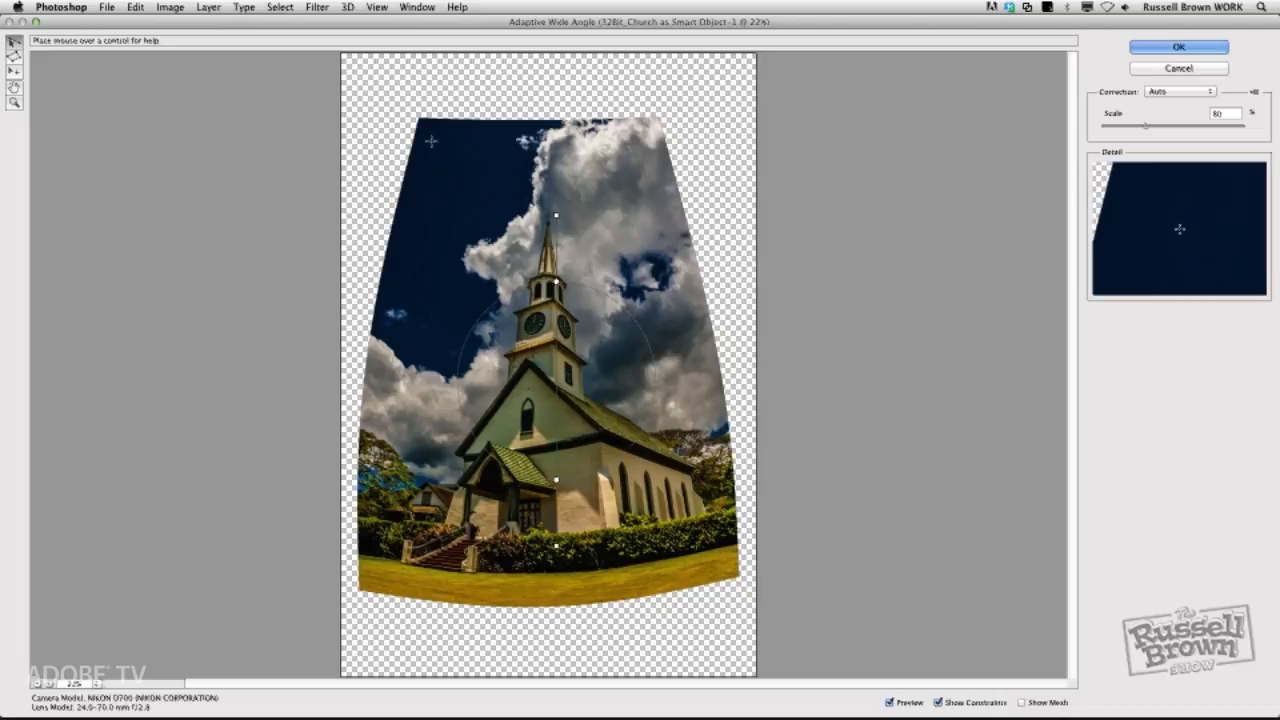
# Draw vertical constraints along the left edge, the steeple and the right edge to straighten them.
pyautogui.moveTo(432, 140); pyautogui.dragTo(420, 224)
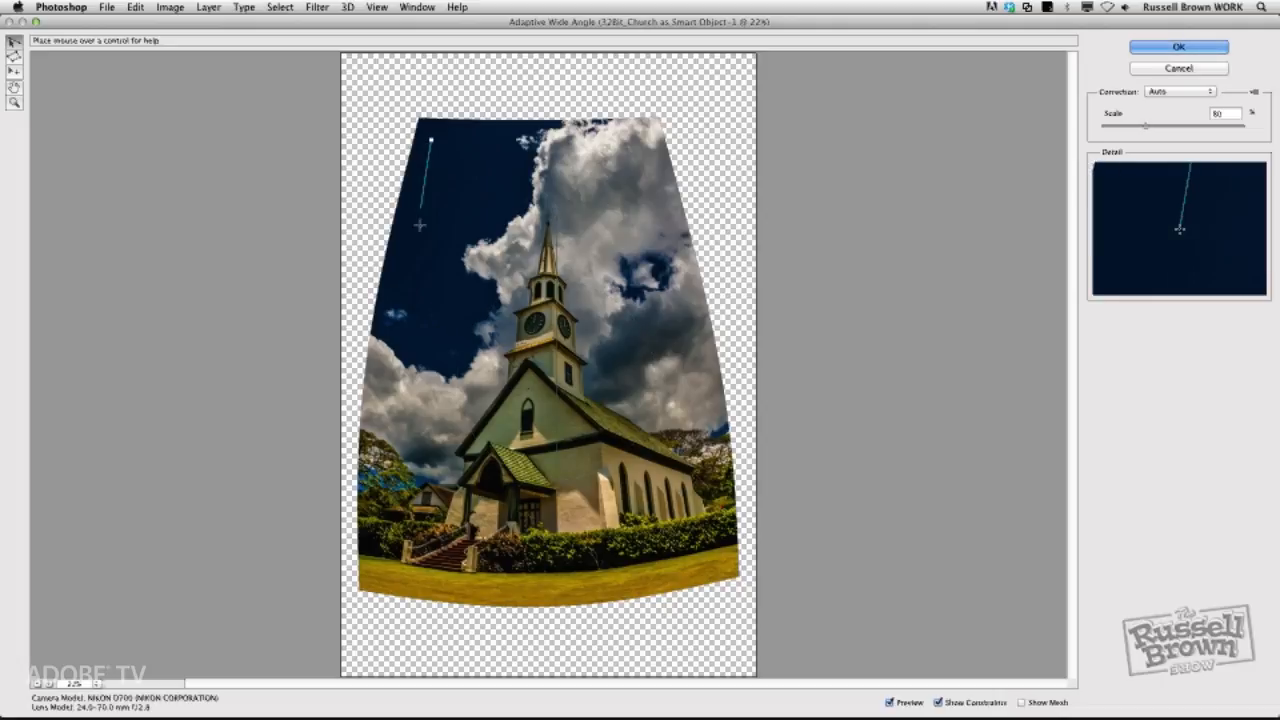
pyautogui.moveTo(432, 140); pyautogui.dragTo(382, 564)
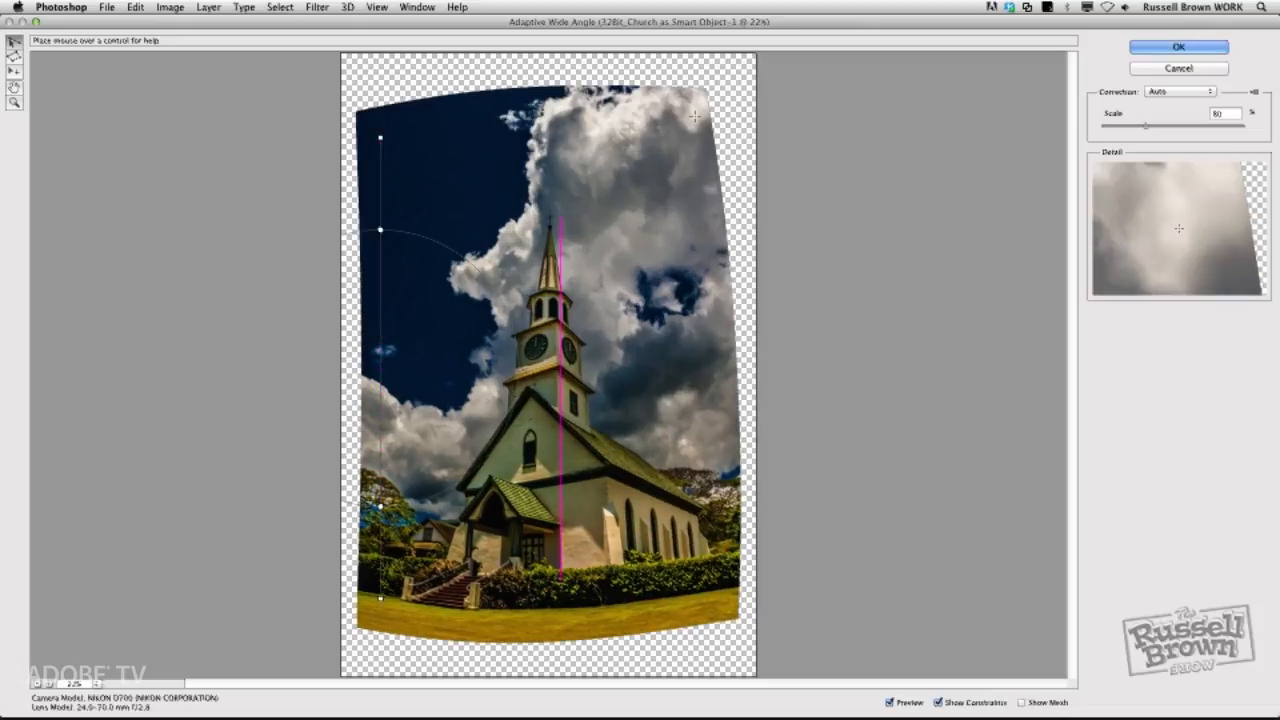
pyautogui.moveTo(694, 110); pyautogui.dragTo(716, 538)
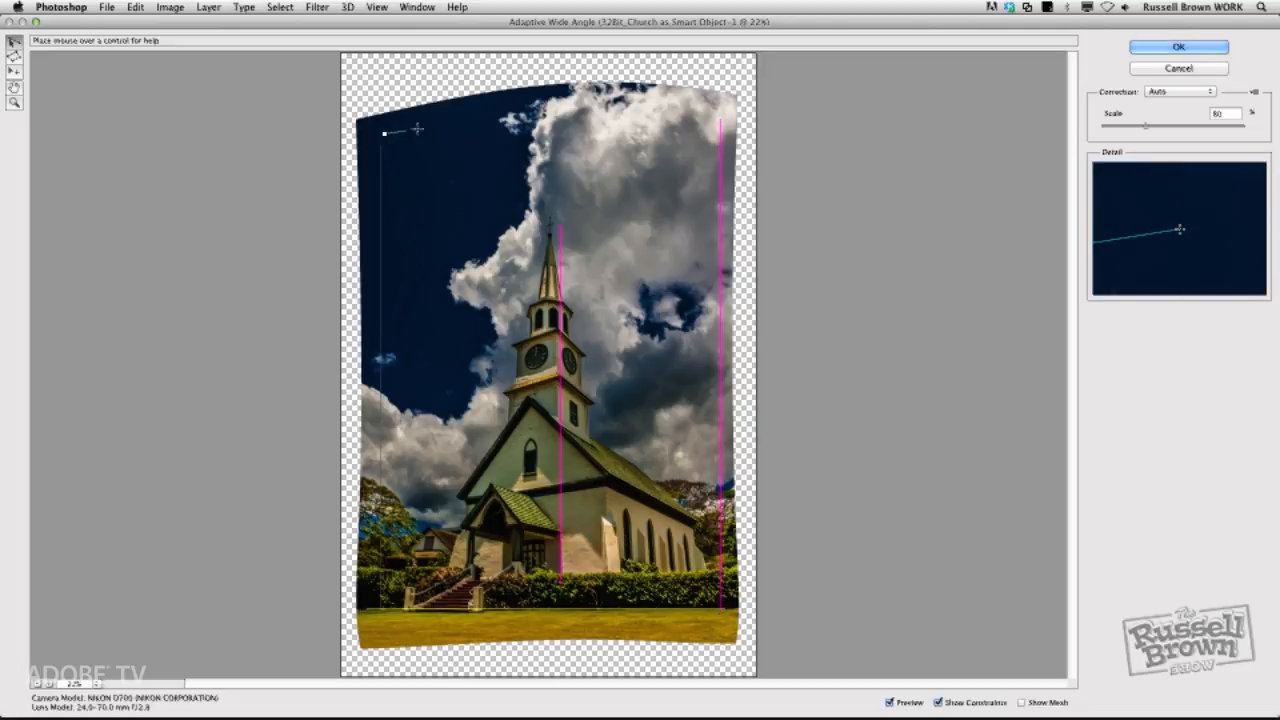
pyautogui.moveTo(384, 132); pyautogui.dragTo(710, 108)
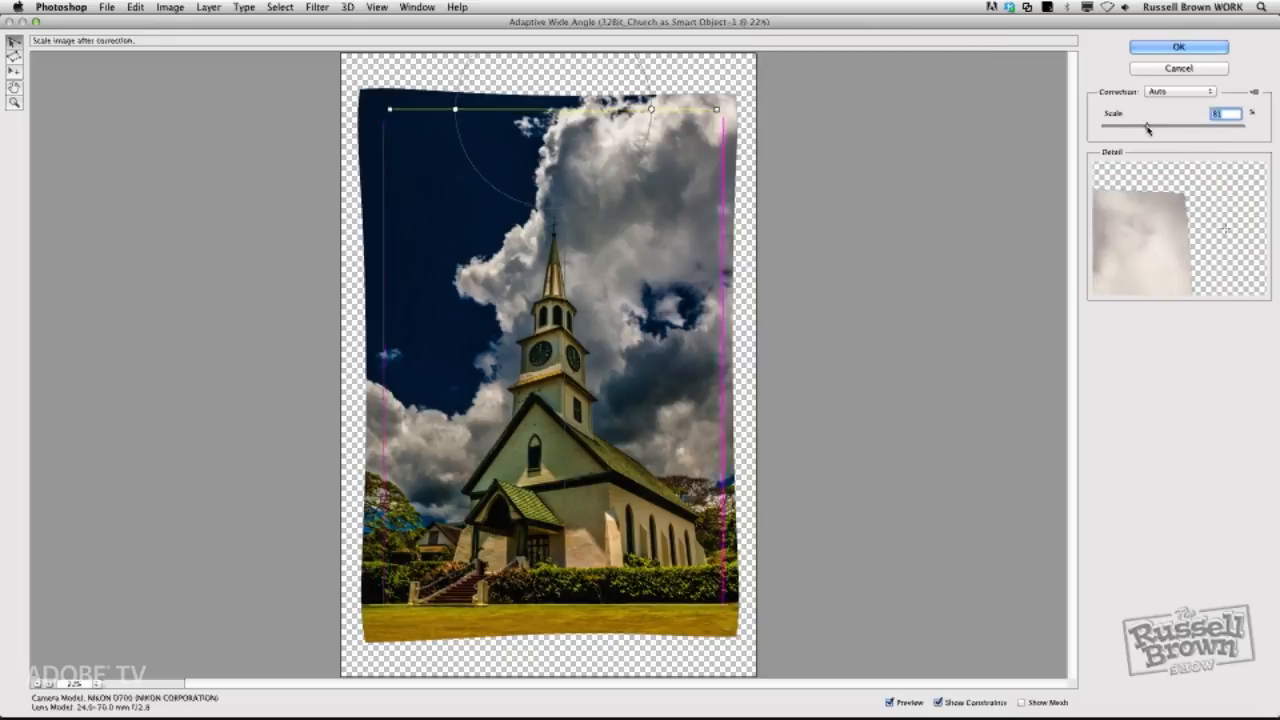
# Raise Scale until the straightened church photo fills the frame with no transparent edges.
pyautogui.moveTo(1148, 124); pyautogui.dragTo(1170, 124)
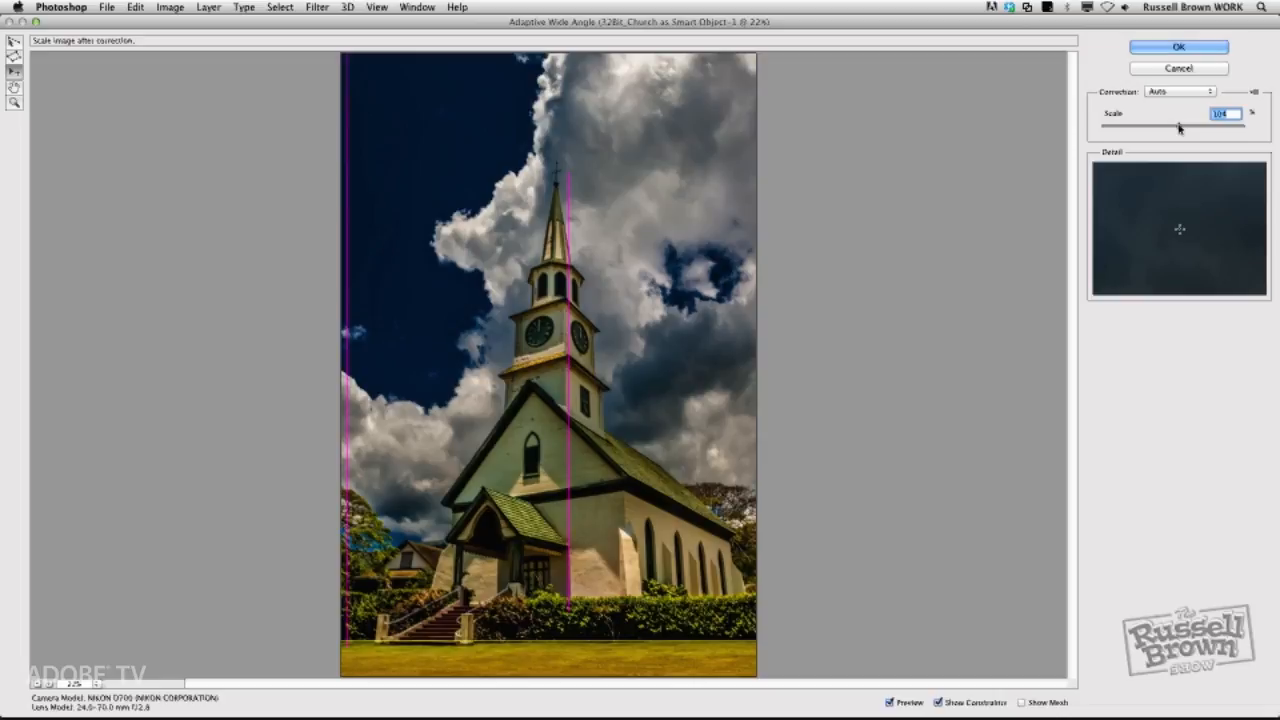
pyautogui.moveTo(1180, 124)
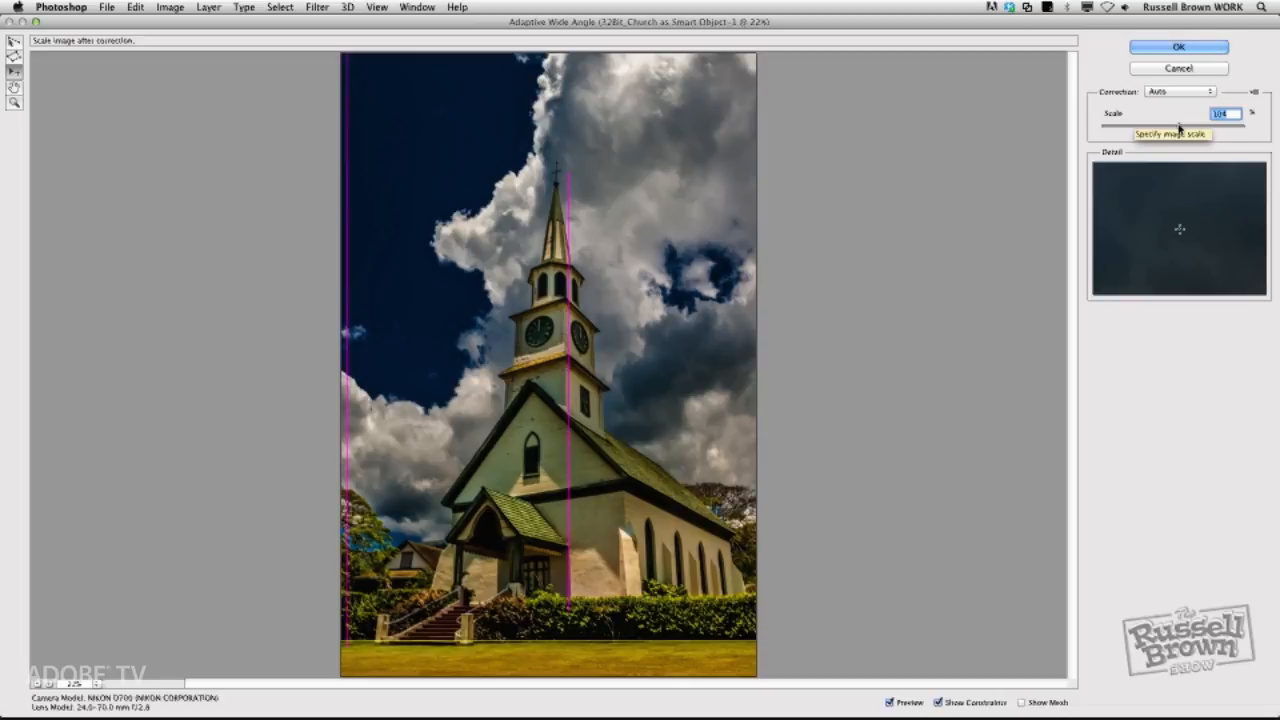
pyautogui.moveTo(1116, 144)
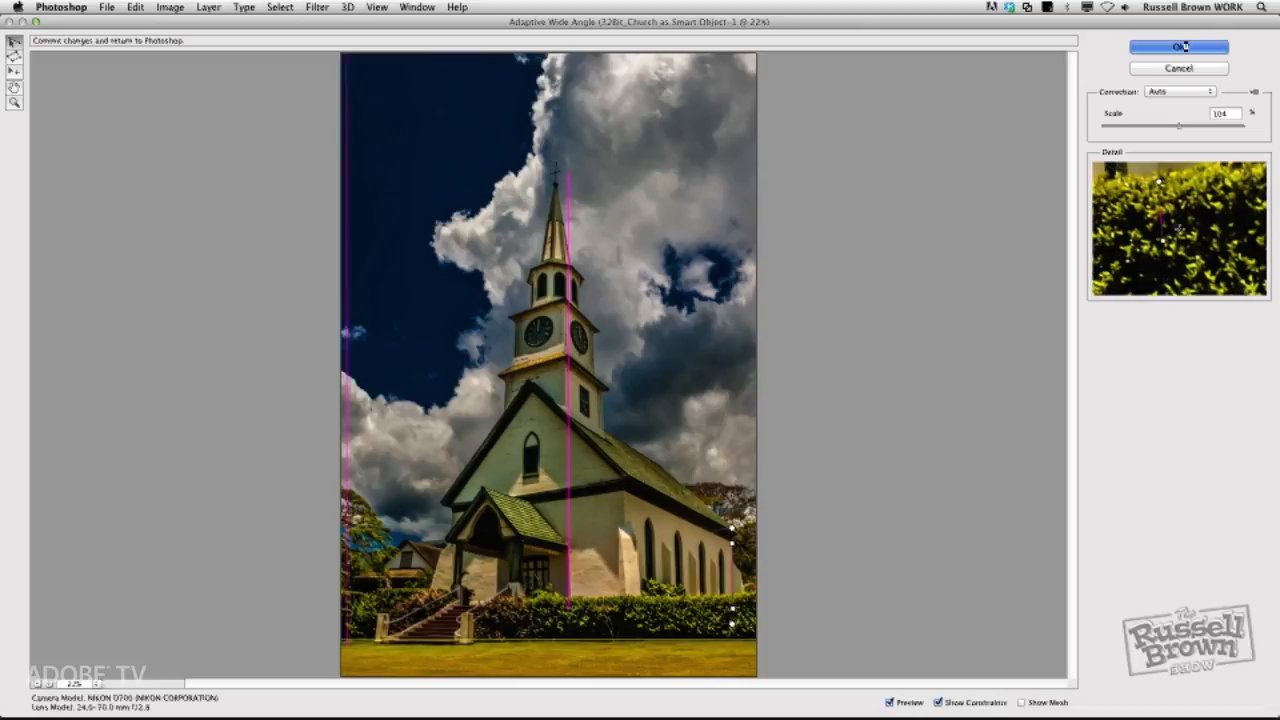
# Commit Adaptive Wide Angle as a smart filter and reopen the Smart Object in Camera Raw.
pyautogui.click(1178, 48)
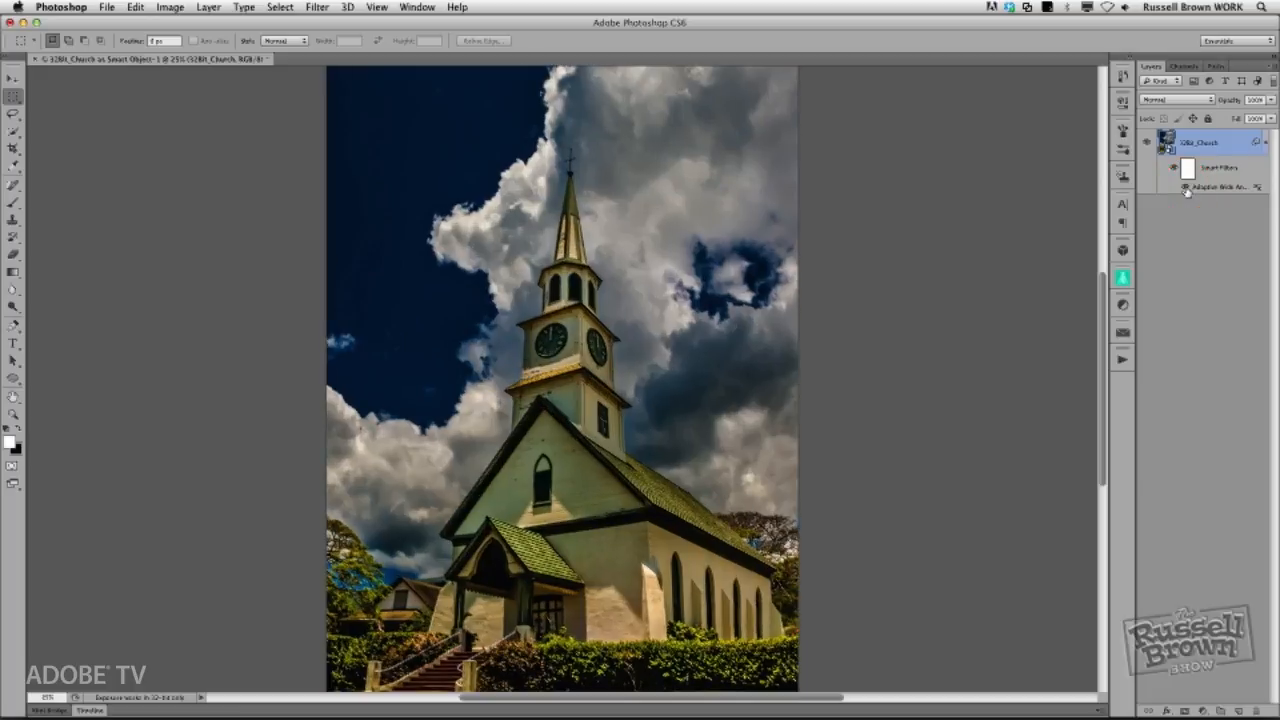
pyautogui.moveTo(1184, 172)
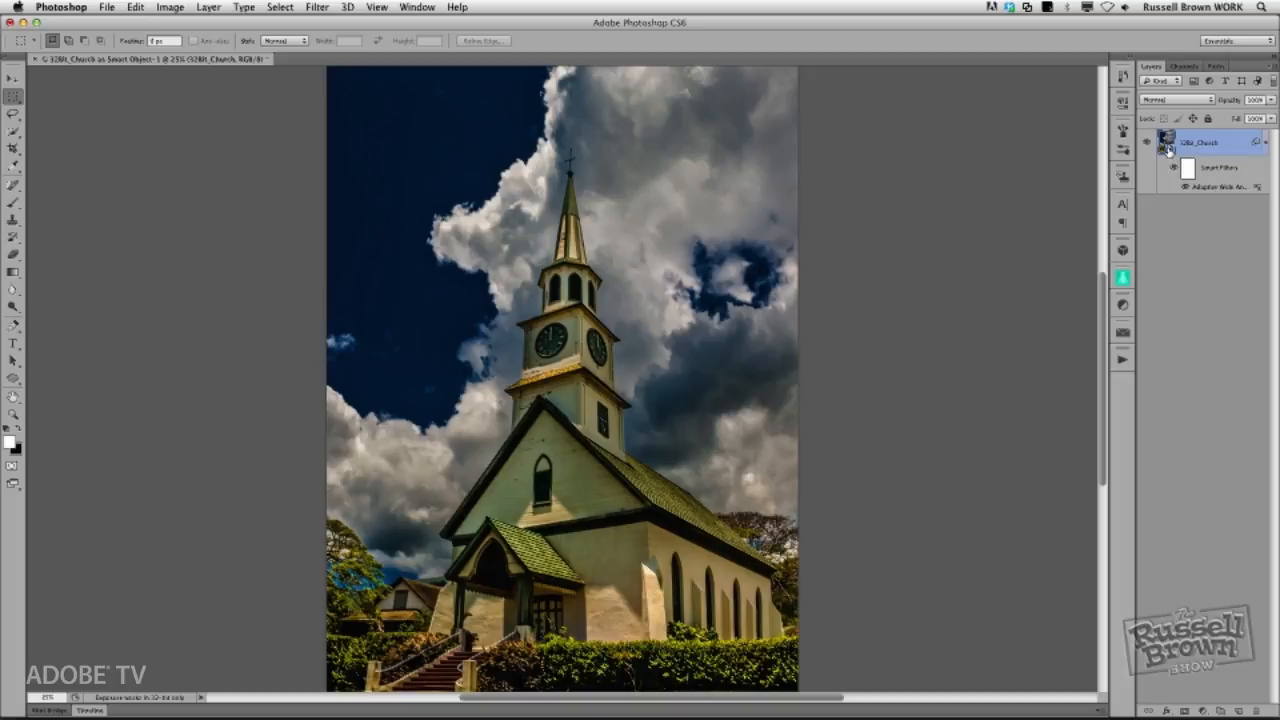
pyautogui.moveTo(1164, 150)
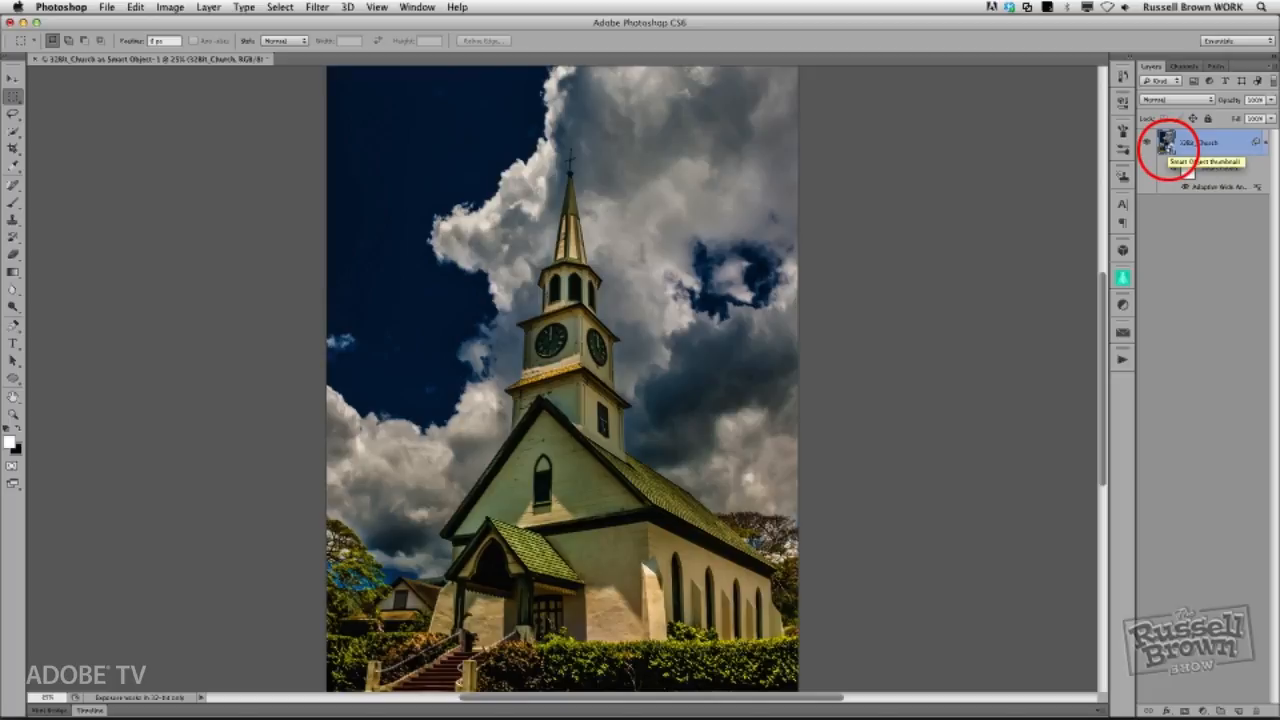
pyautogui.doubleClick(1158, 144)
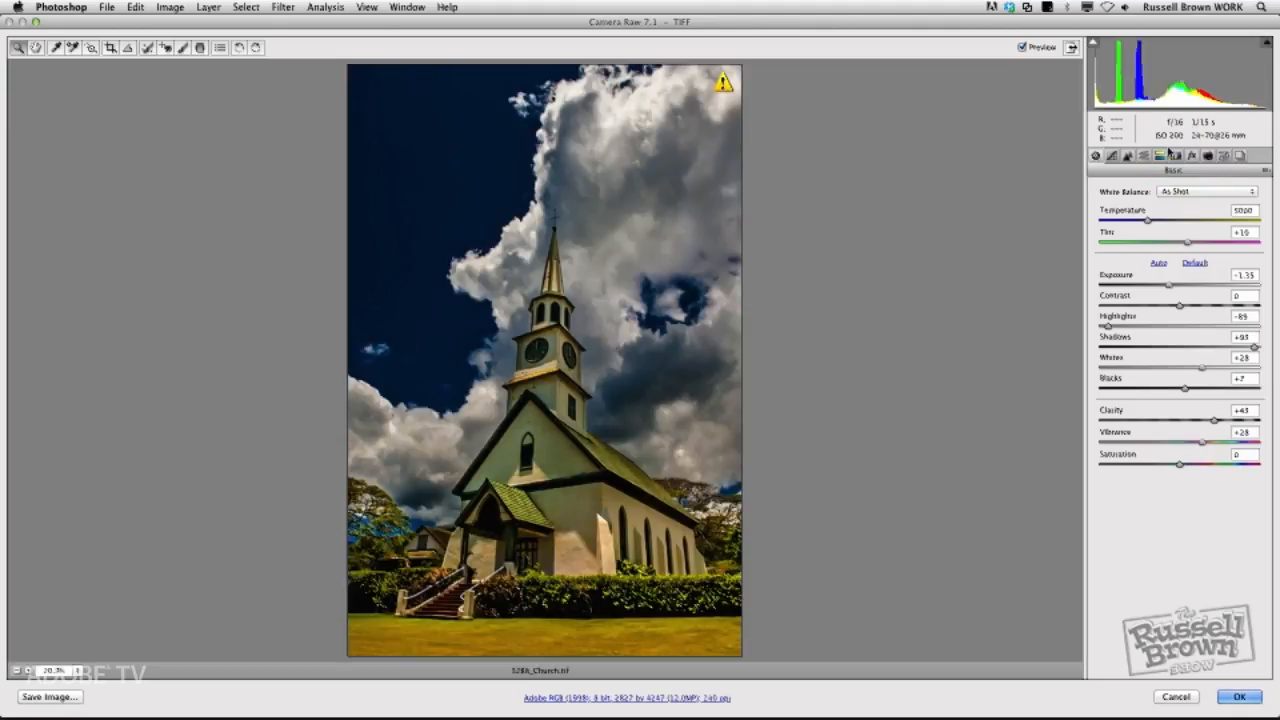
pyautogui.moveTo(1176, 156)
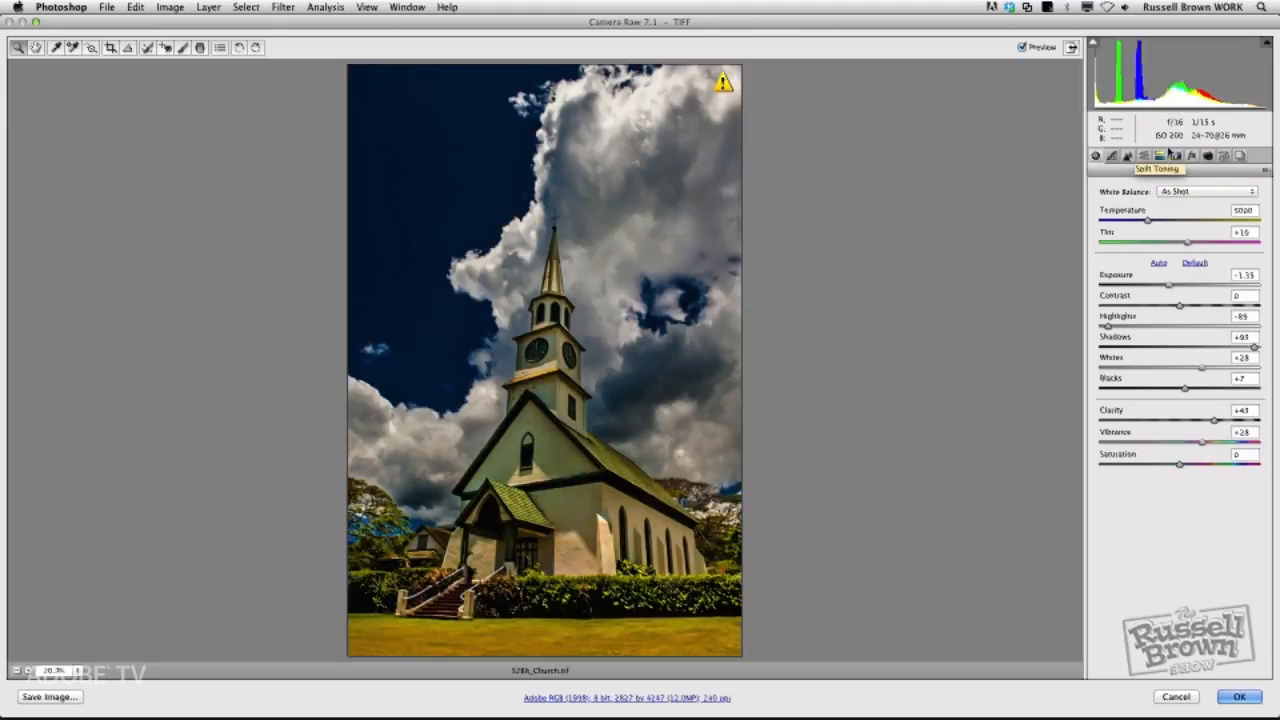